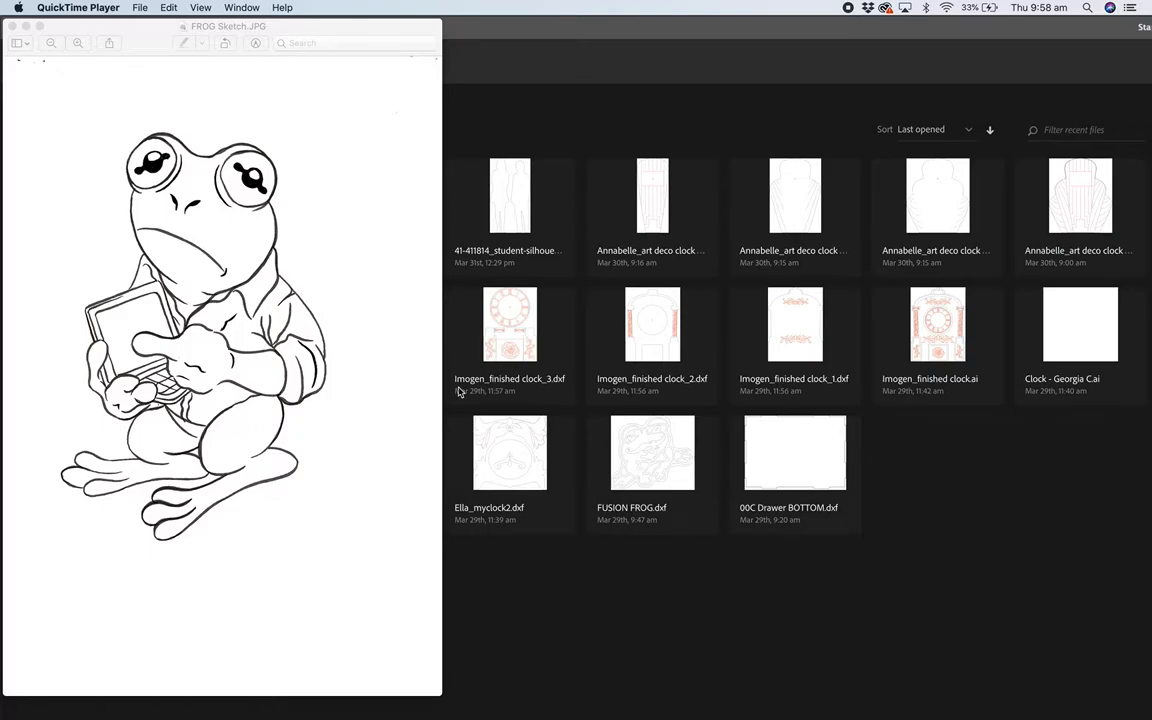
mouse_move(556, 328)
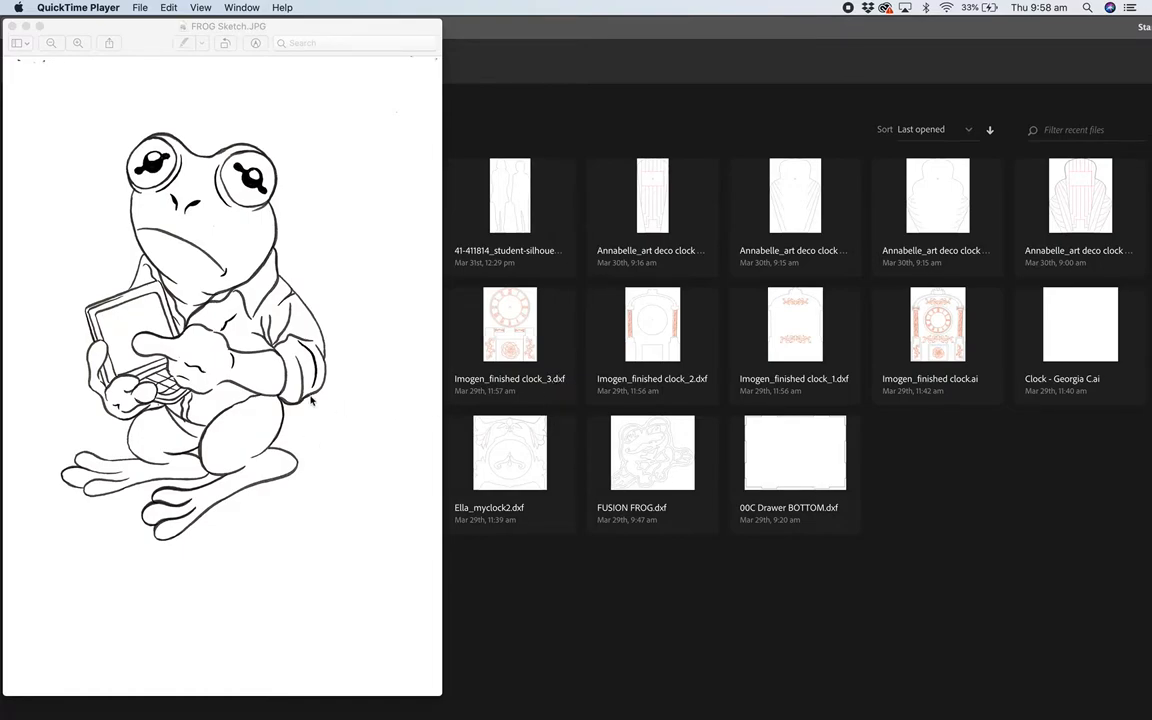
mouse_move(344, 288)
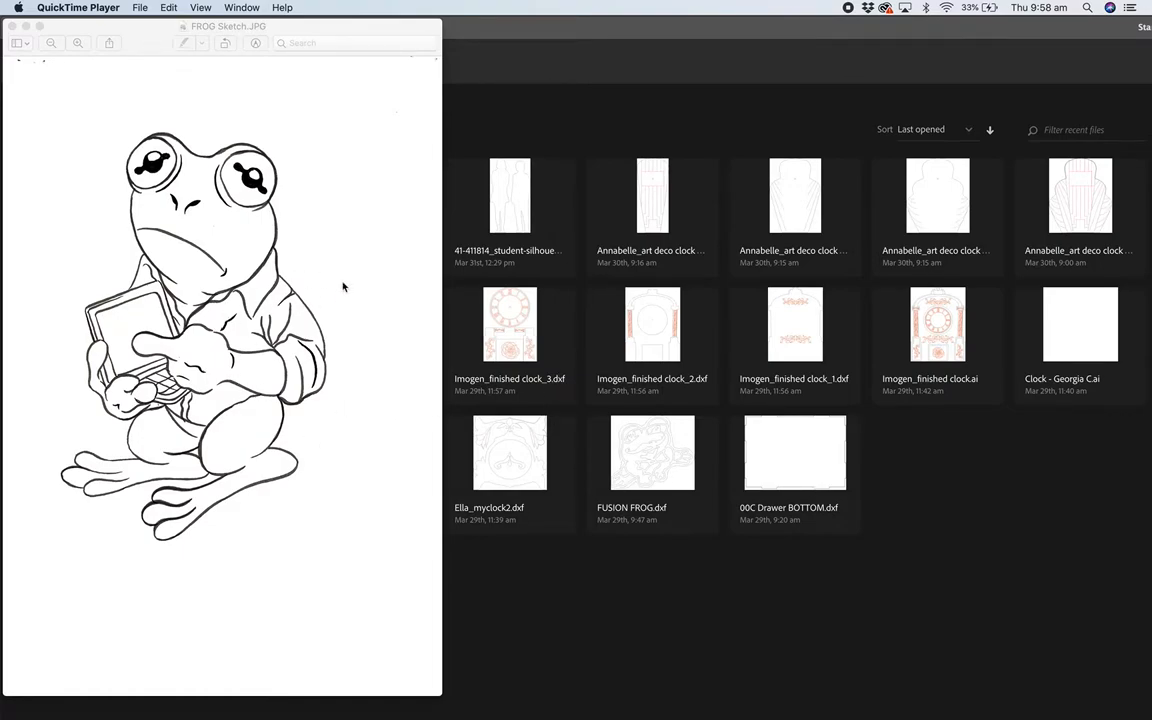
mouse_move(304, 208)
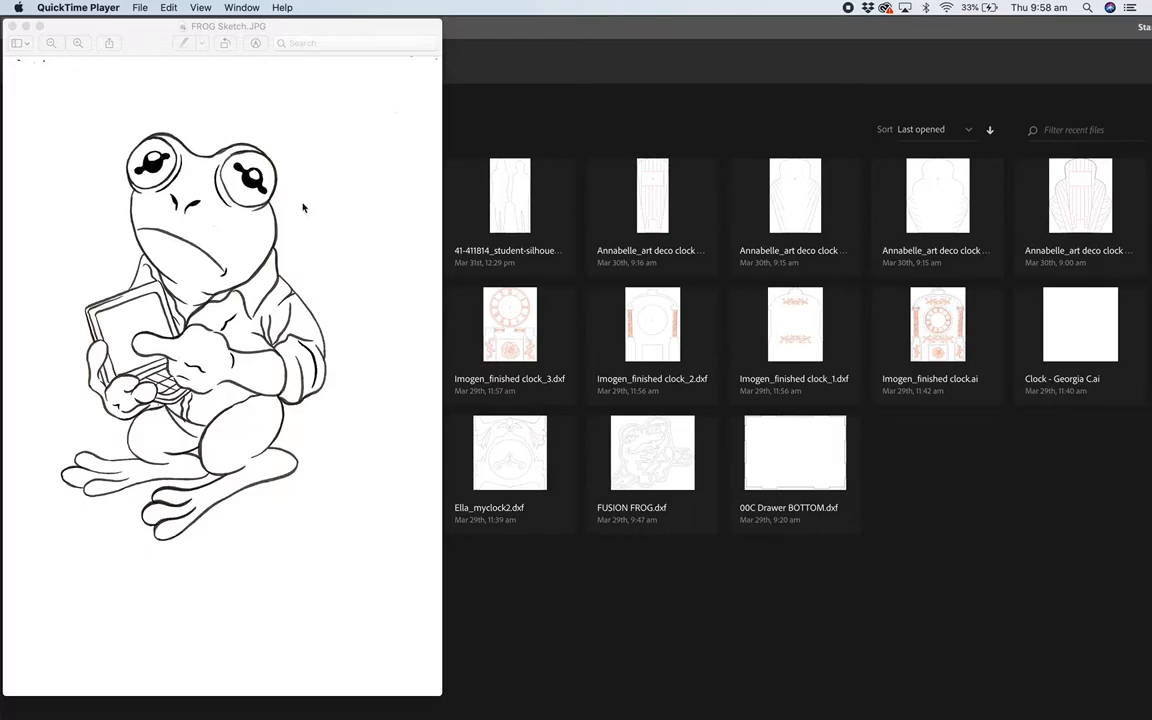
mouse_move(326, 476)
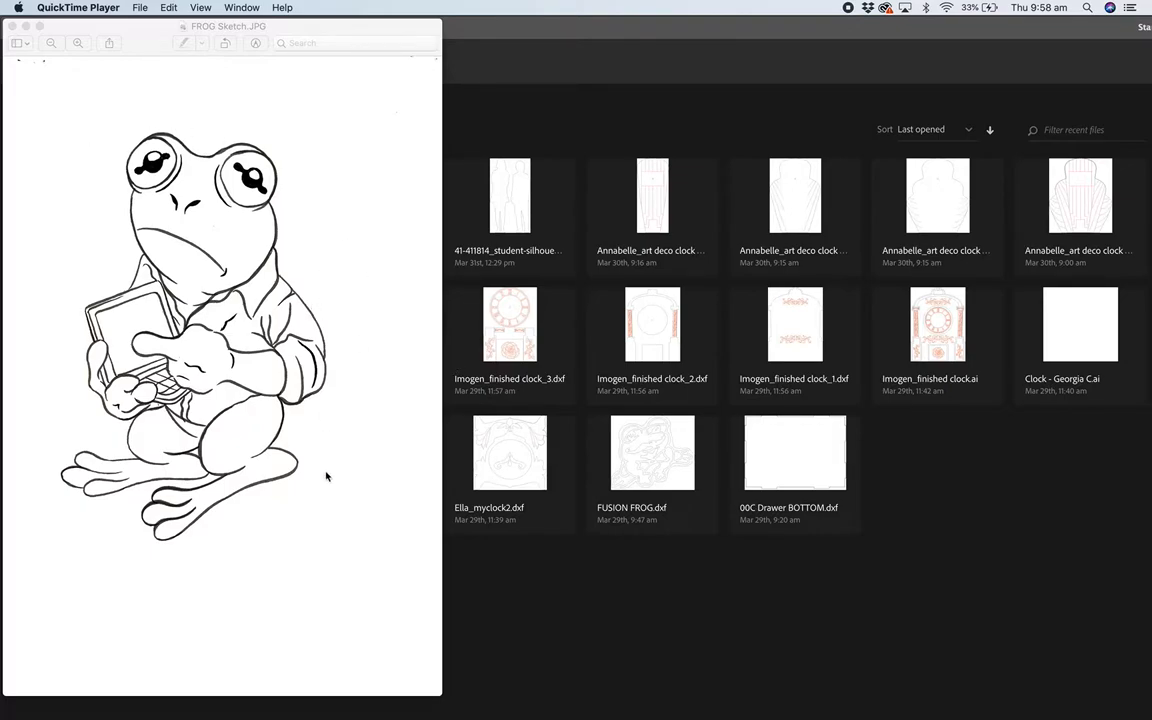
mouse_move(292, 516)
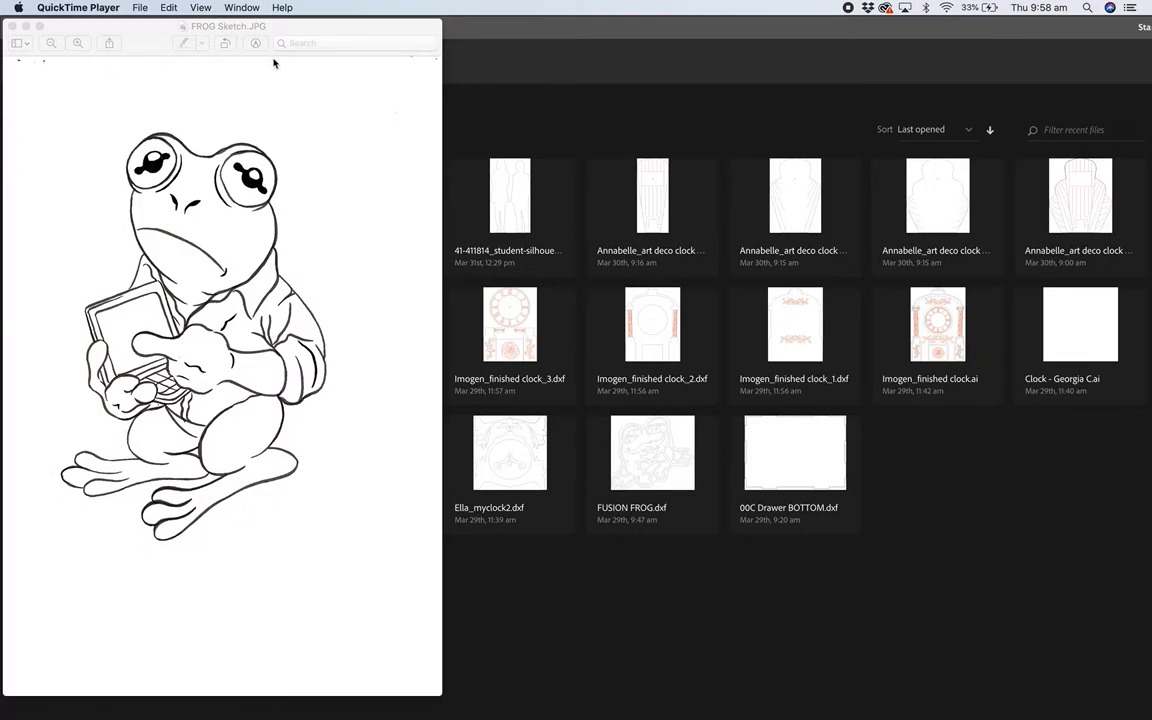
mouse_move(400, 354)
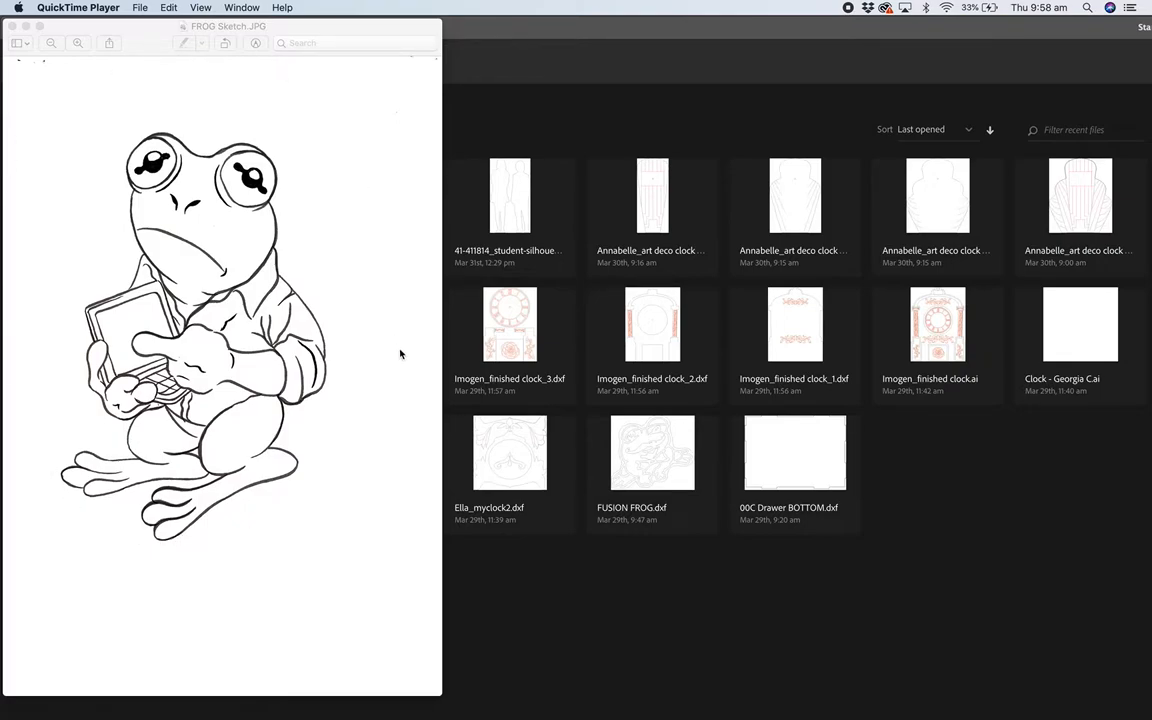
mouse_move(296, 362)
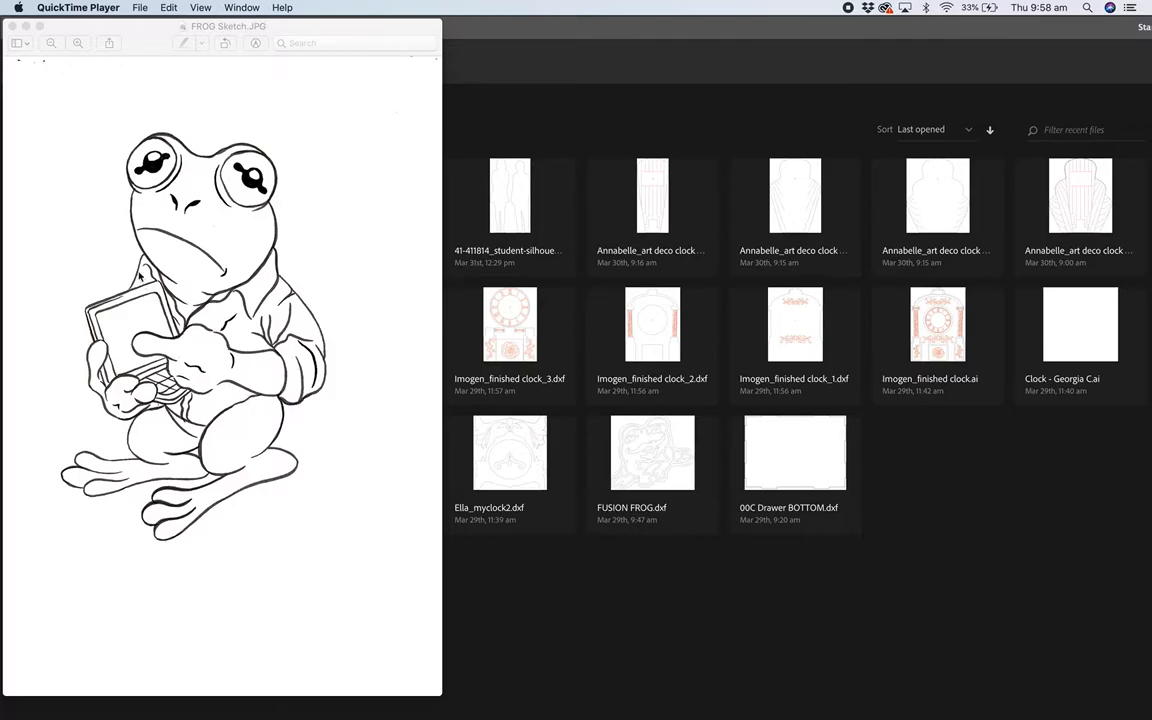
mouse_move(402, 302)
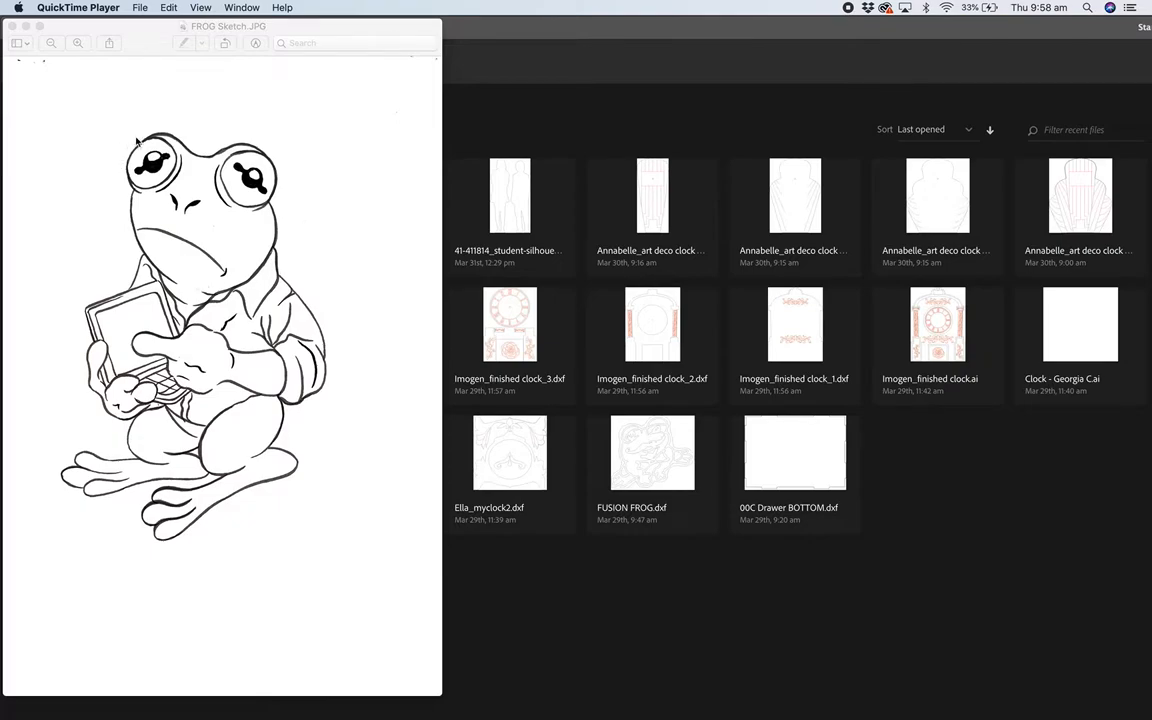
mouse_move(172, 256)
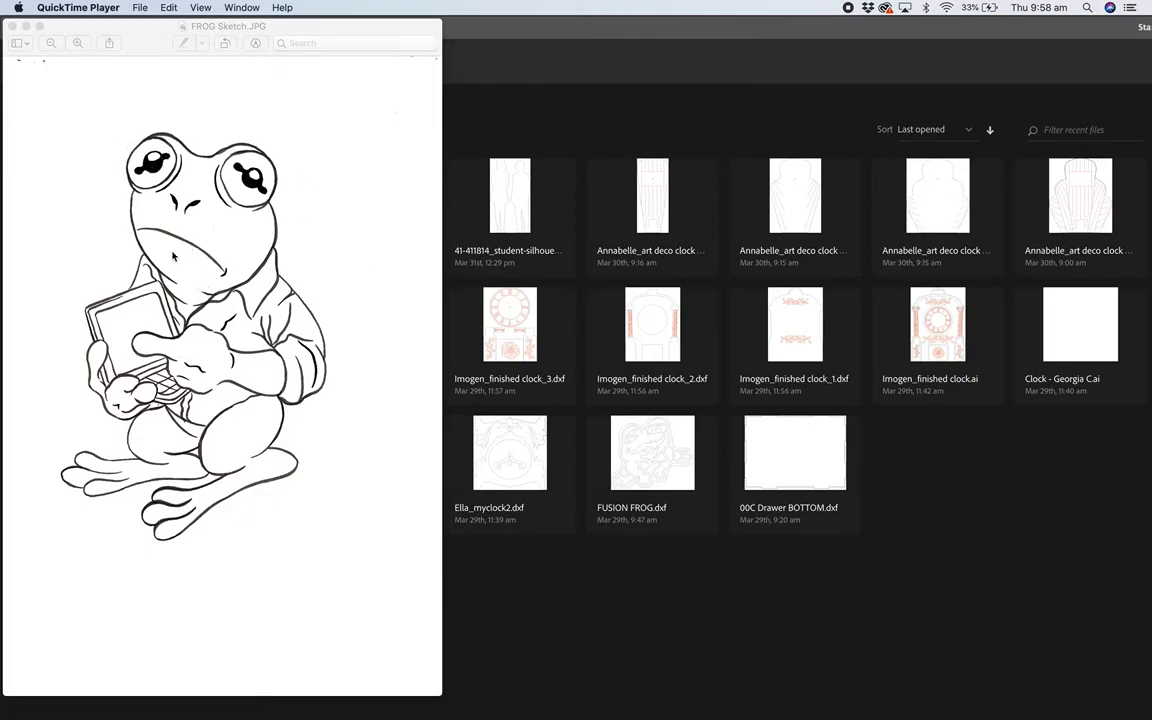
mouse_move(180, 228)
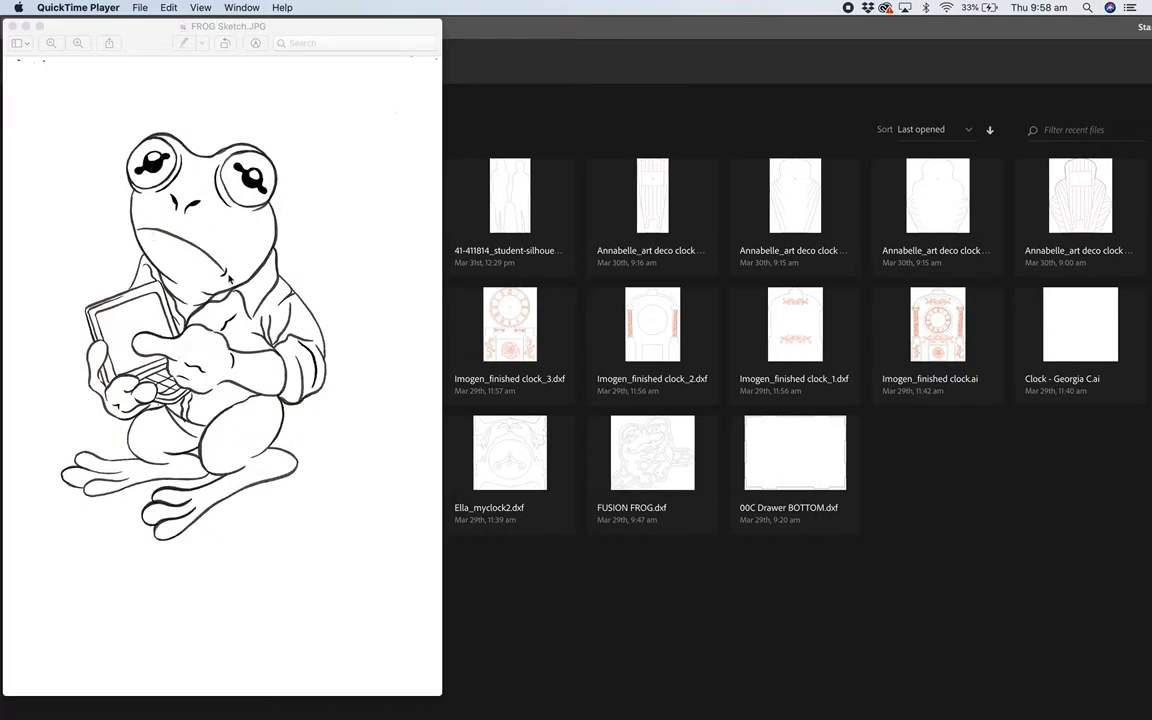
mouse_move(104, 328)
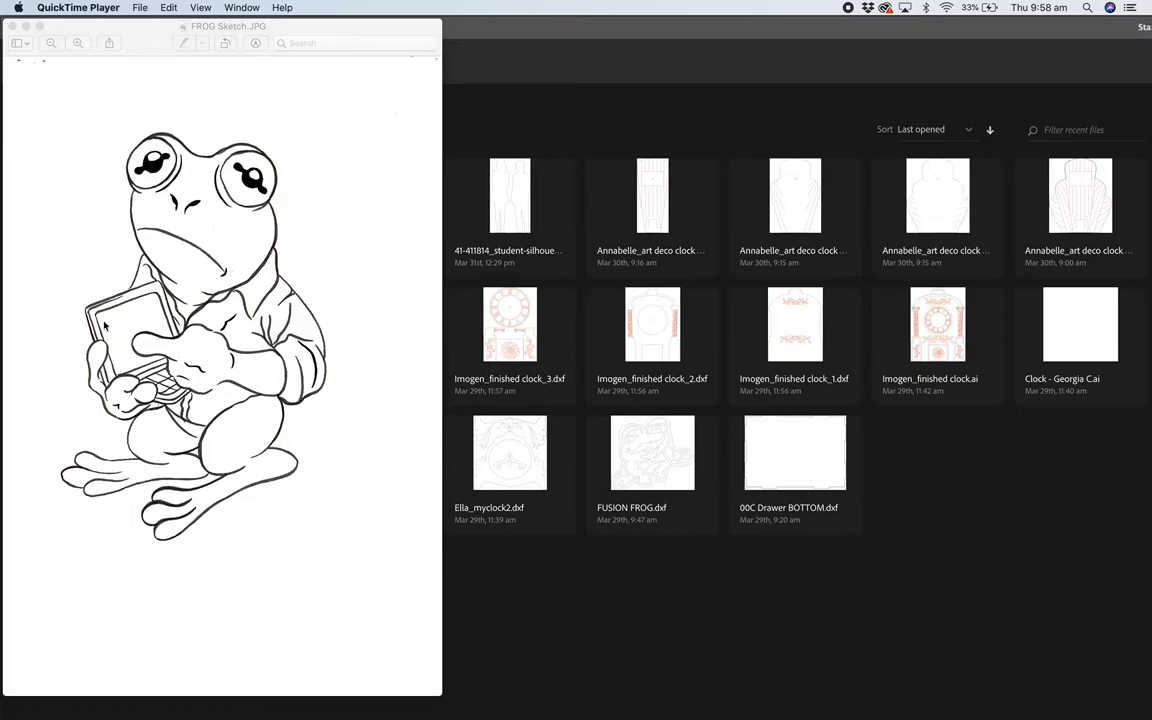
mouse_move(300, 390)
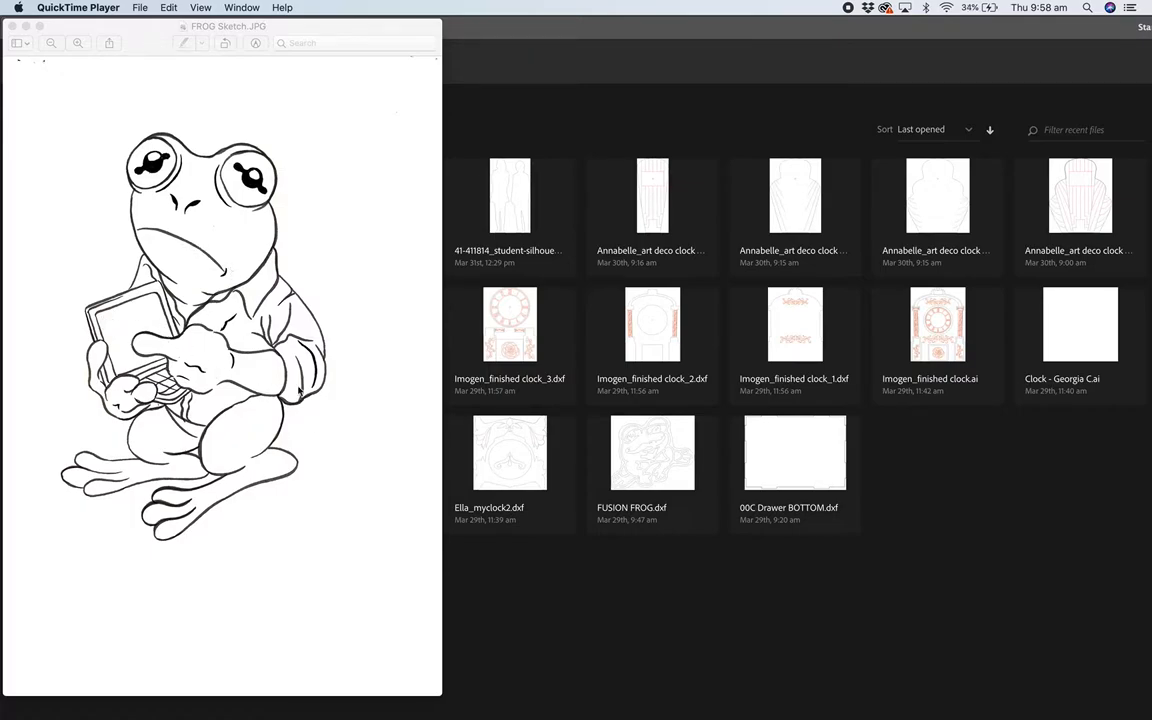
mouse_move(204, 96)
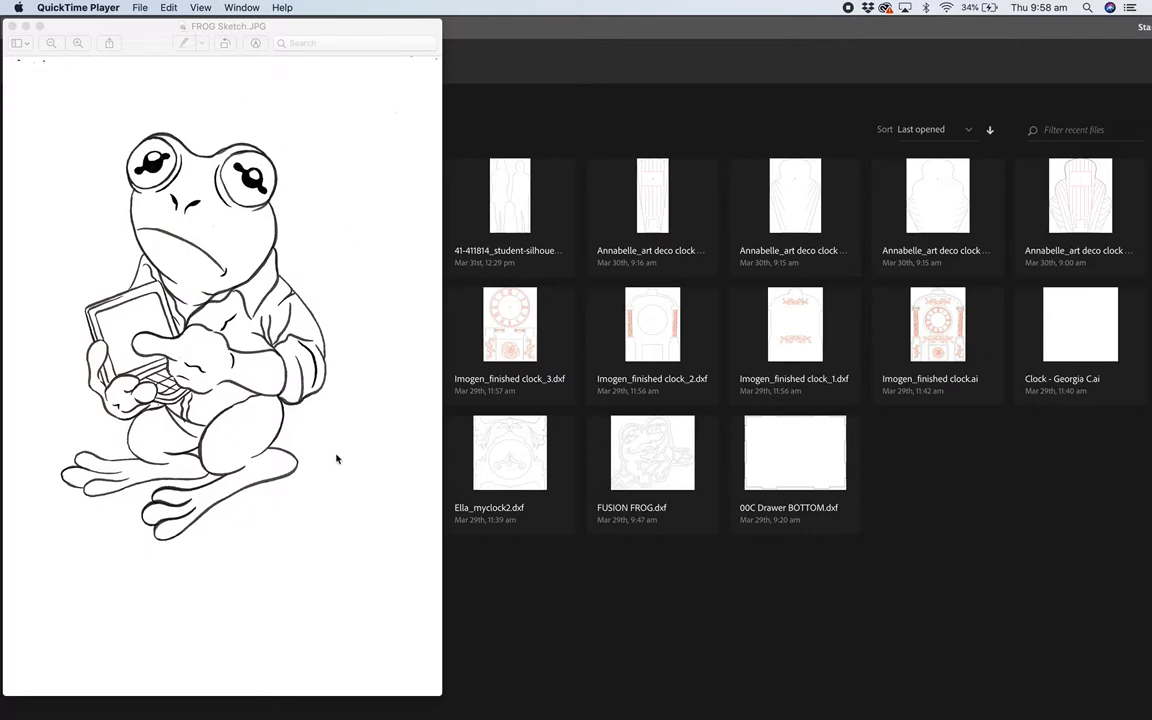
mouse_move(72, 358)
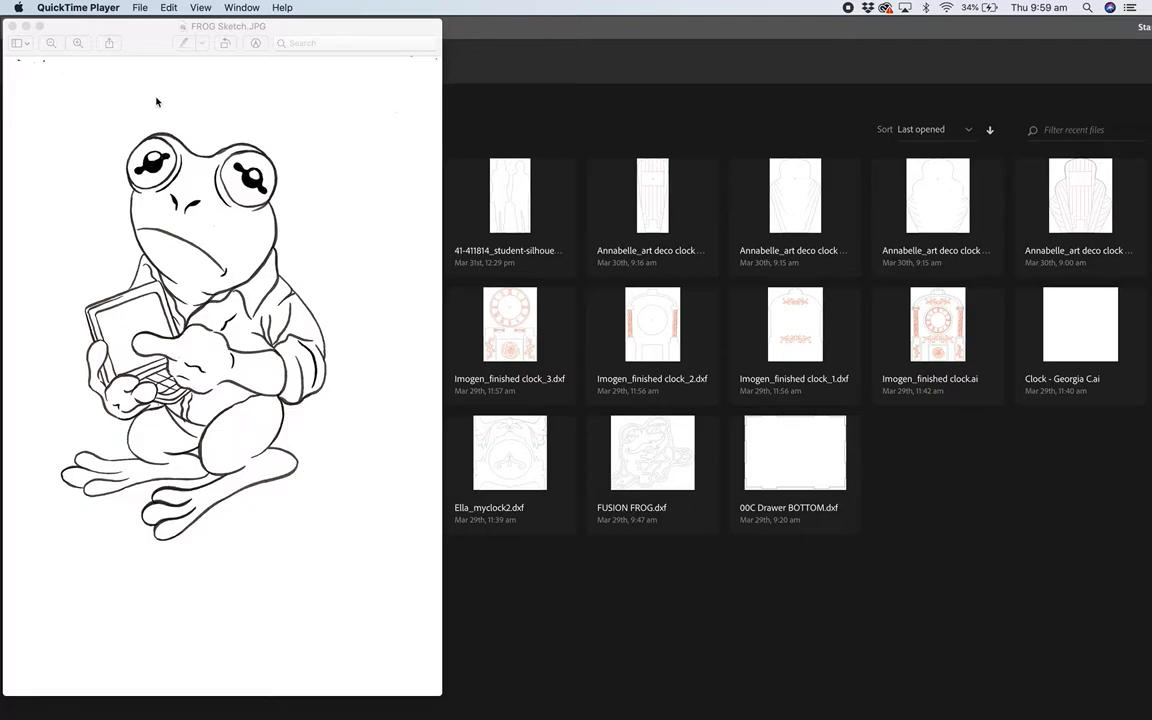
mouse_move(358, 248)
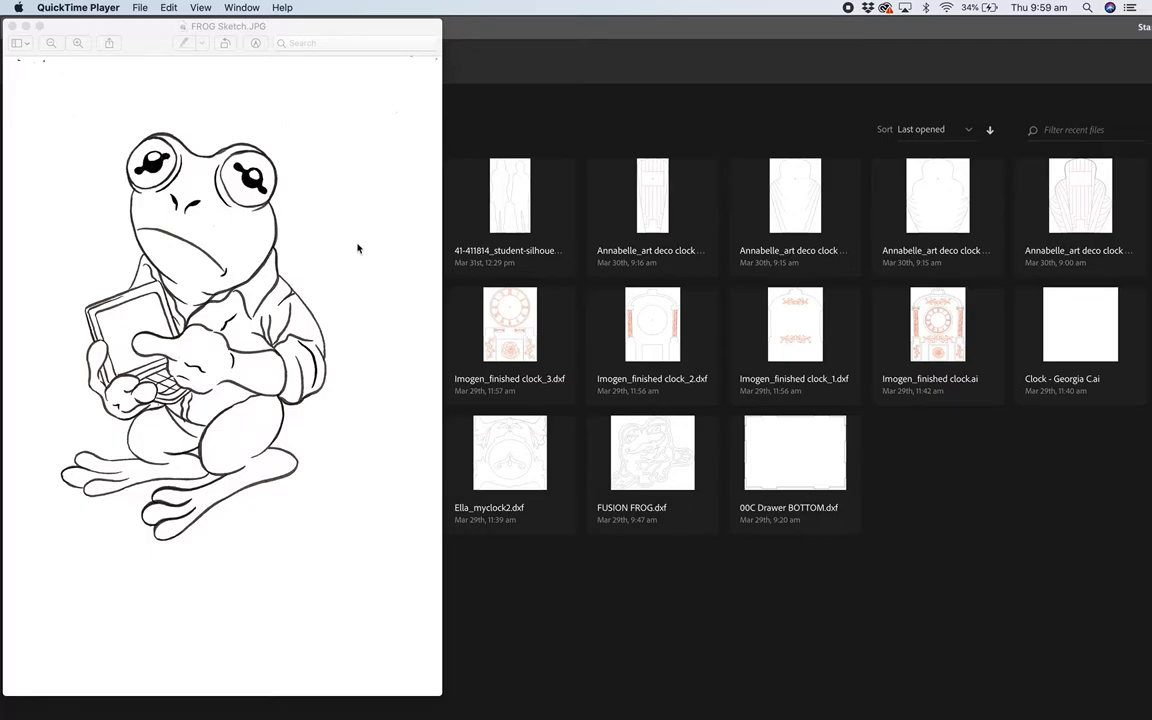
mouse_move(384, 356)
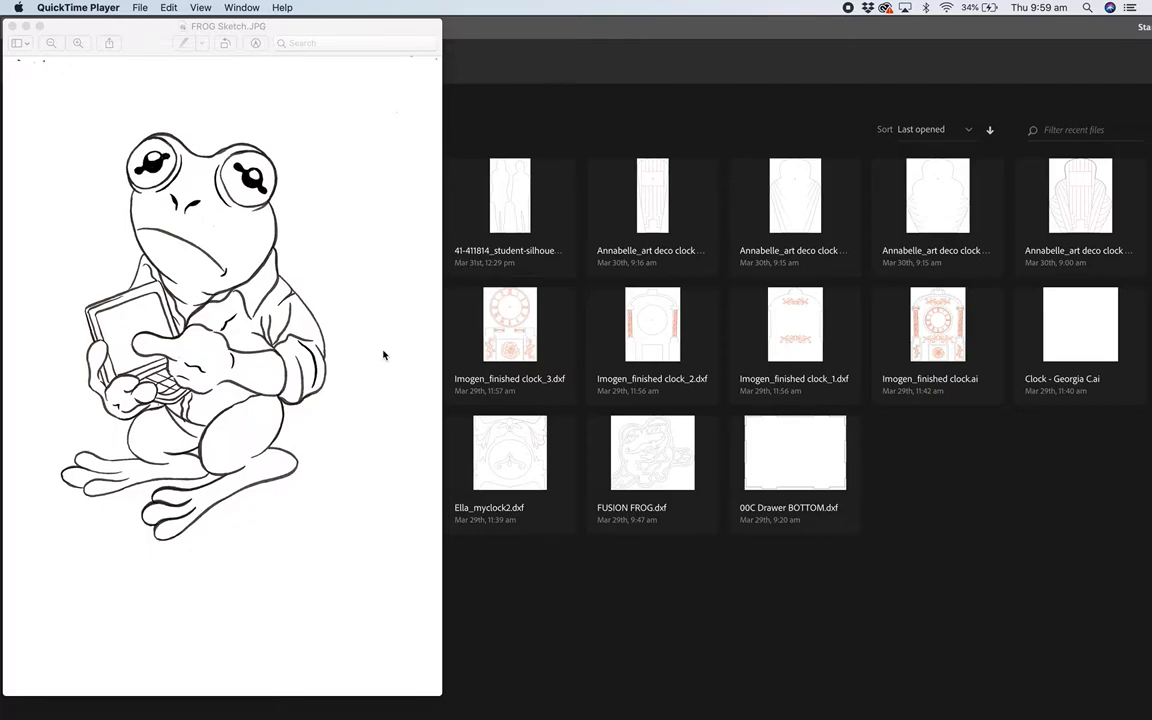
mouse_move(236, 150)
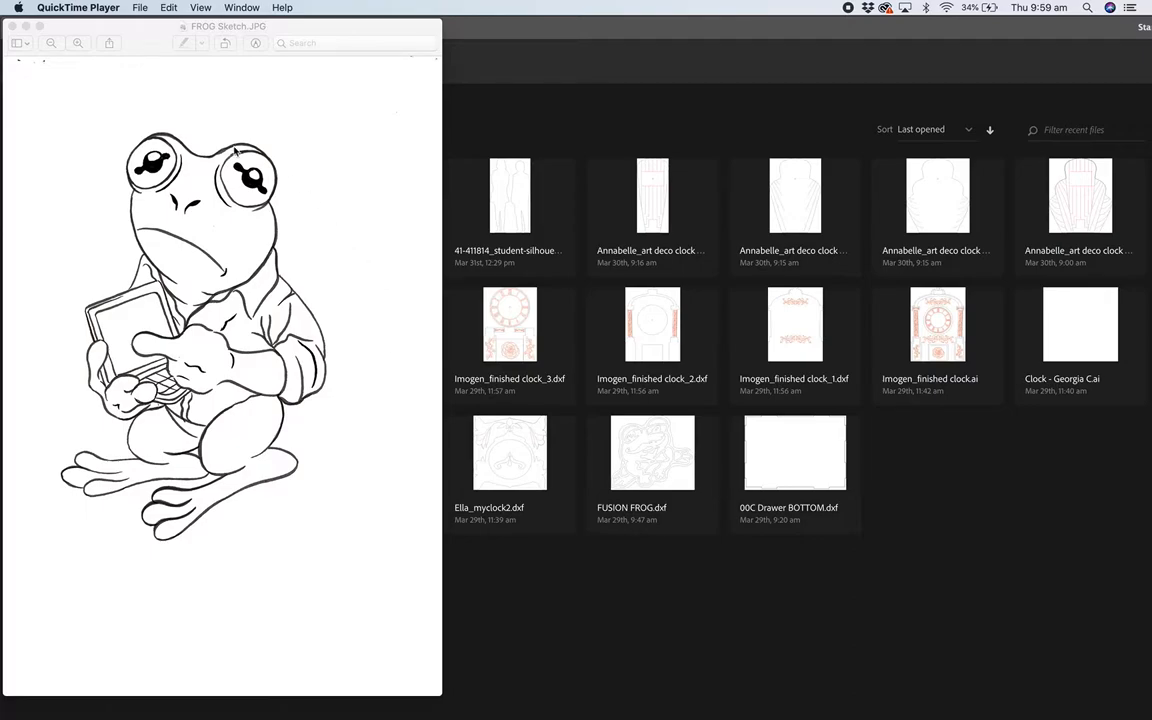
mouse_move(118, 216)
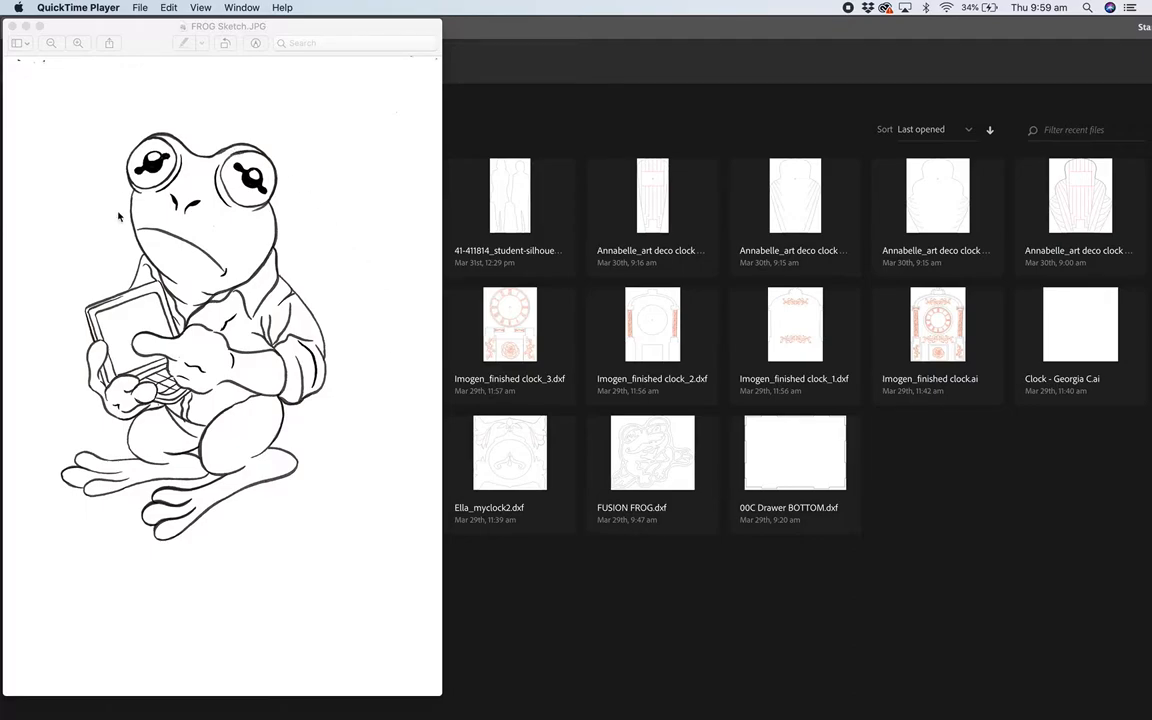
mouse_move(100, 180)
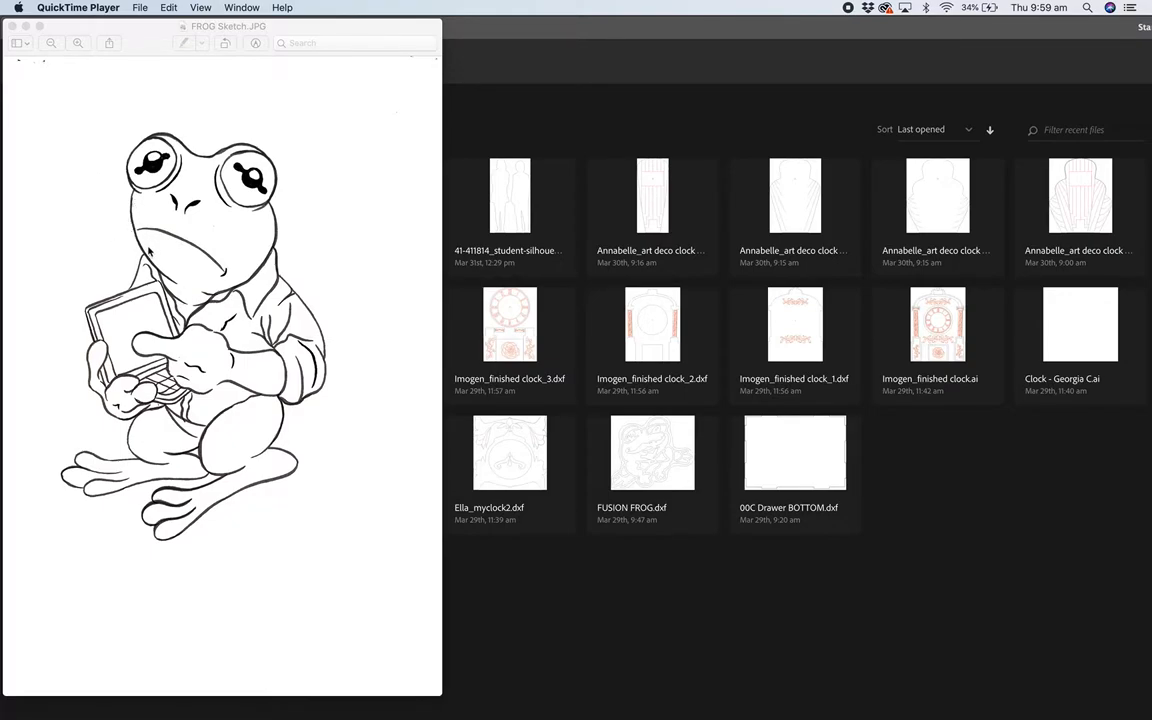
mouse_move(338, 408)
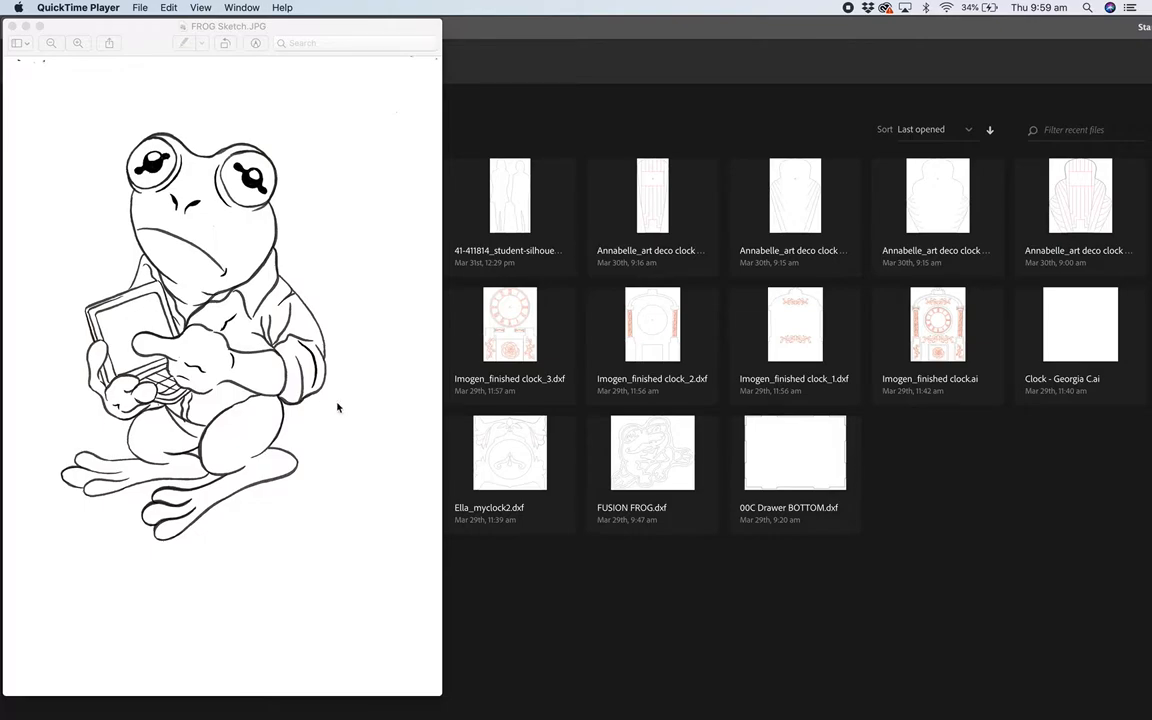
mouse_move(296, 266)
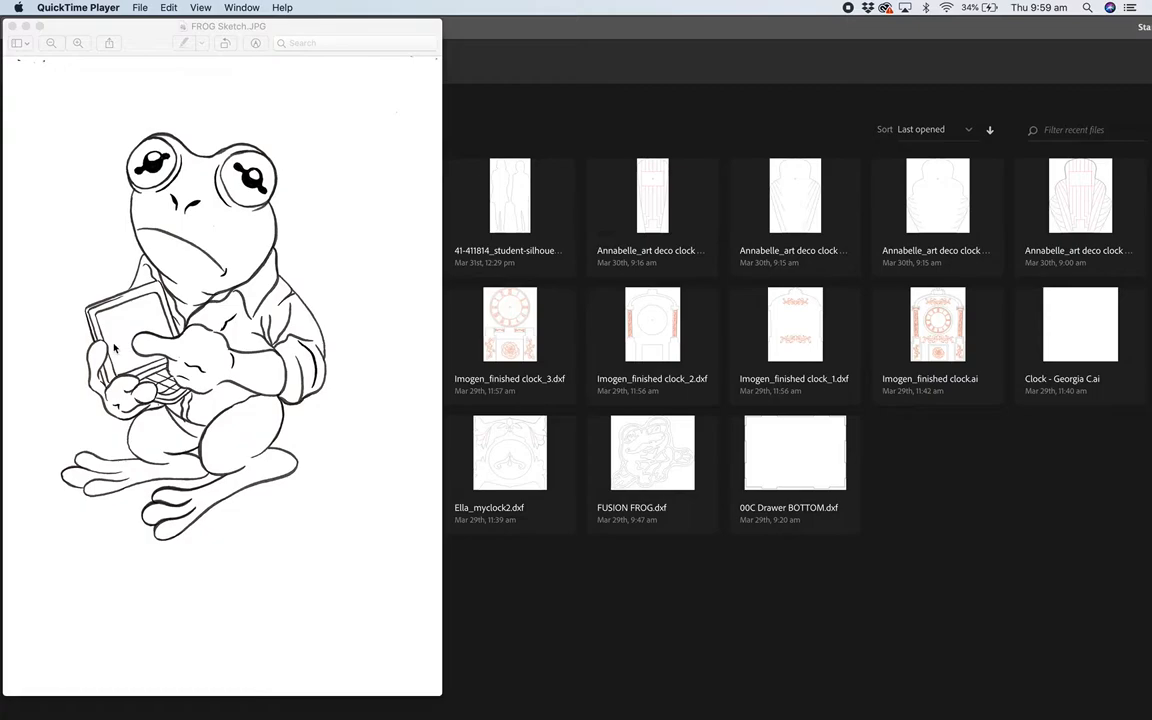
mouse_move(290, 290)
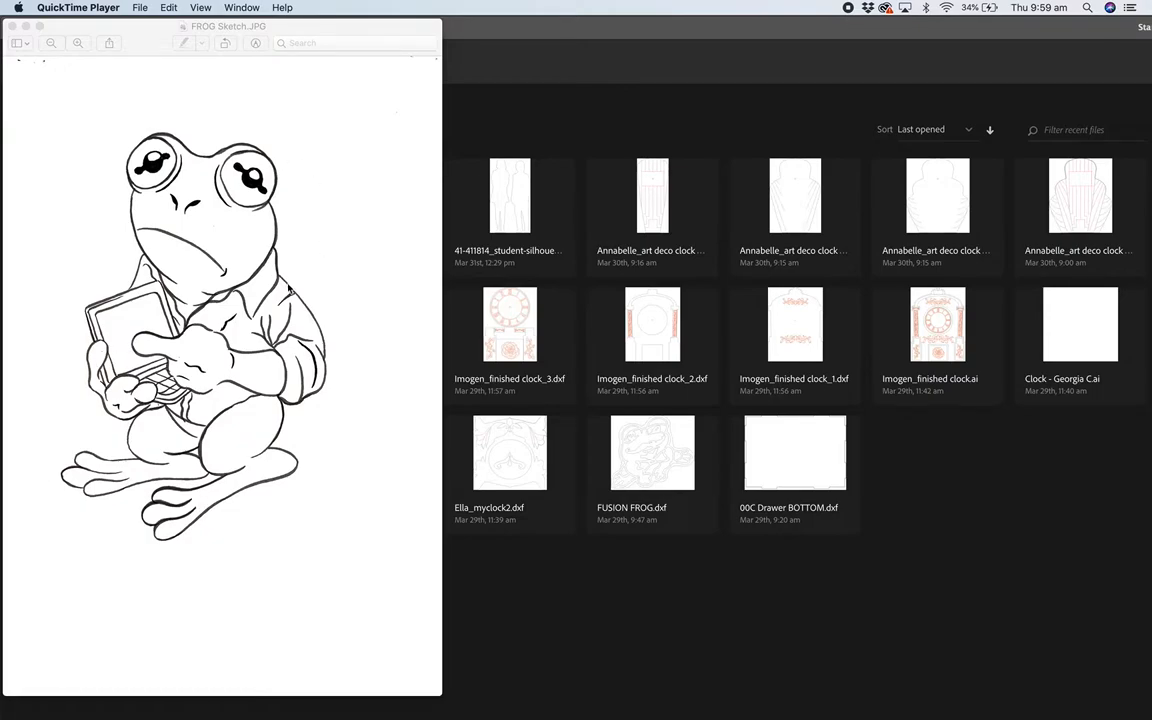
mouse_move(116, 354)
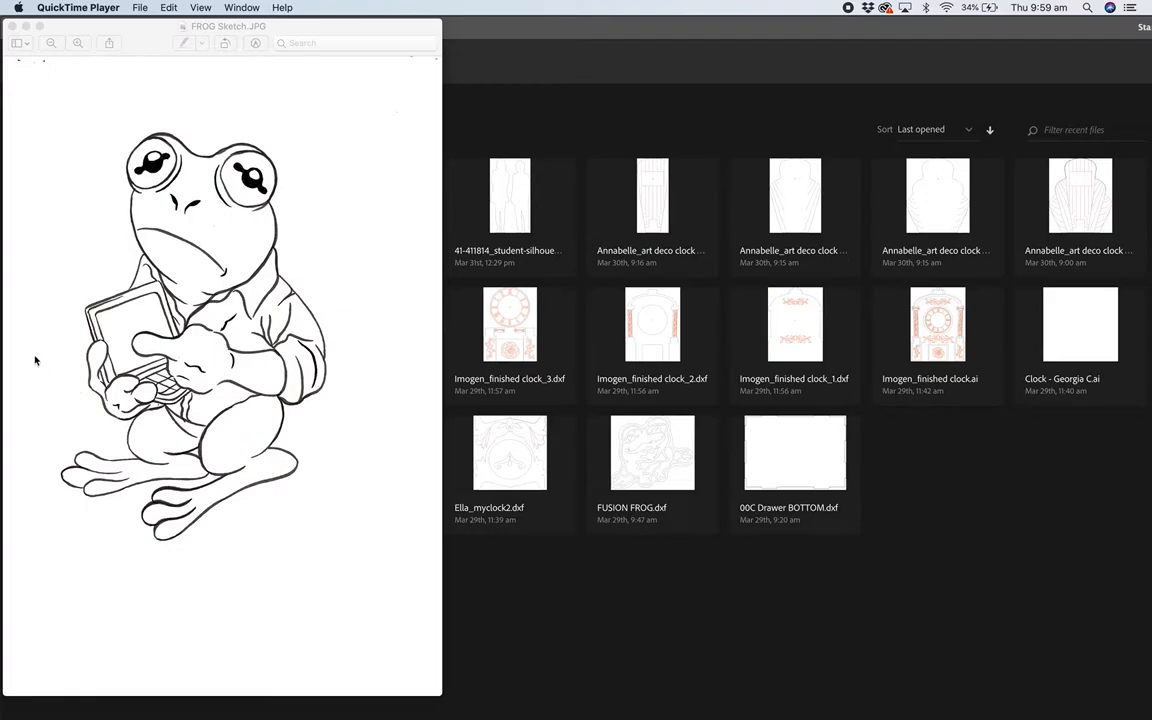
mouse_move(146, 232)
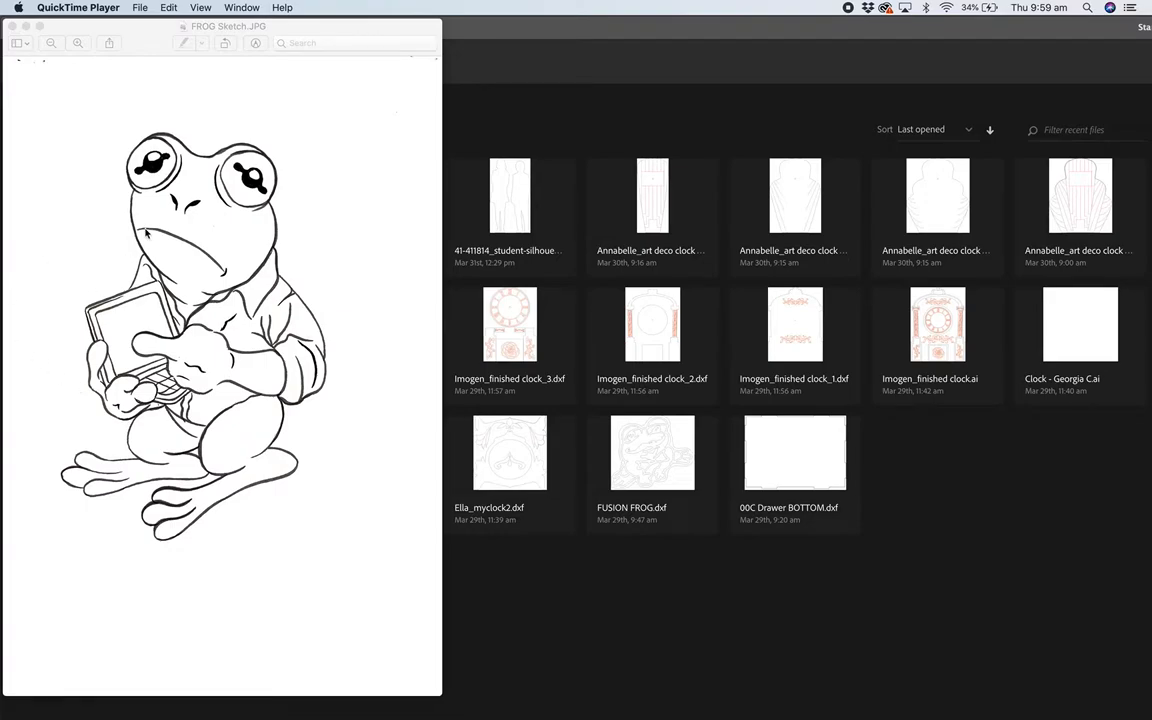
mouse_move(196, 148)
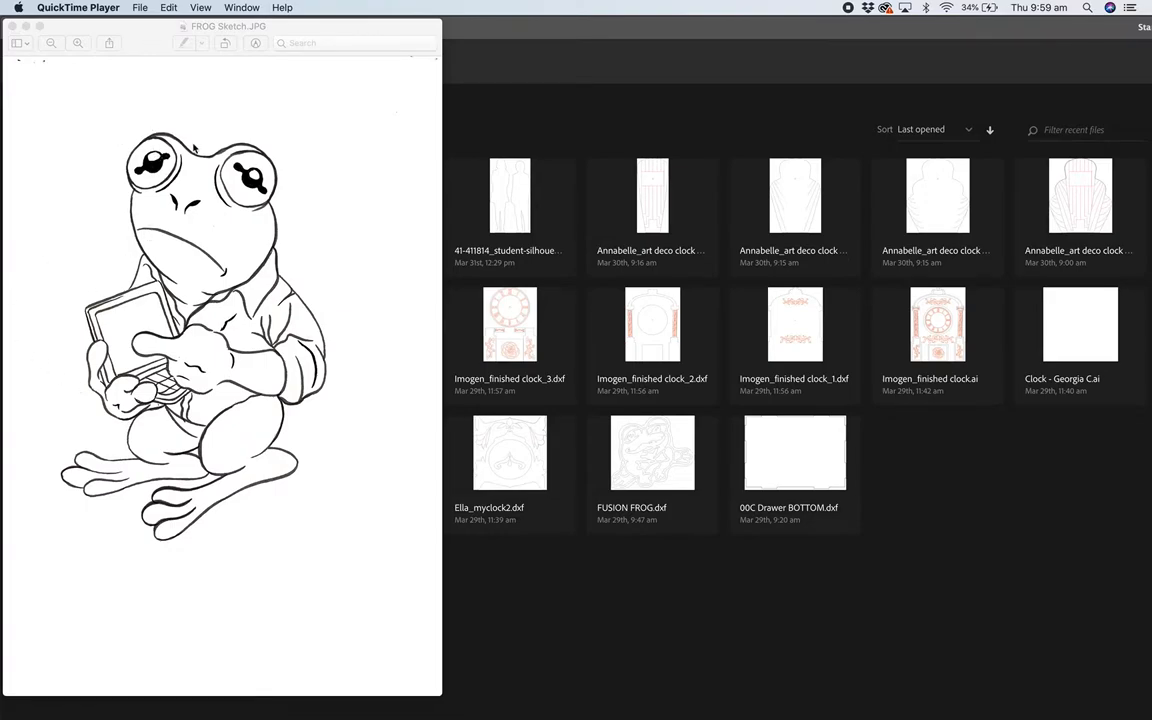
mouse_move(338, 368)
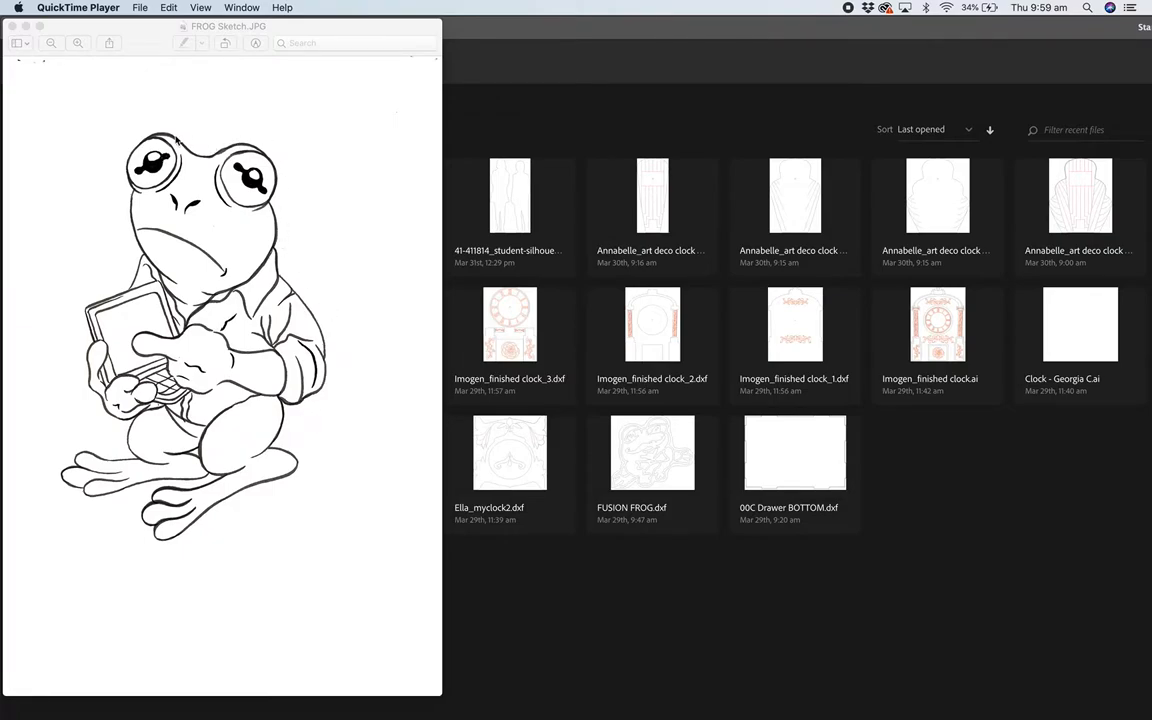
mouse_move(170, 236)
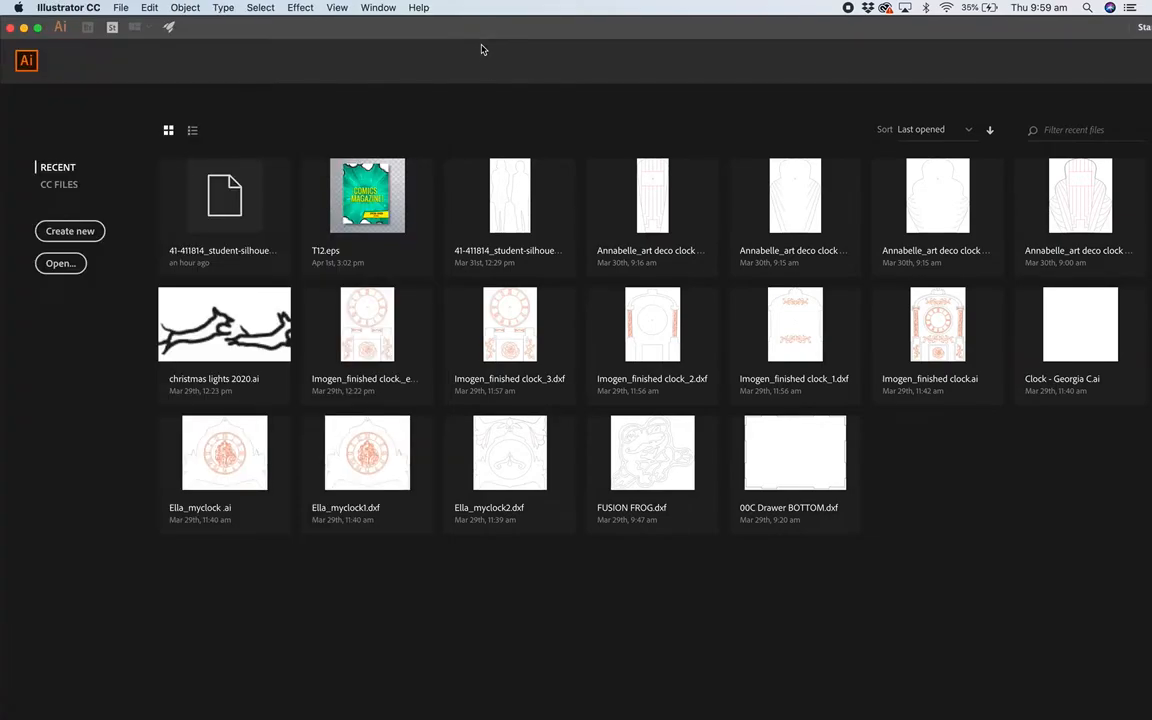
Step: Create a new 100 × 100 document with units set to Millimeters
click(120, 8)
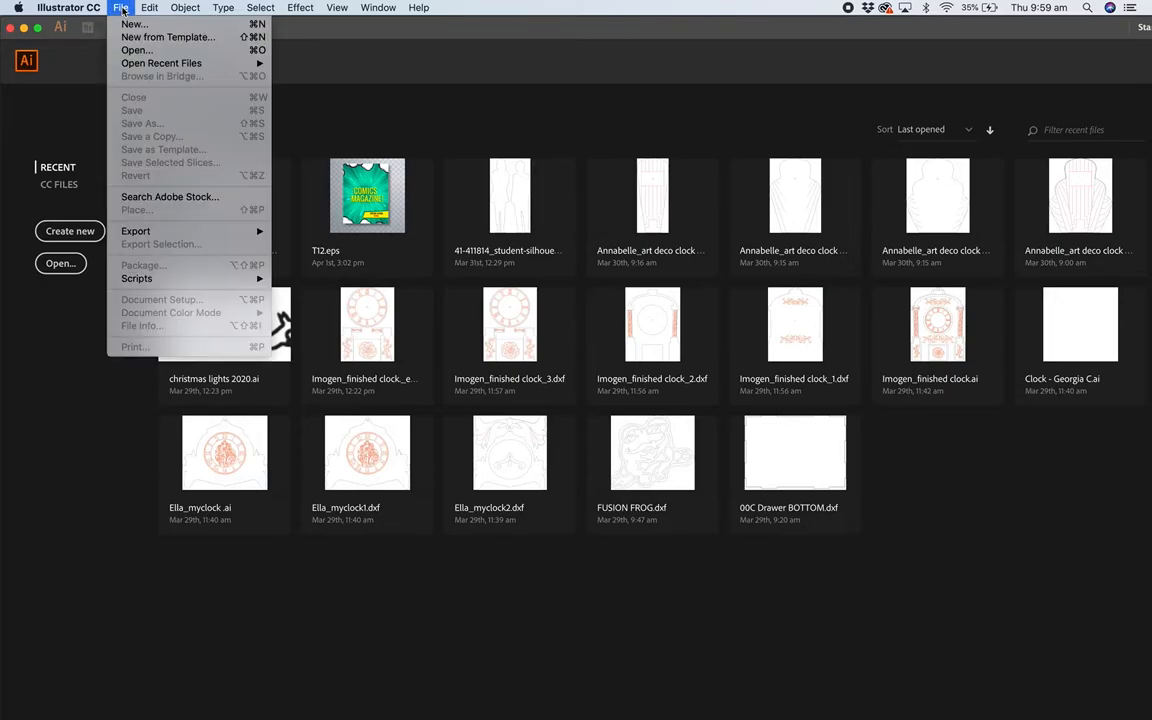
click(120, 8)
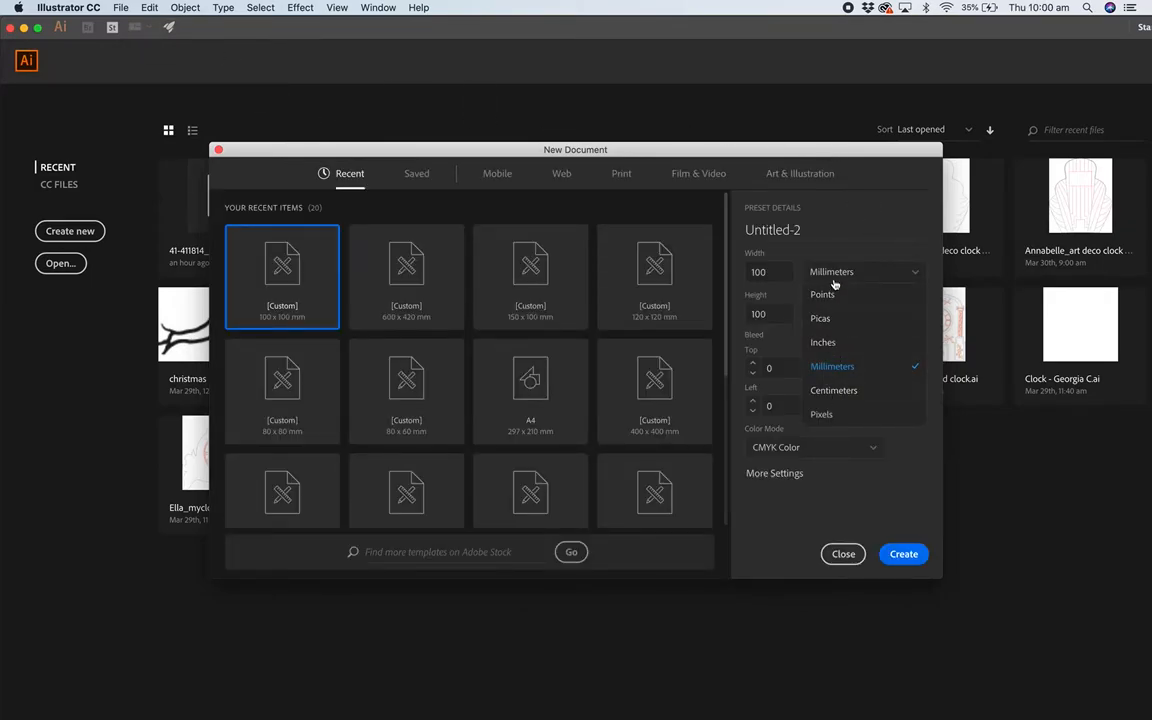
click(820, 318)
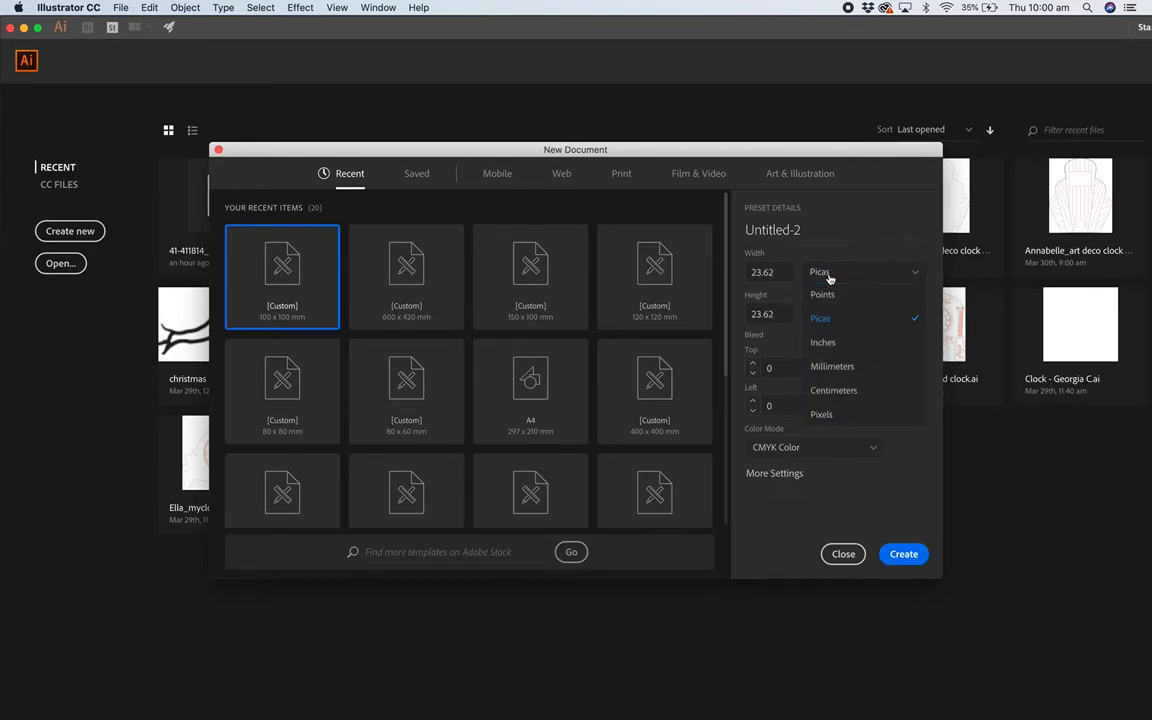
mouse_move(828, 318)
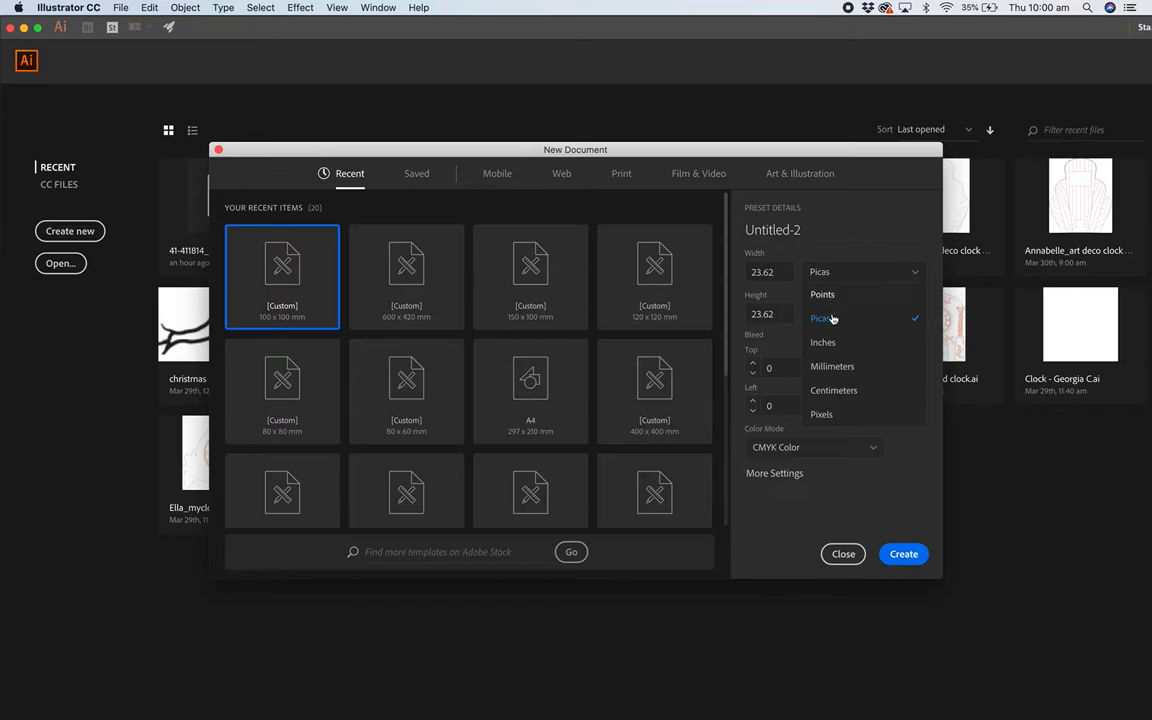
click(832, 366)
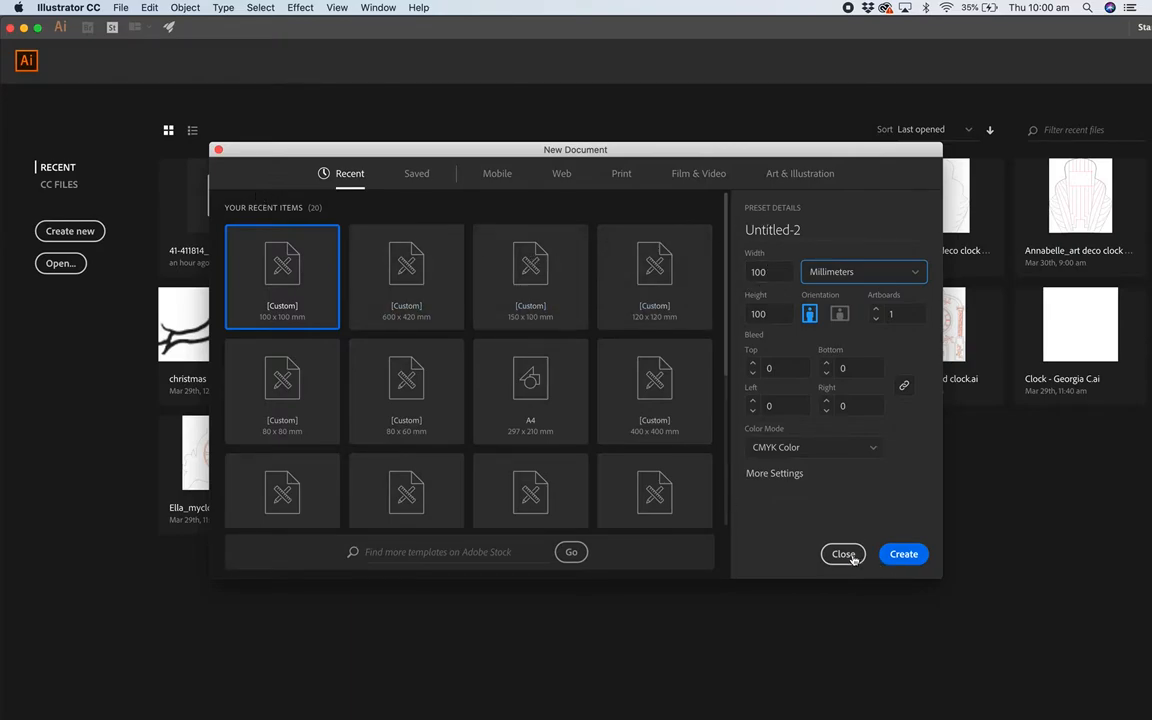
click(120, 8)
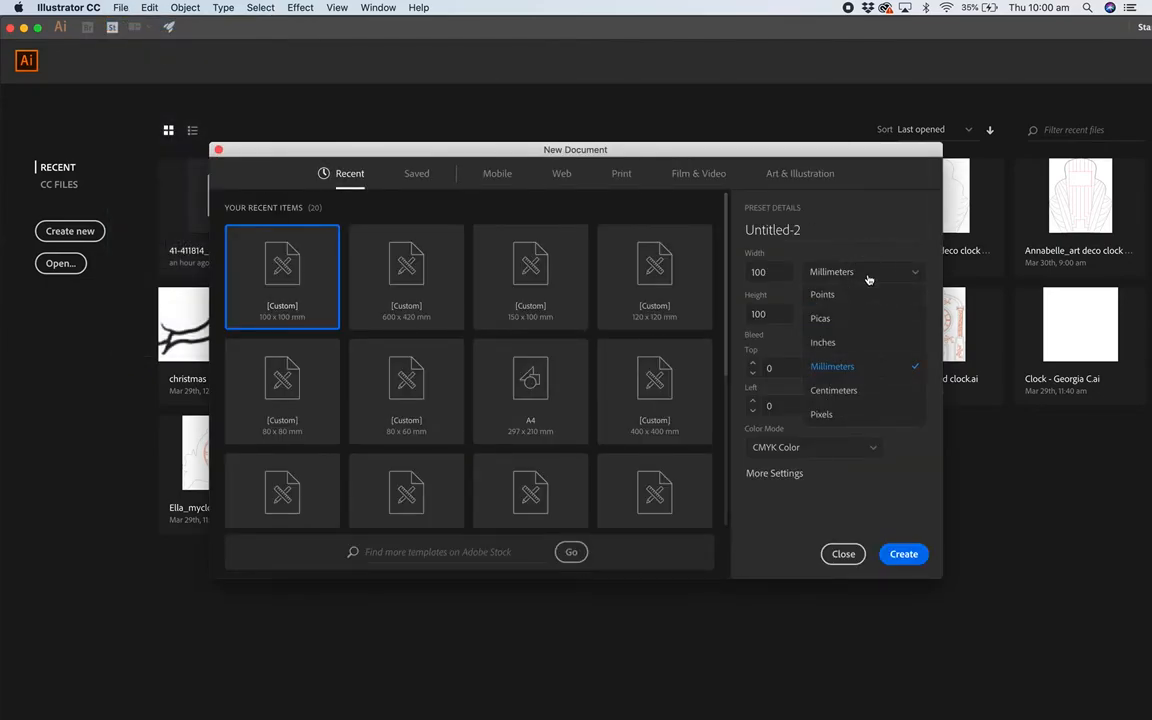
mouse_move(856, 368)
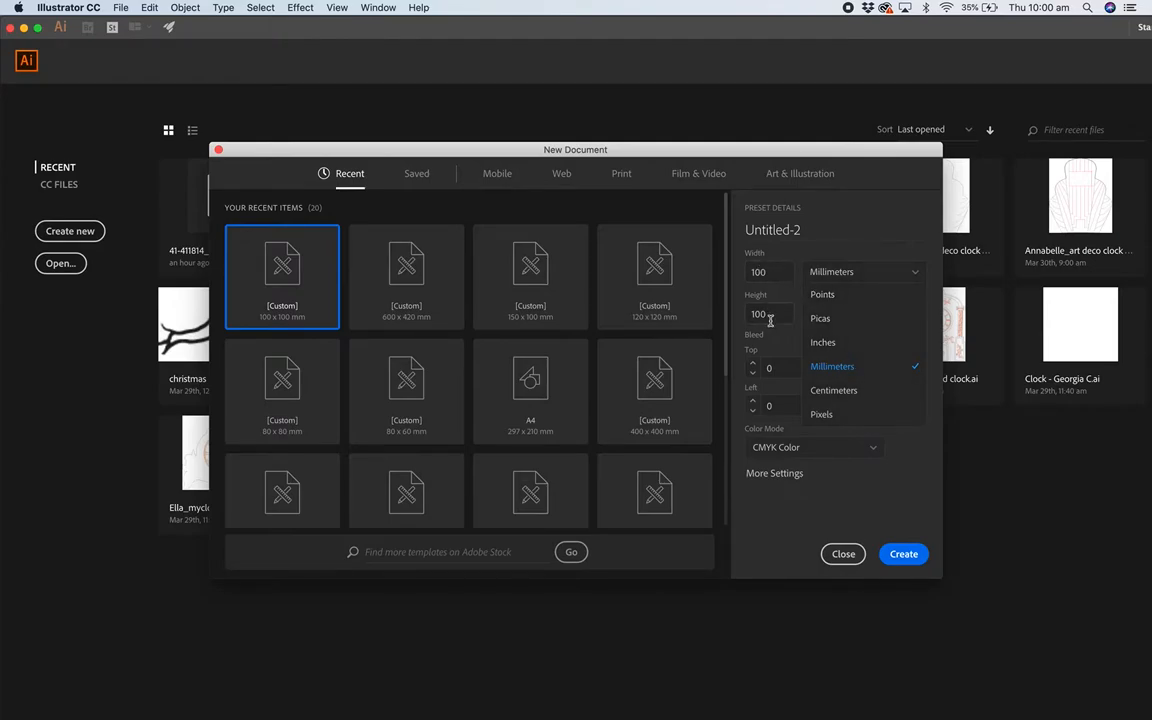
click(842, 554)
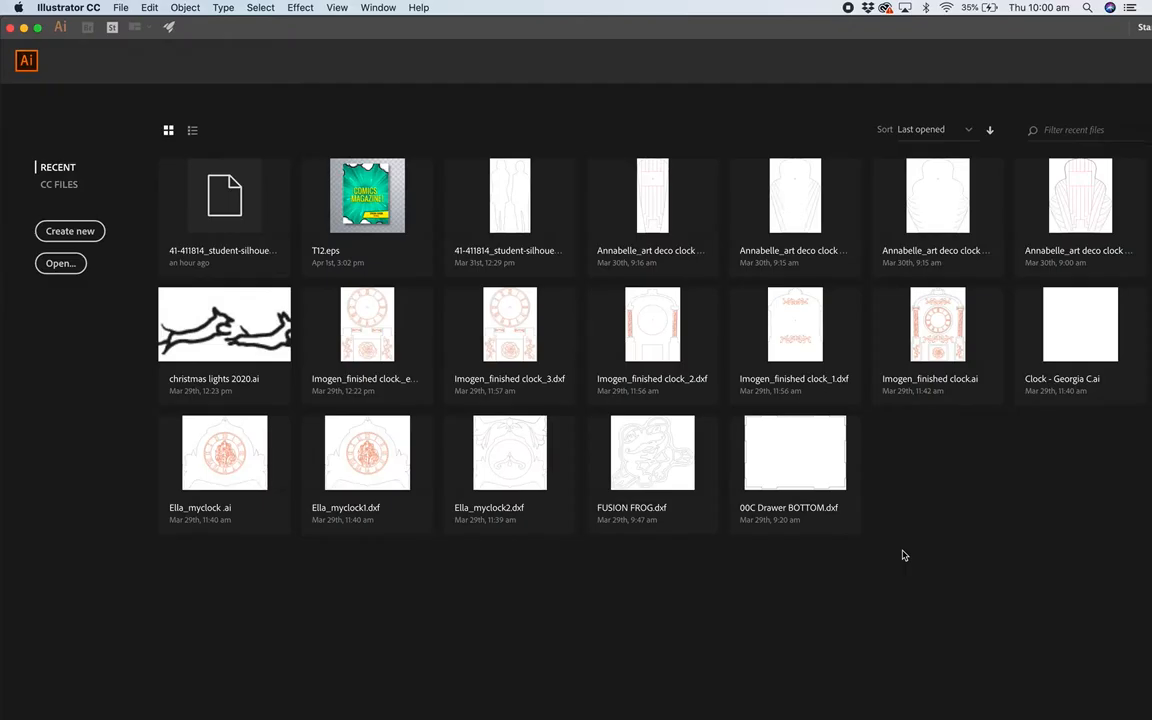
Step: Reset the workspace to the default Essentials layout via Window > Workspace
click(70, 232)
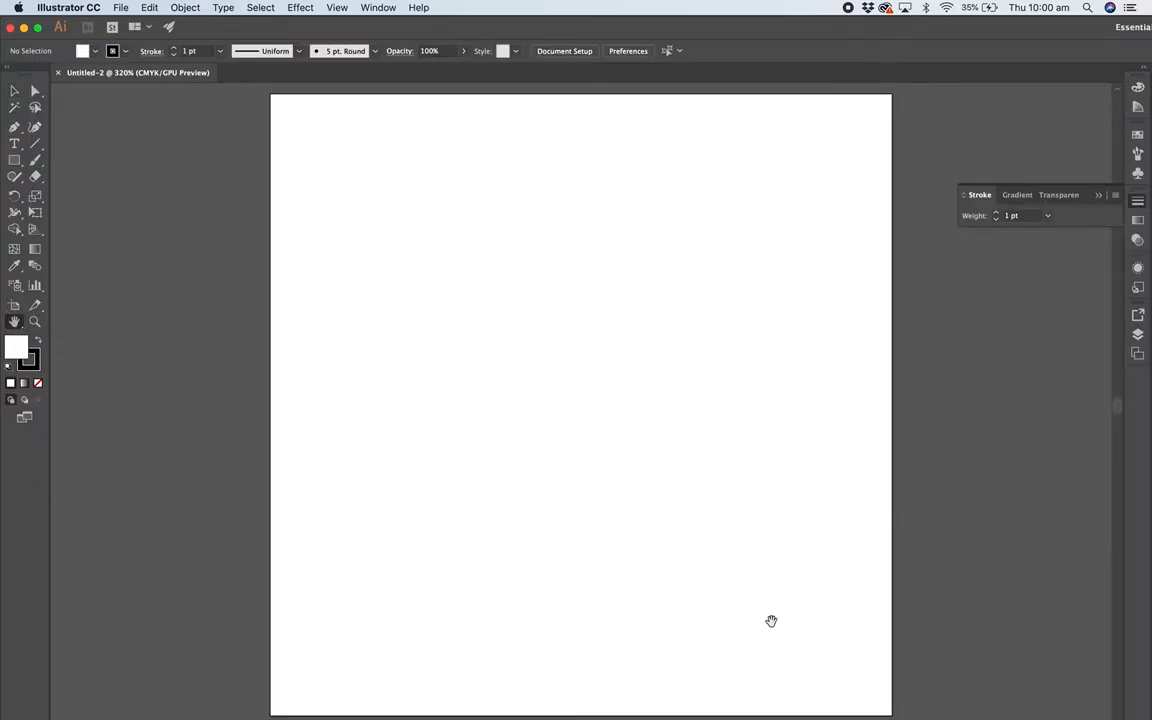
mouse_move(360, 292)
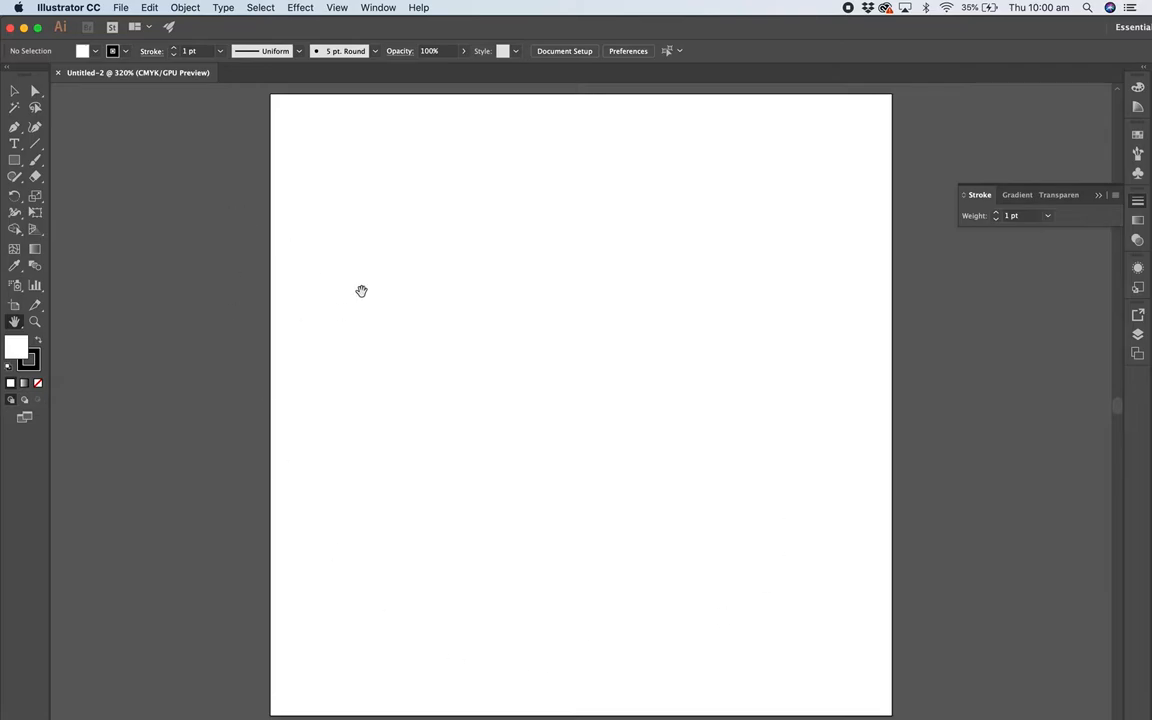
mouse_move(380, 8)
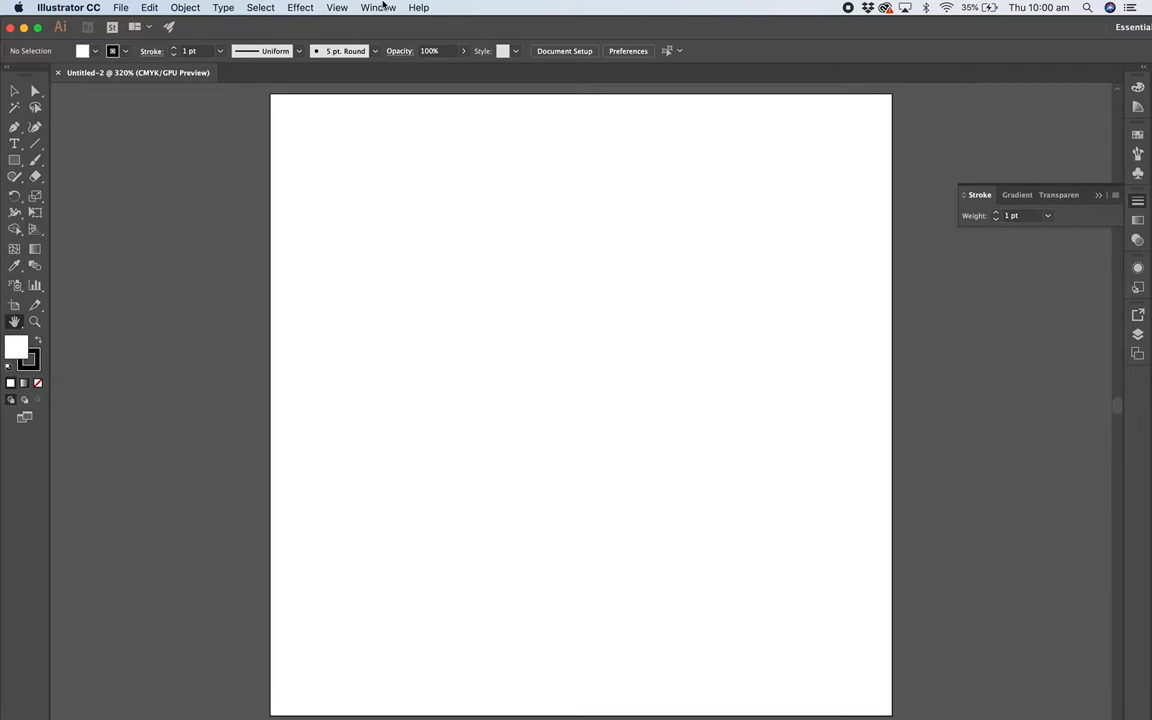
click(378, 8)
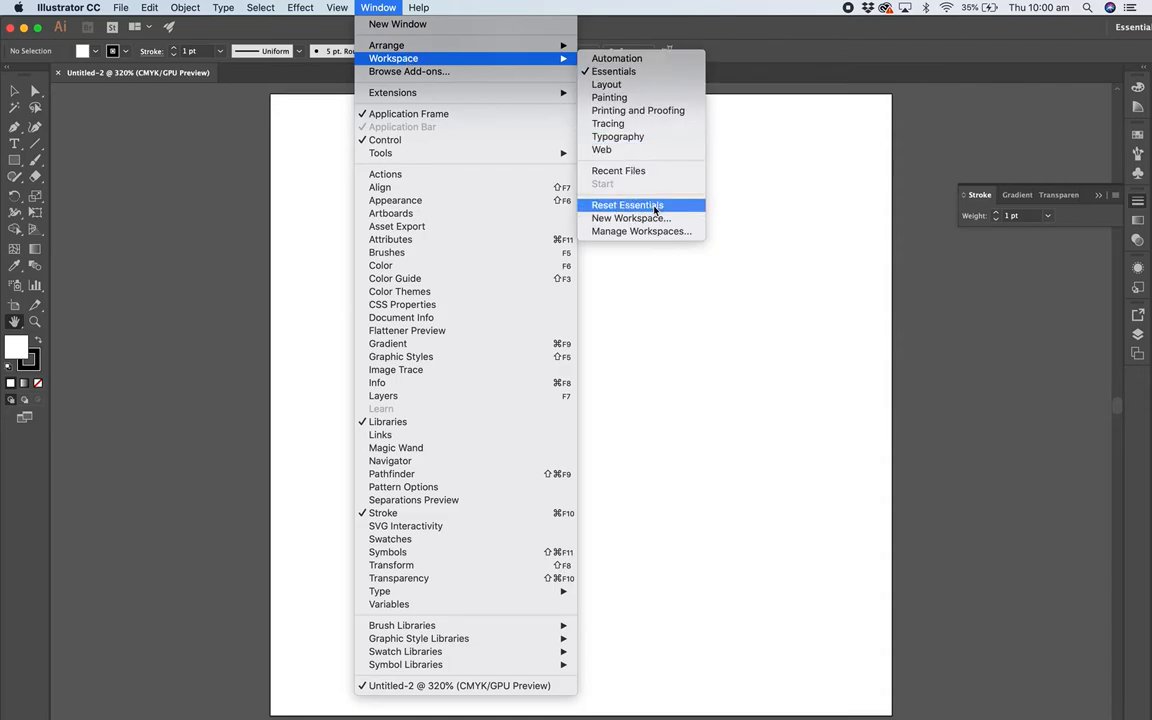
click(628, 204)
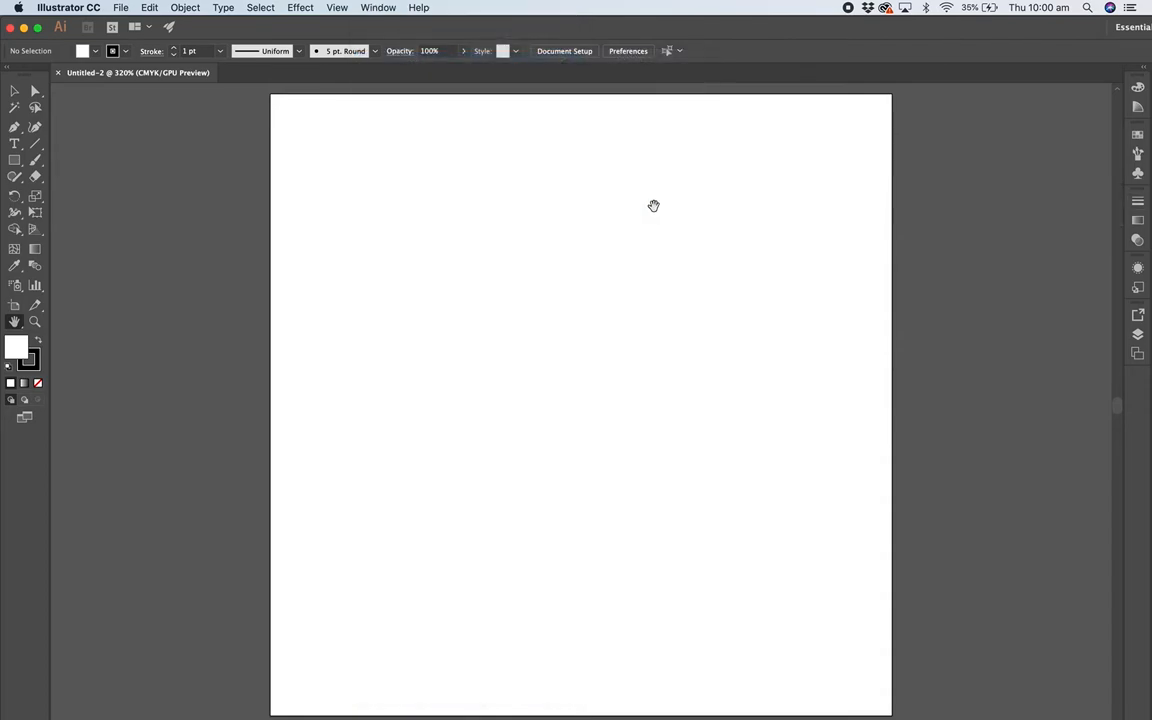
mouse_move(560, 210)
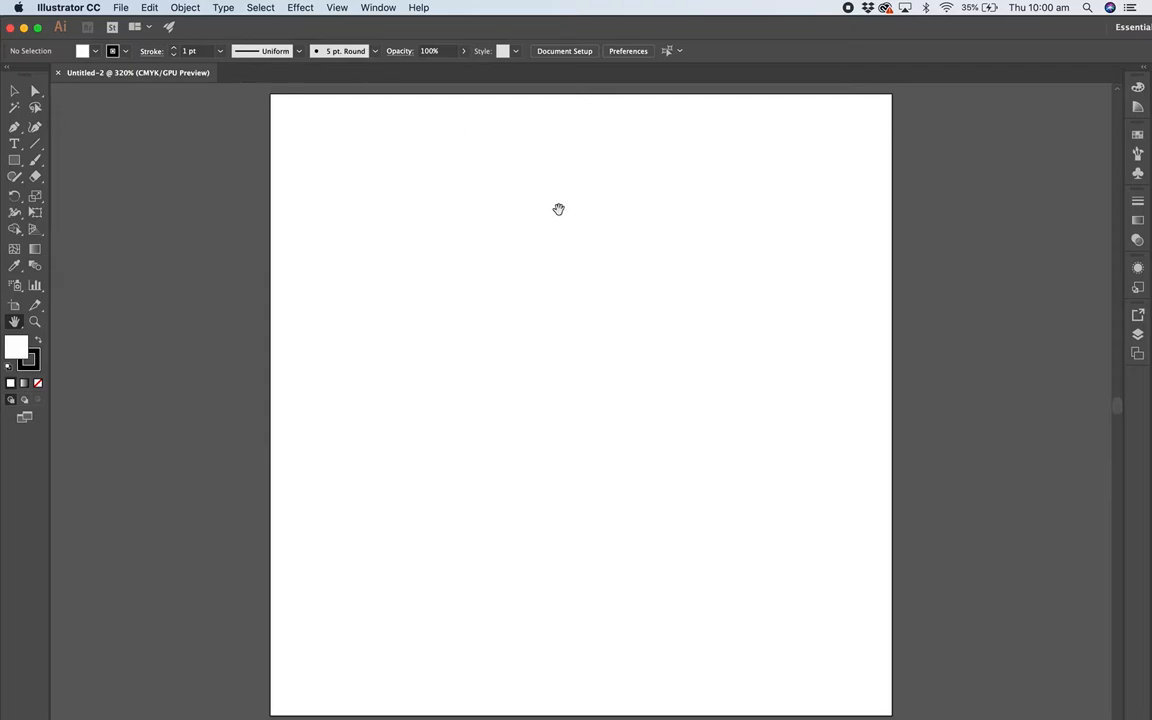
mouse_move(908, 376)
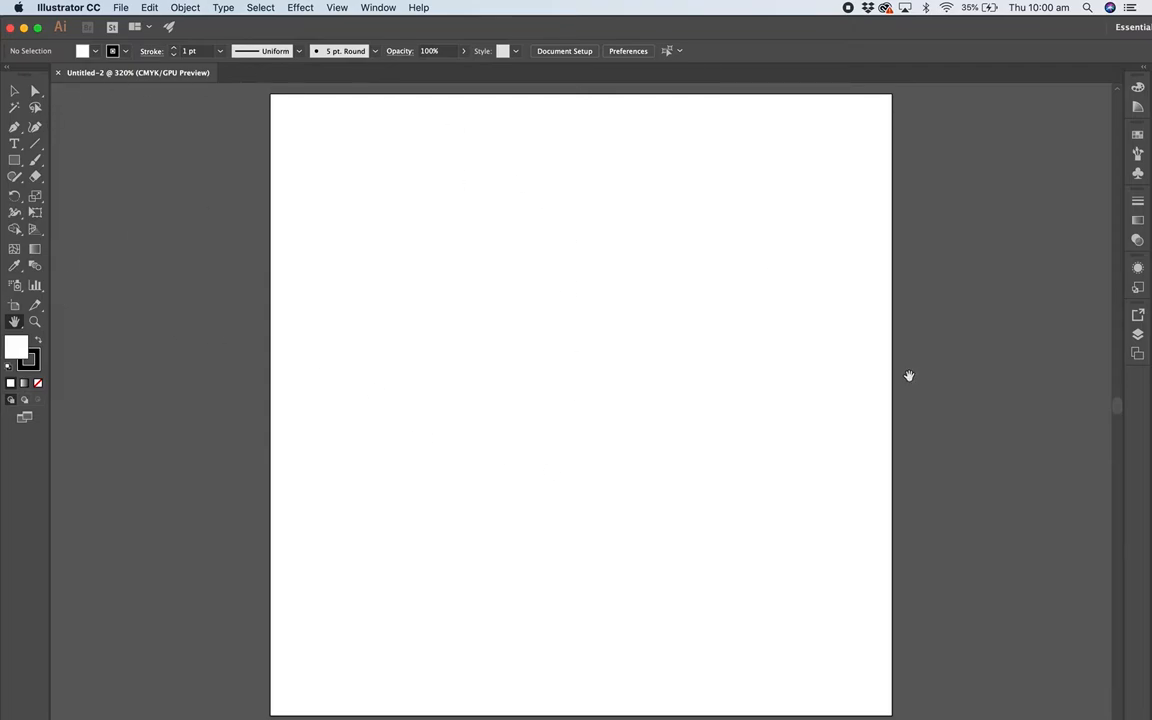
mouse_move(208, 186)
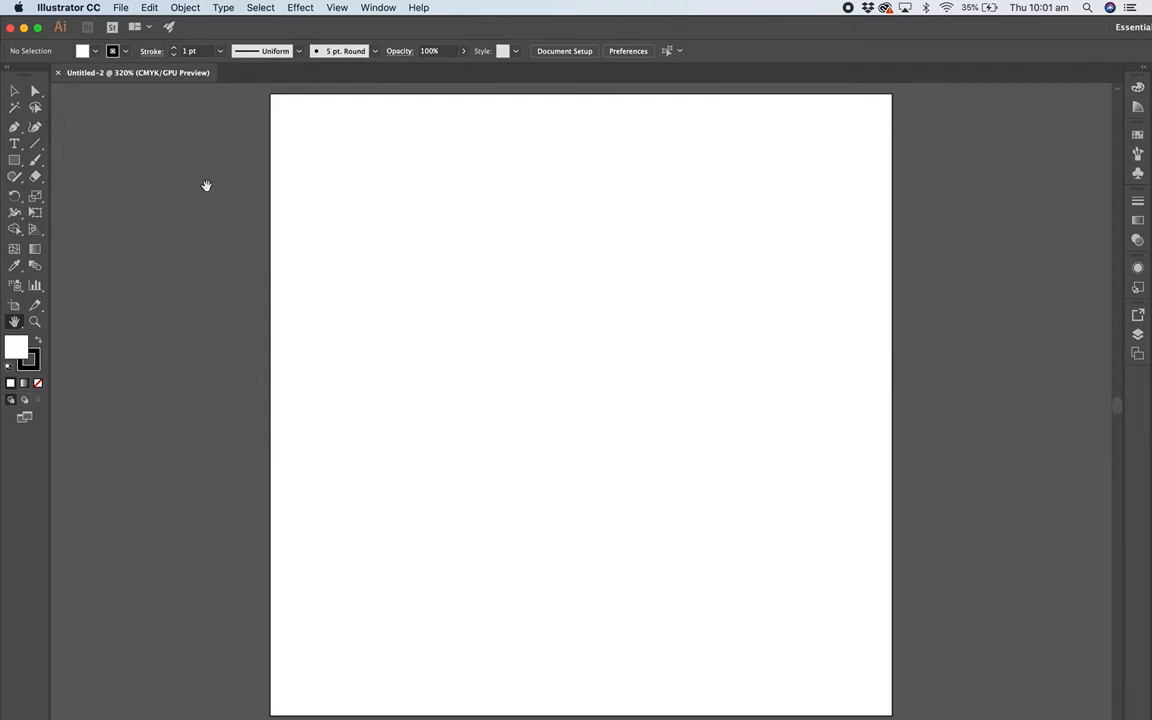
click(378, 8)
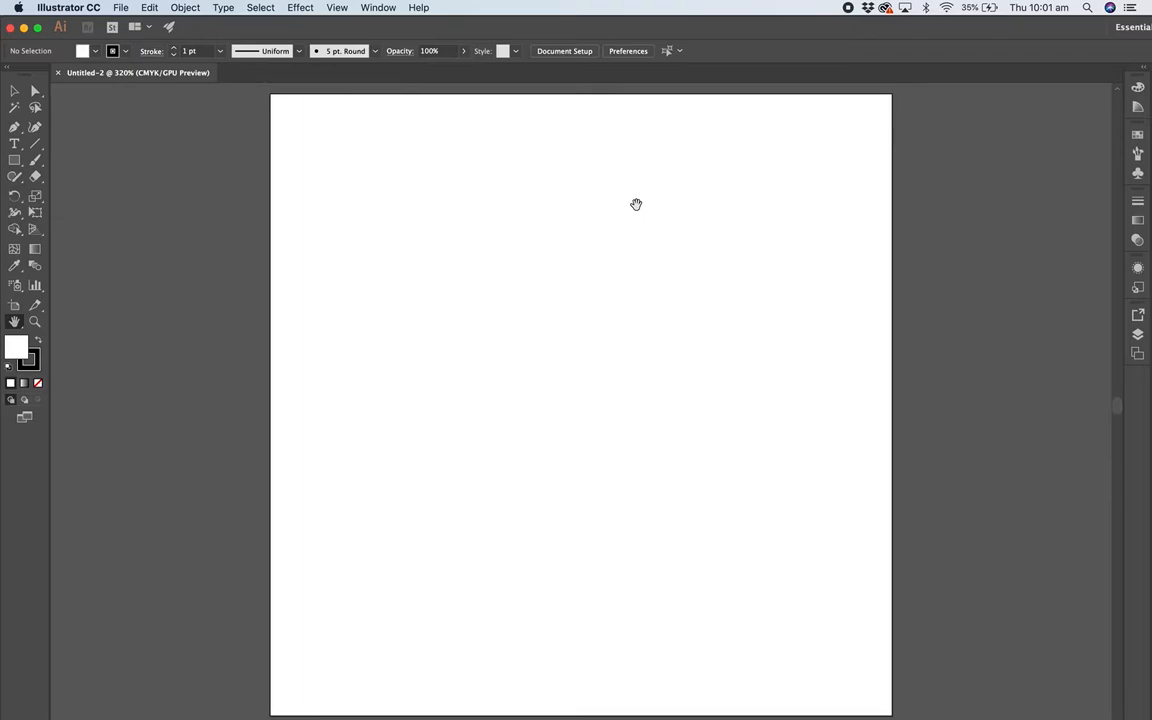
mouse_move(206, 180)
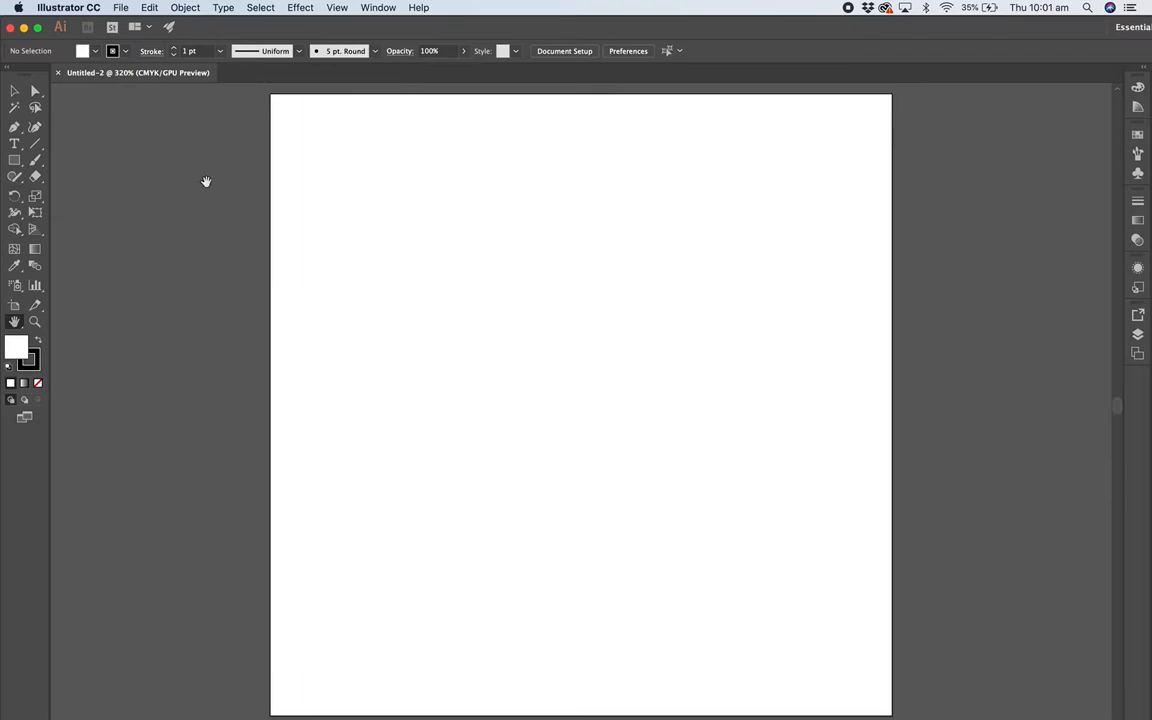
mouse_move(176, 140)
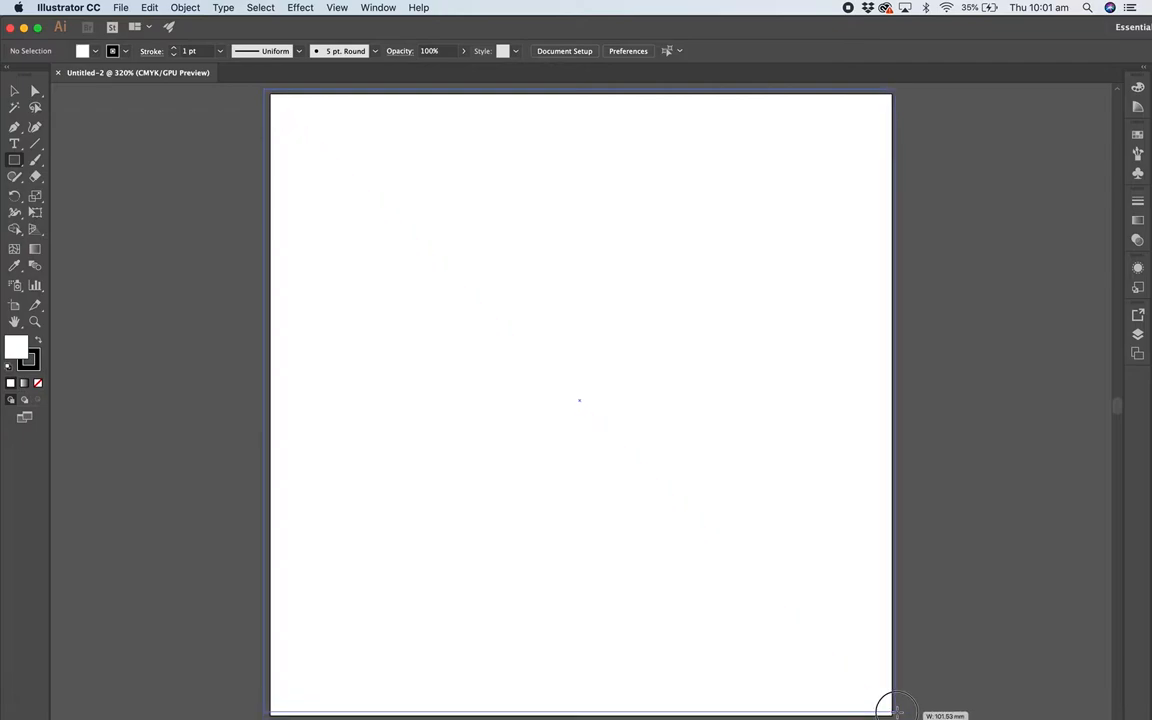
Step: Draw an artboard-sized red rectangle on Layer 1, add Layer 2, and hide Layer 1
drag(272, 96, 888, 710)
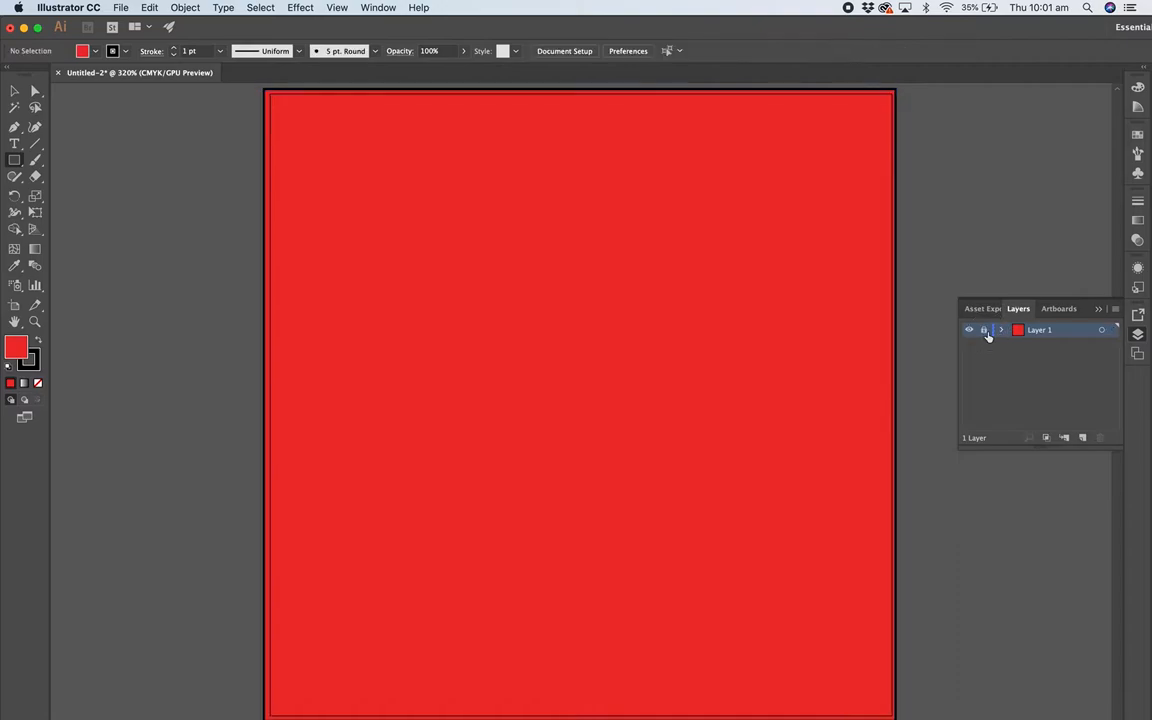
click(1064, 438)
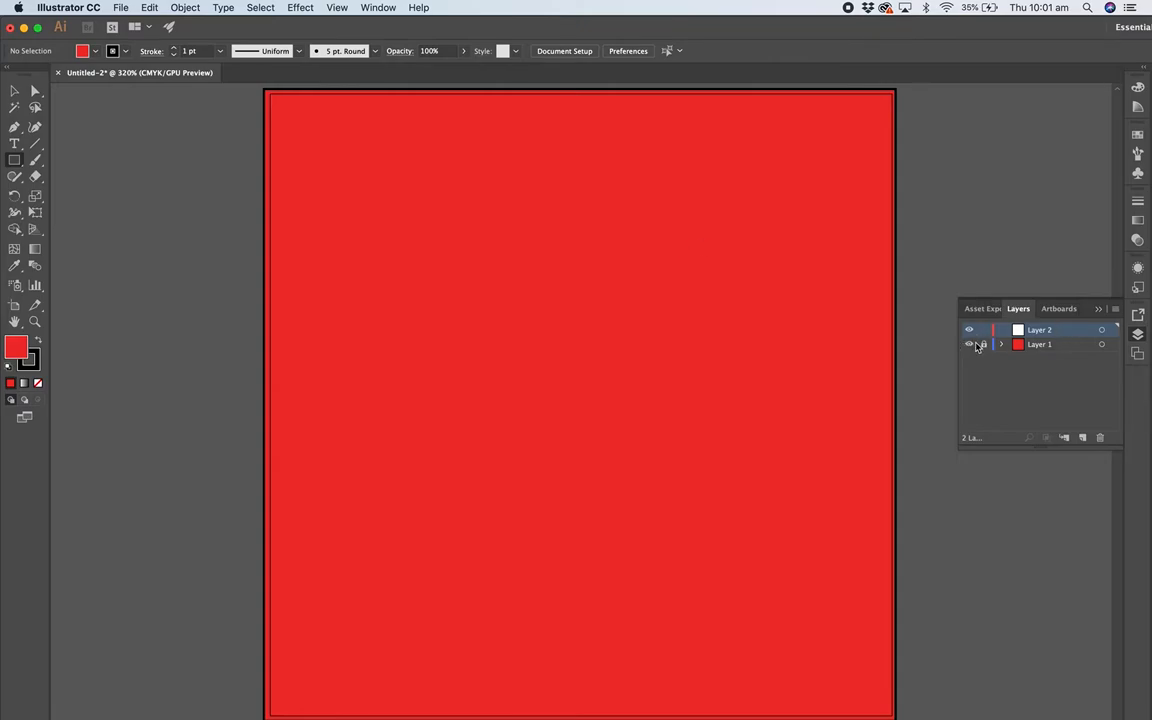
click(968, 344)
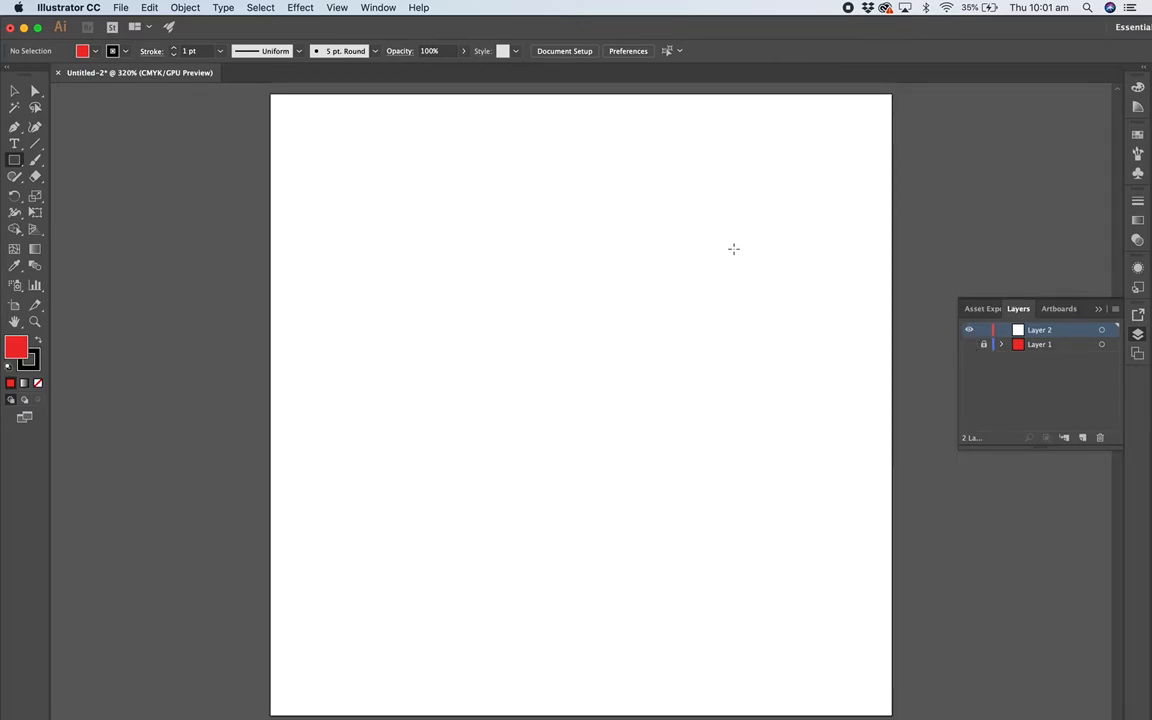
mouse_move(300, 224)
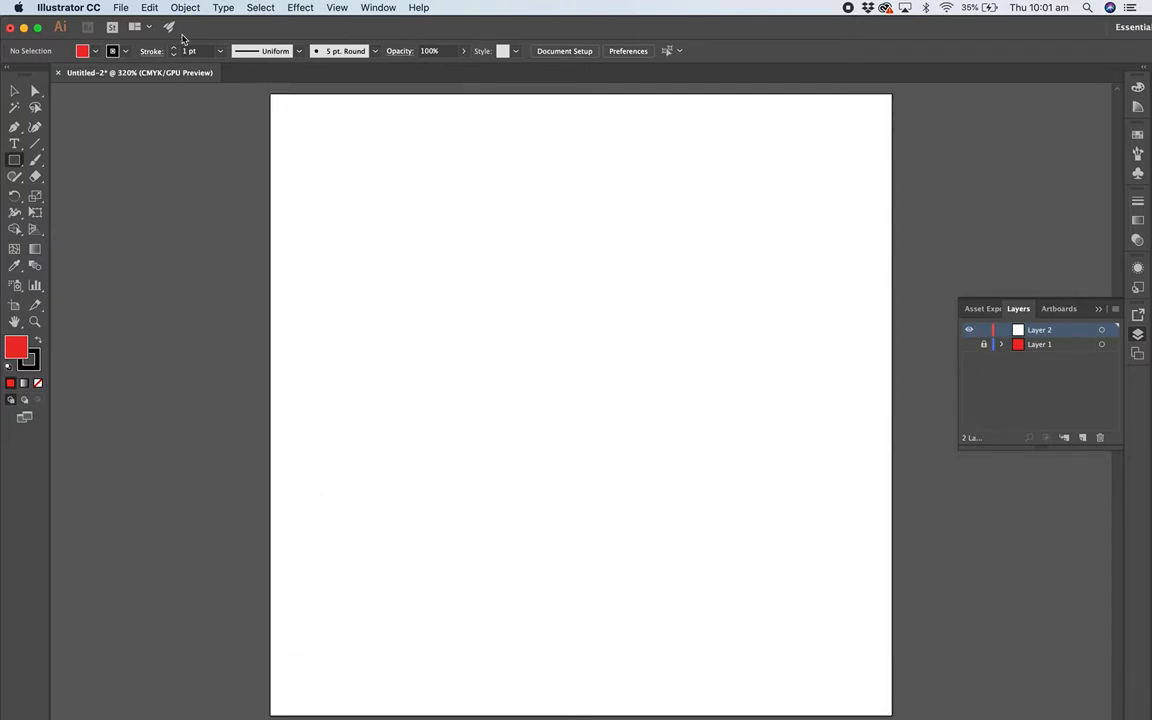
mouse_move(796, 248)
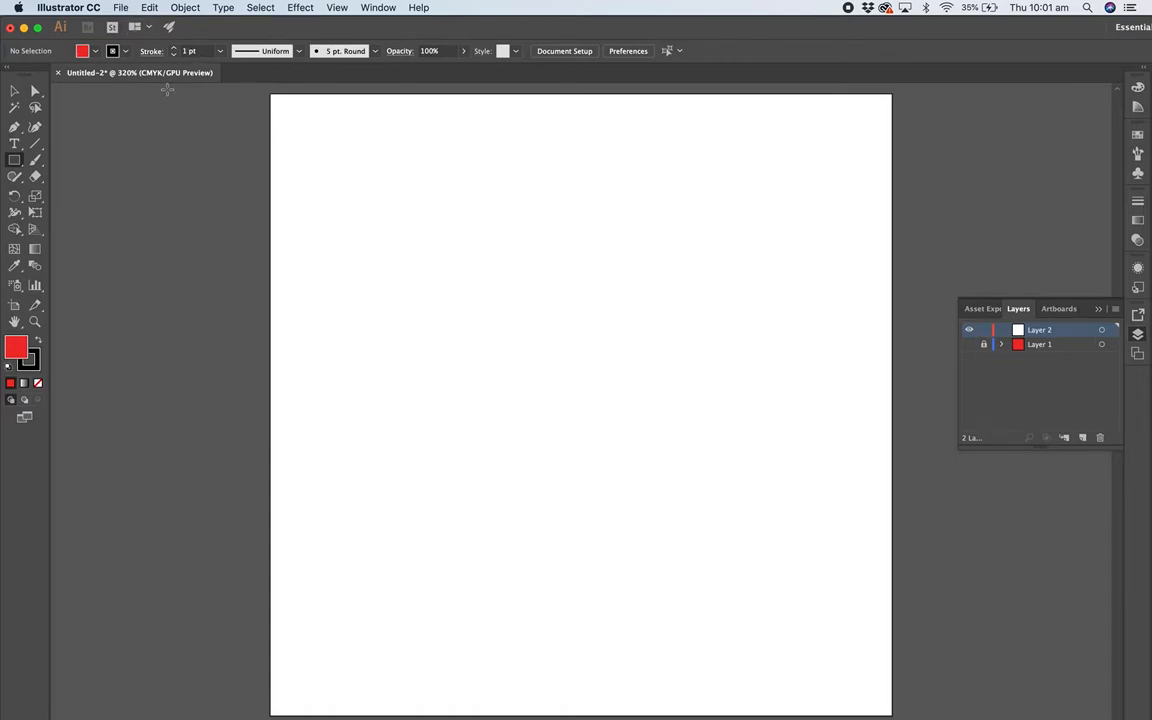
Step: Start File > Place and browse from the Soap Poster folder up into the 2021 course folder
click(120, 8)
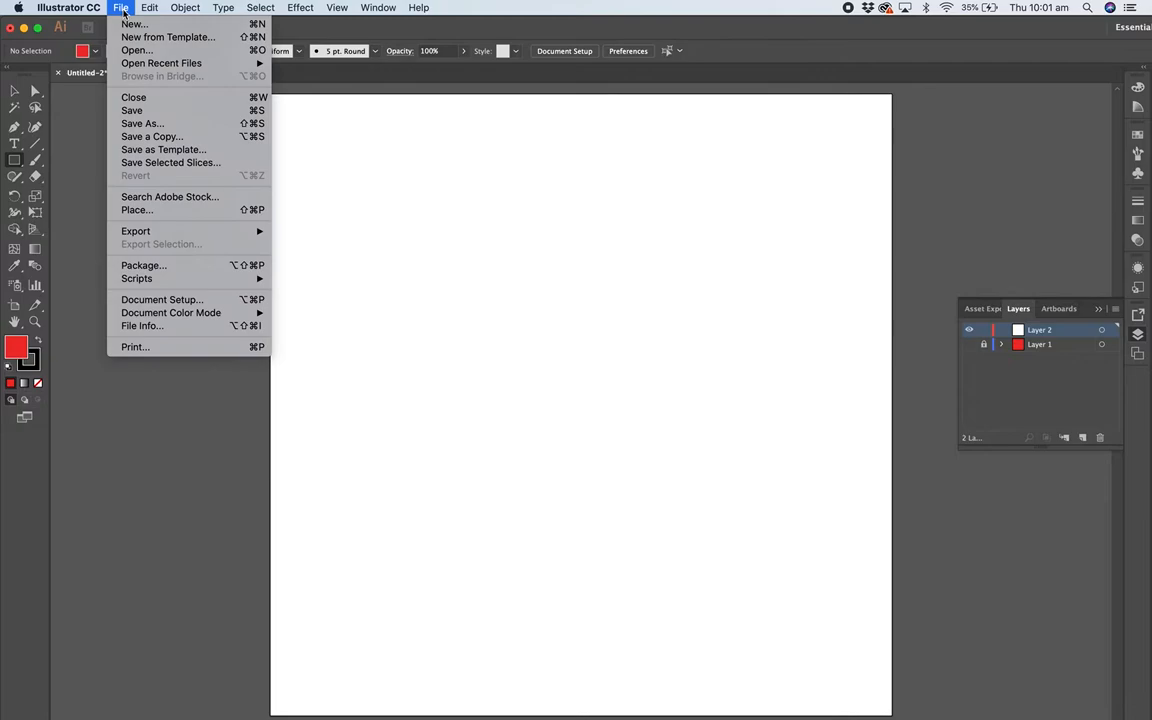
mouse_move(132, 110)
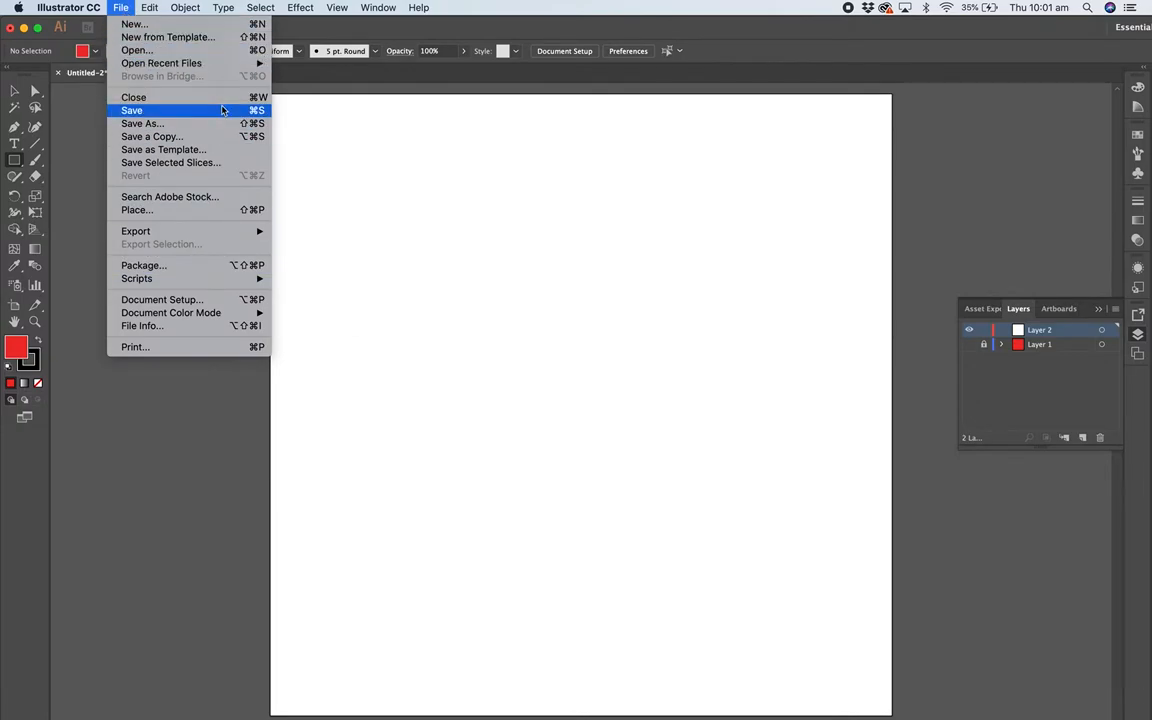
mouse_move(172, 210)
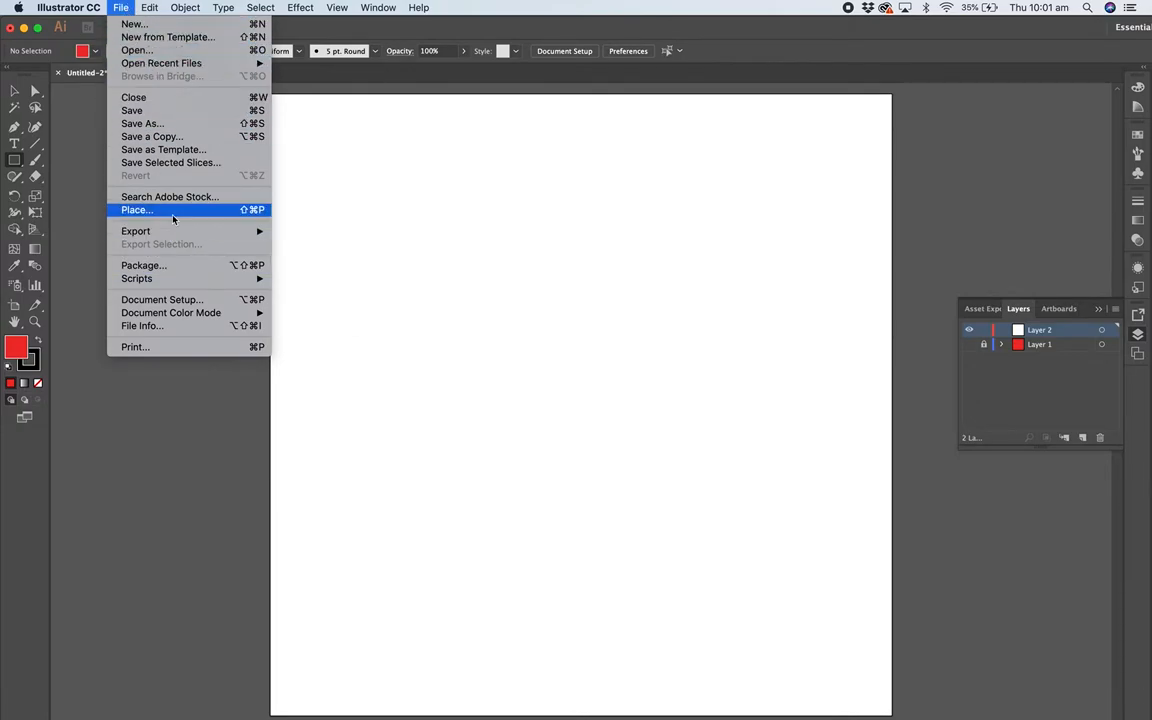
click(136, 210)
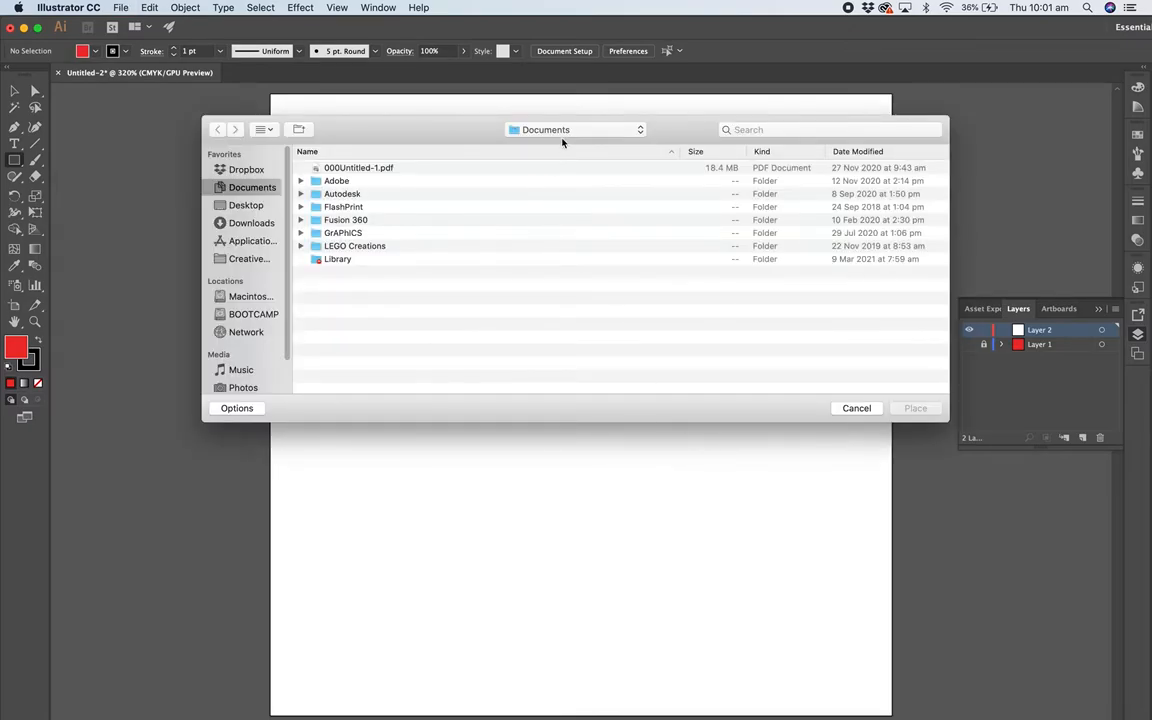
click(576, 128)
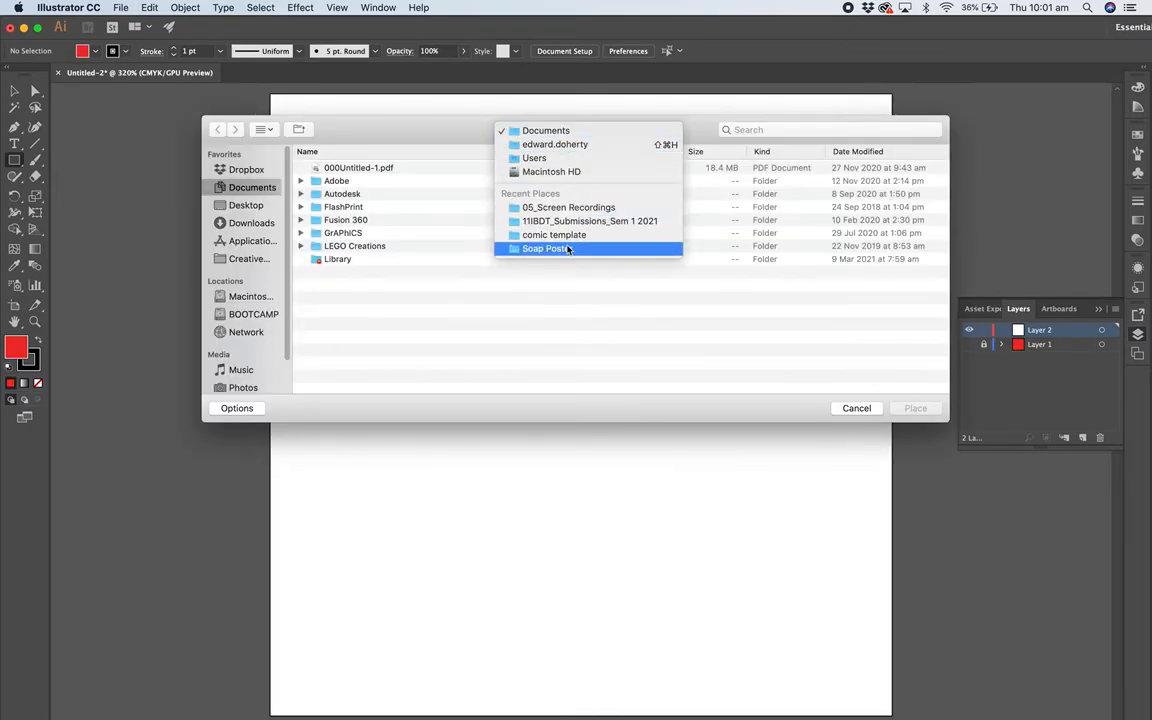
click(544, 248)
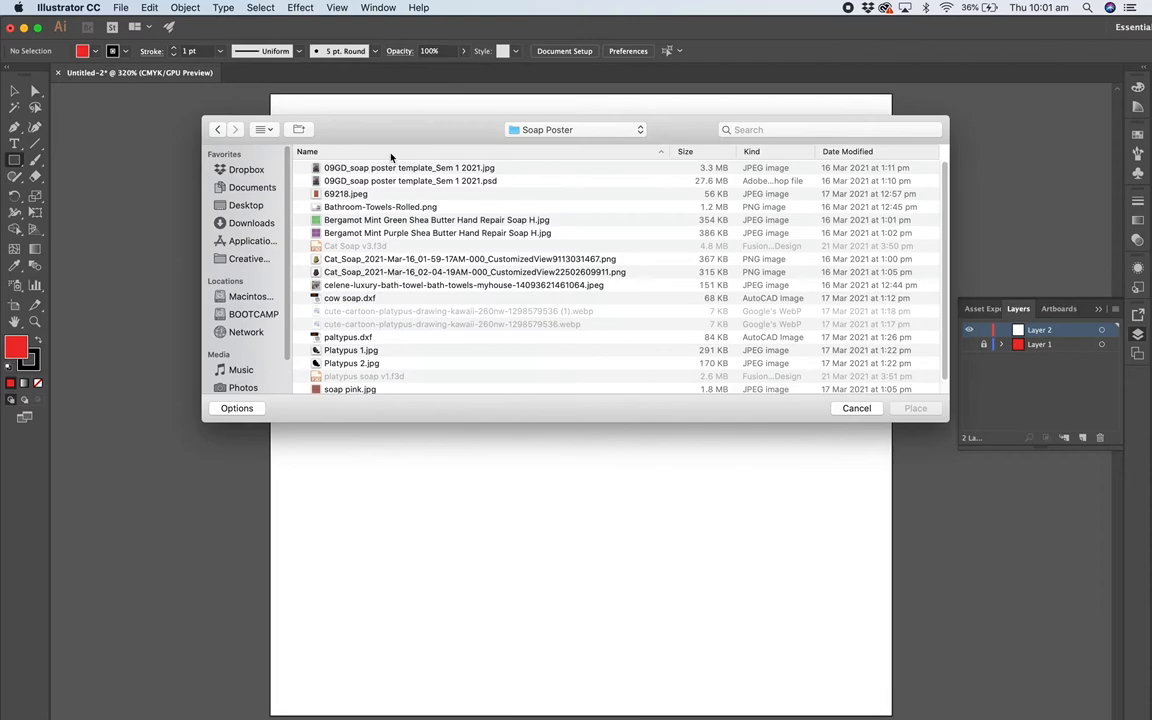
click(576, 128)
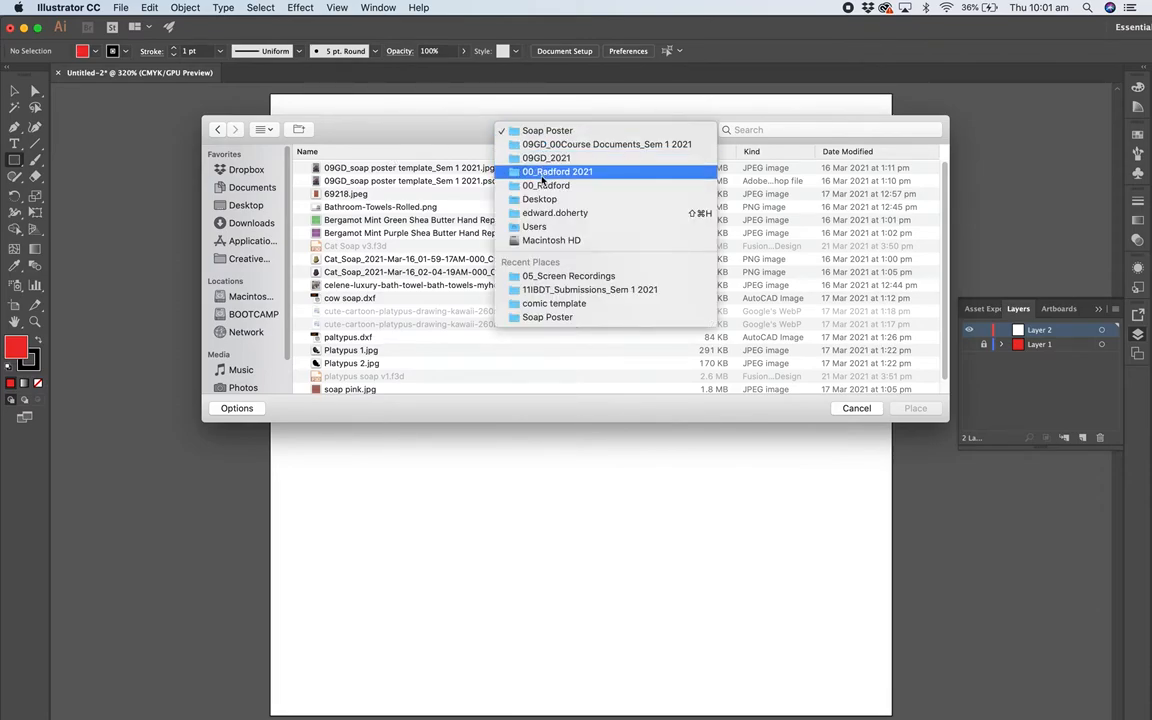
click(556, 172)
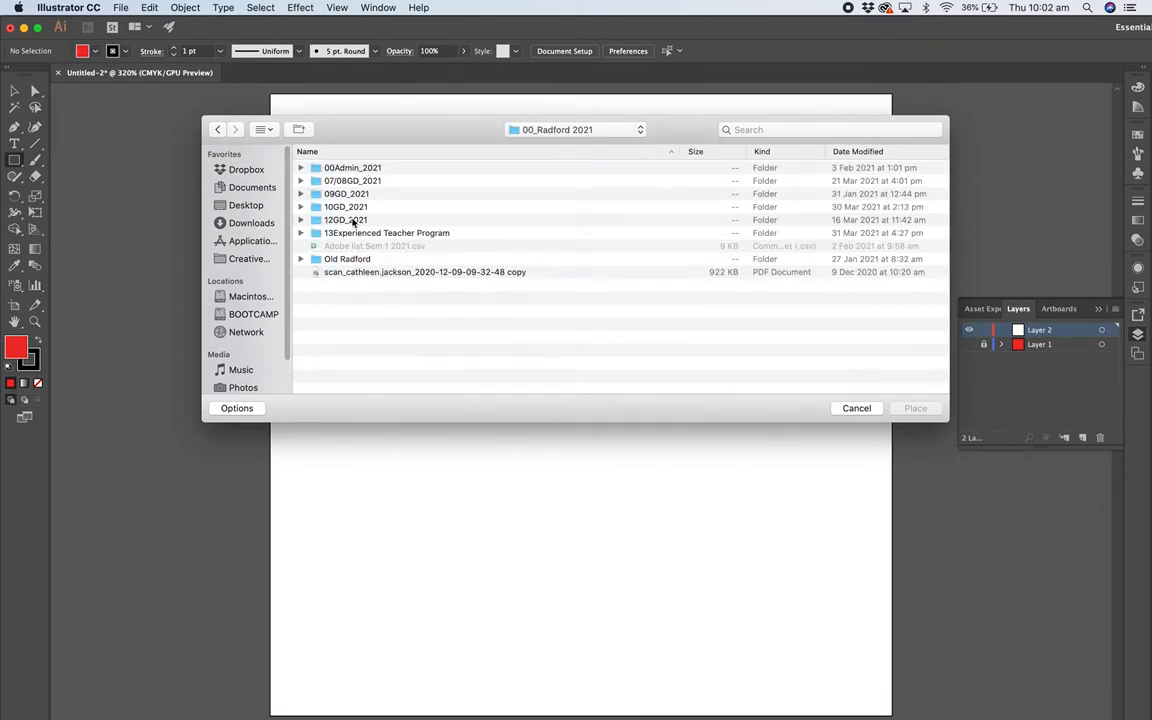
double_click(346, 206)
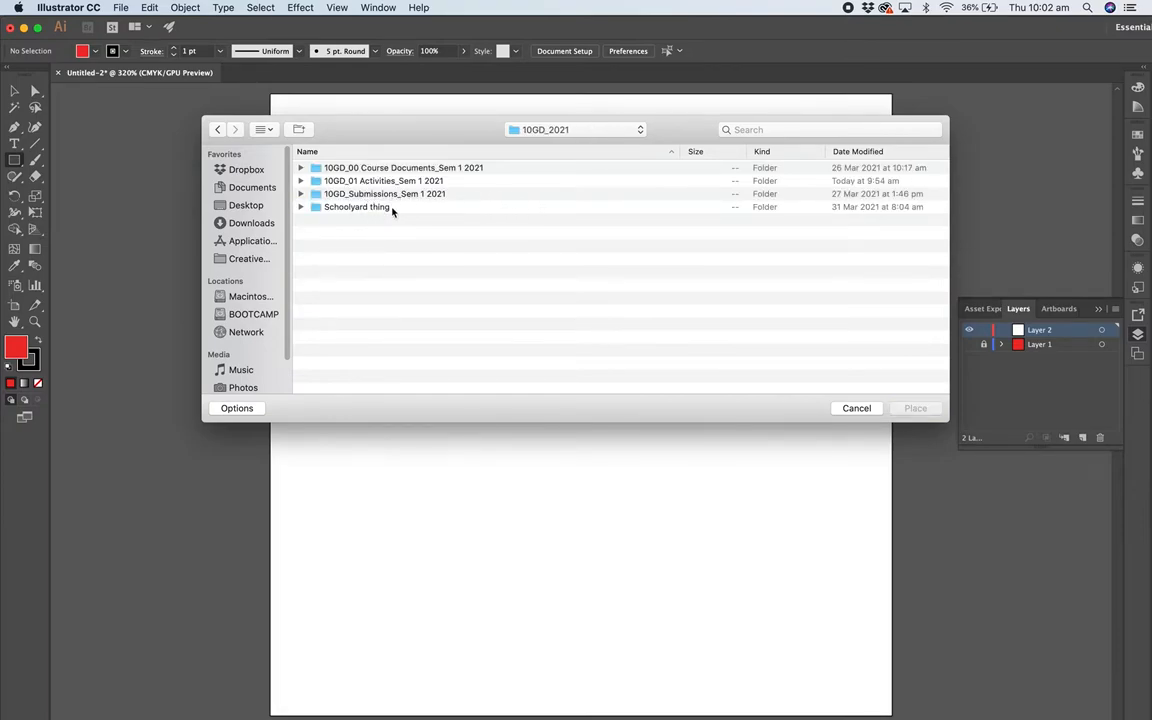
Step: Navigate into Semester 1 Activities > Character Soap Moulds and place the frog scan JPG
click(384, 180)
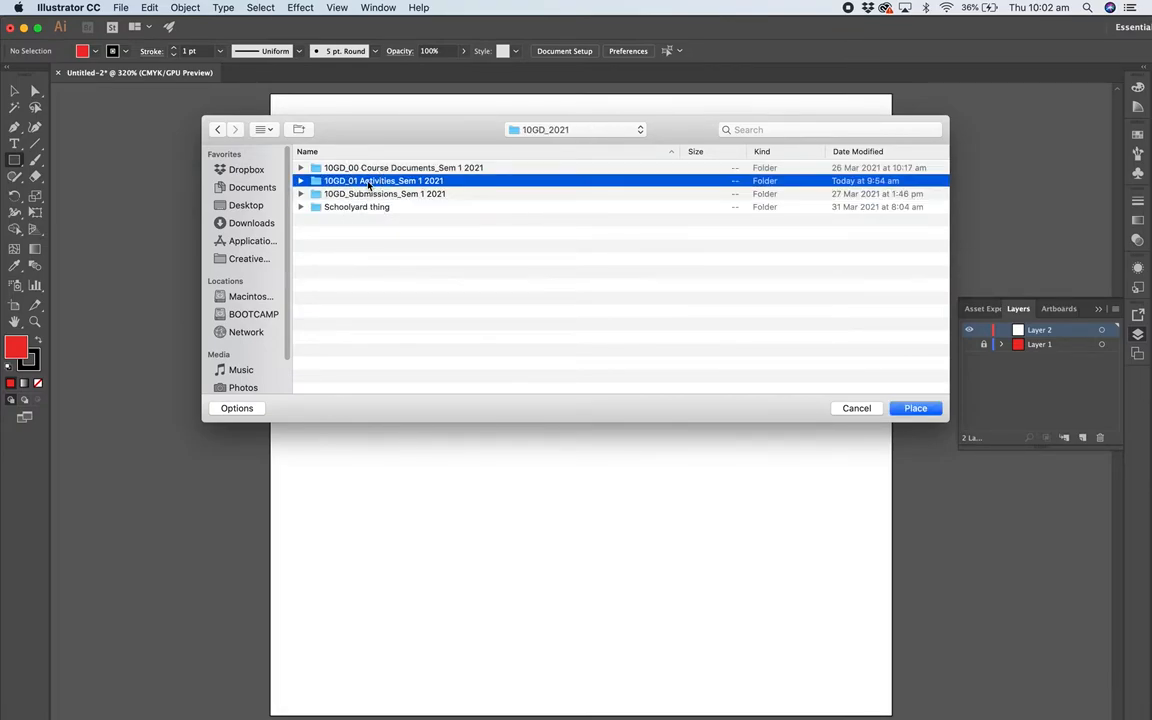
double_click(384, 180)
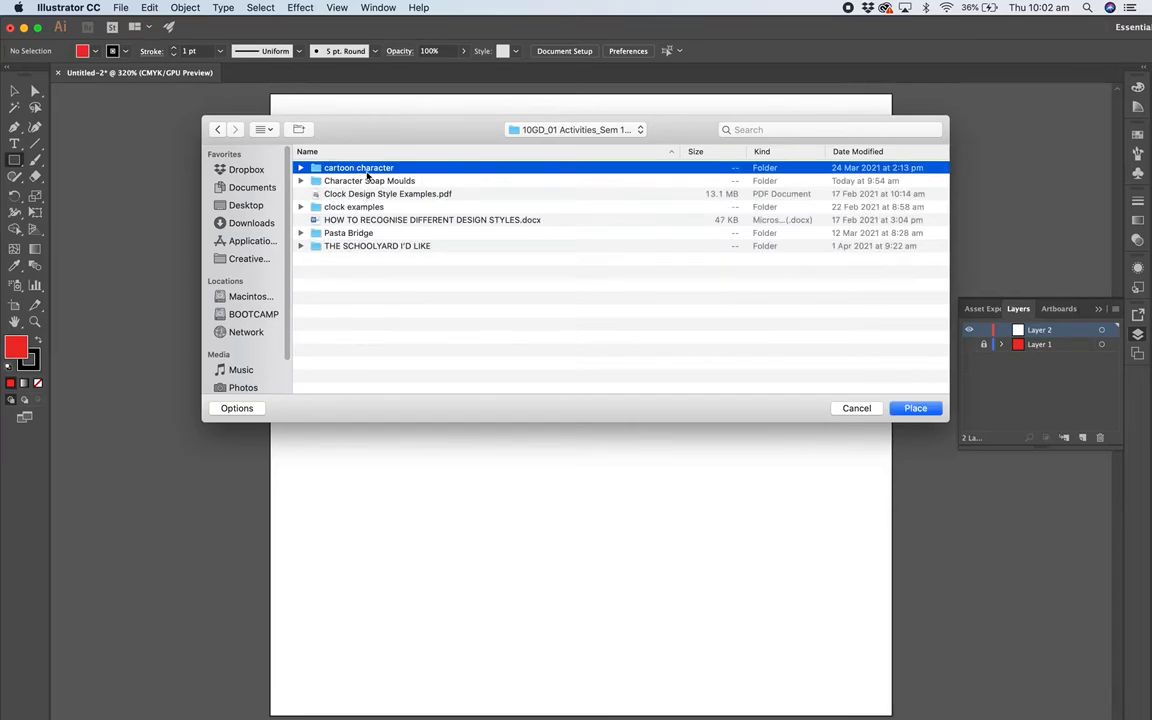
double_click(368, 180)
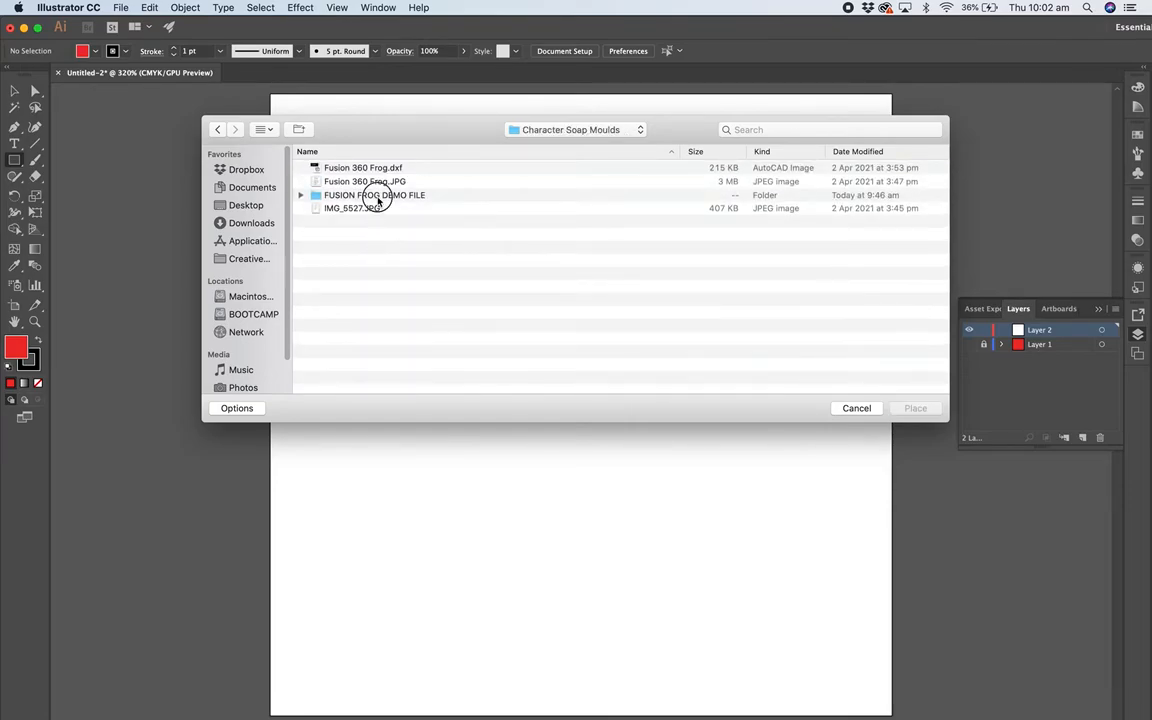
click(856, 408)
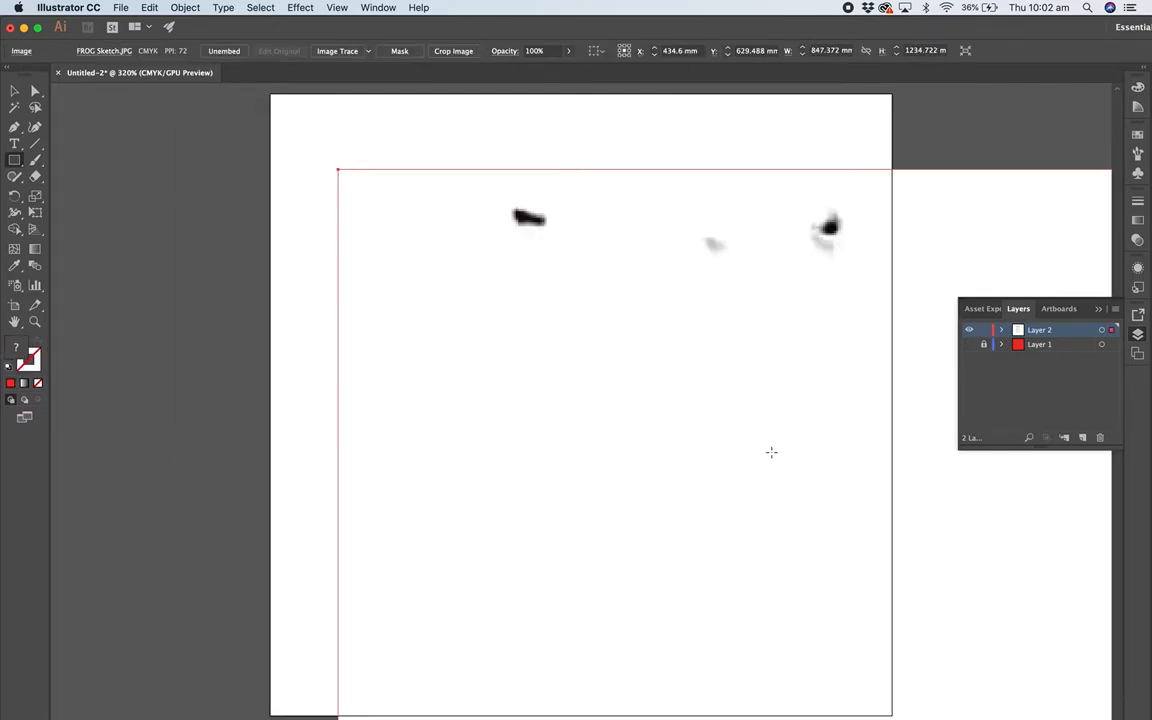
mouse_move(864, 488)
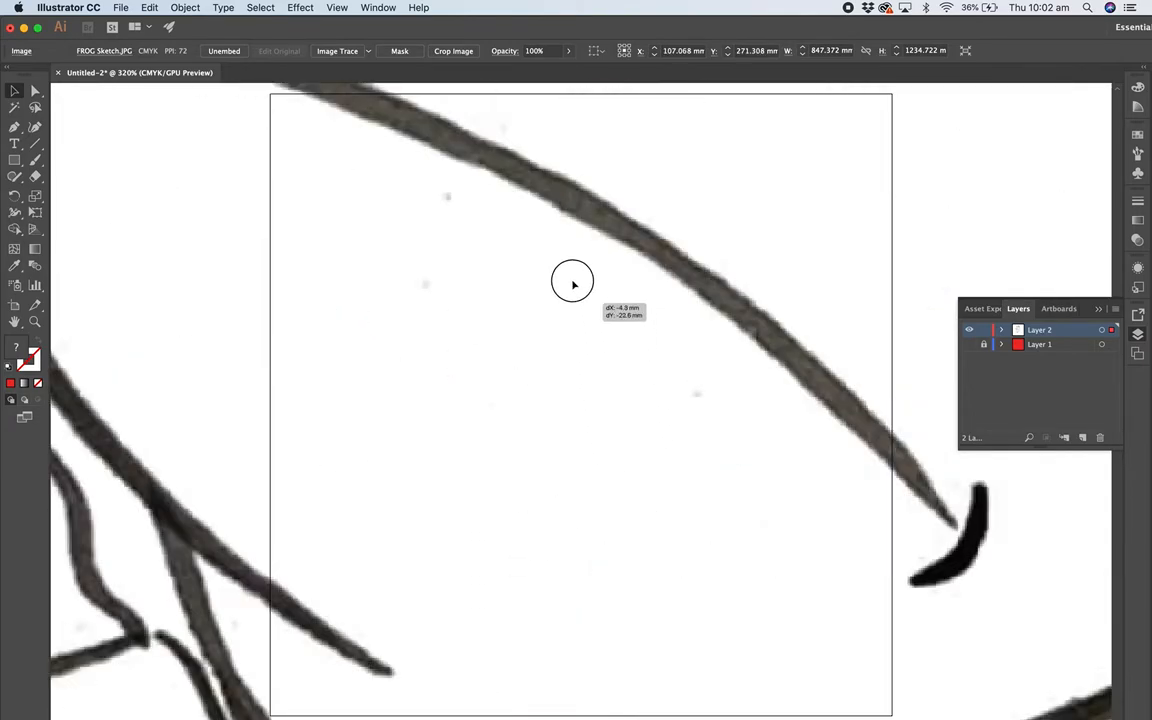
drag(572, 280, 624, 320)
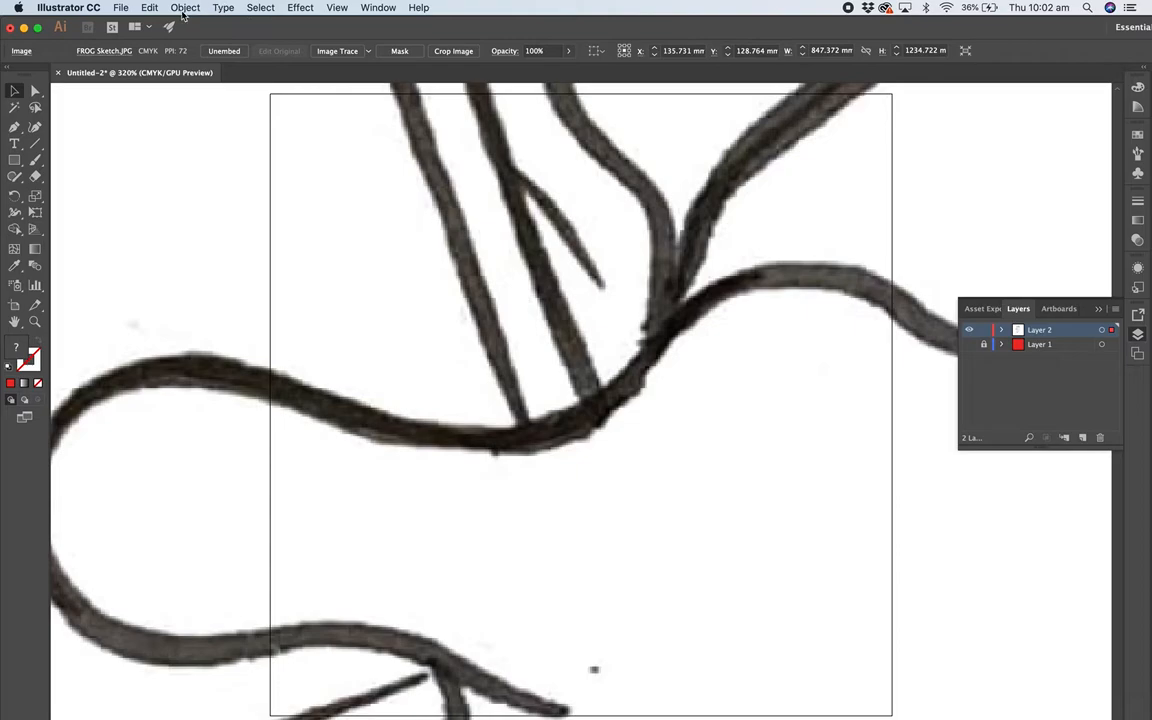
click(184, 8)
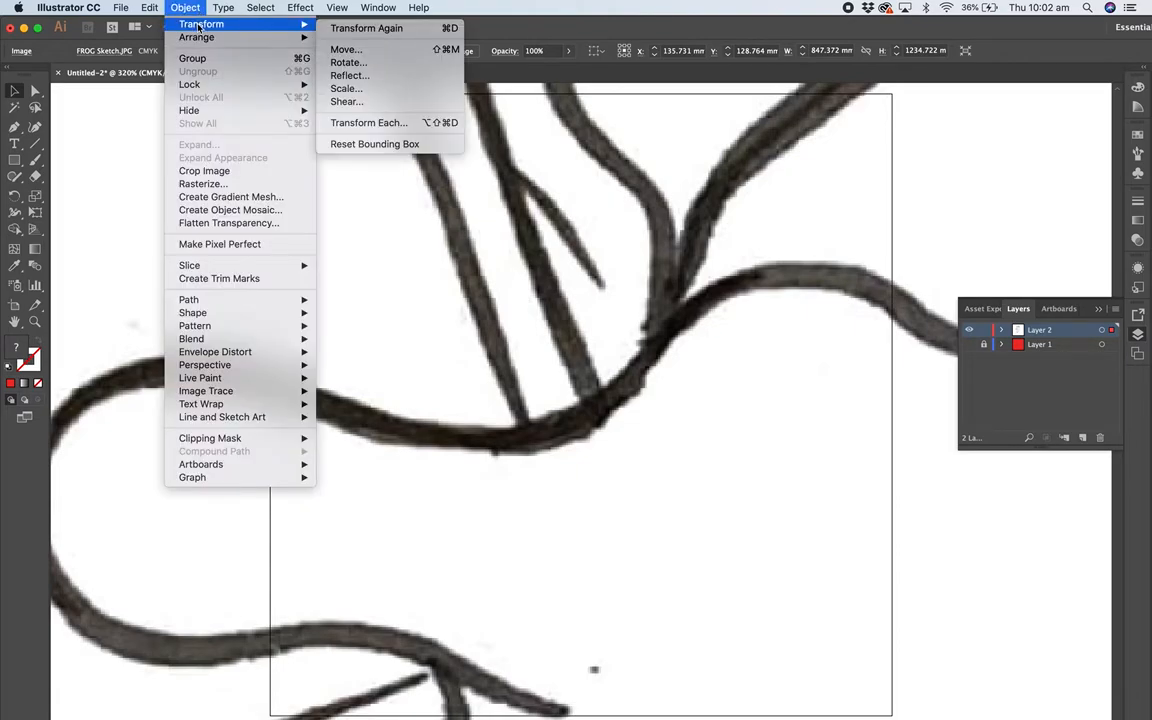
click(344, 88)
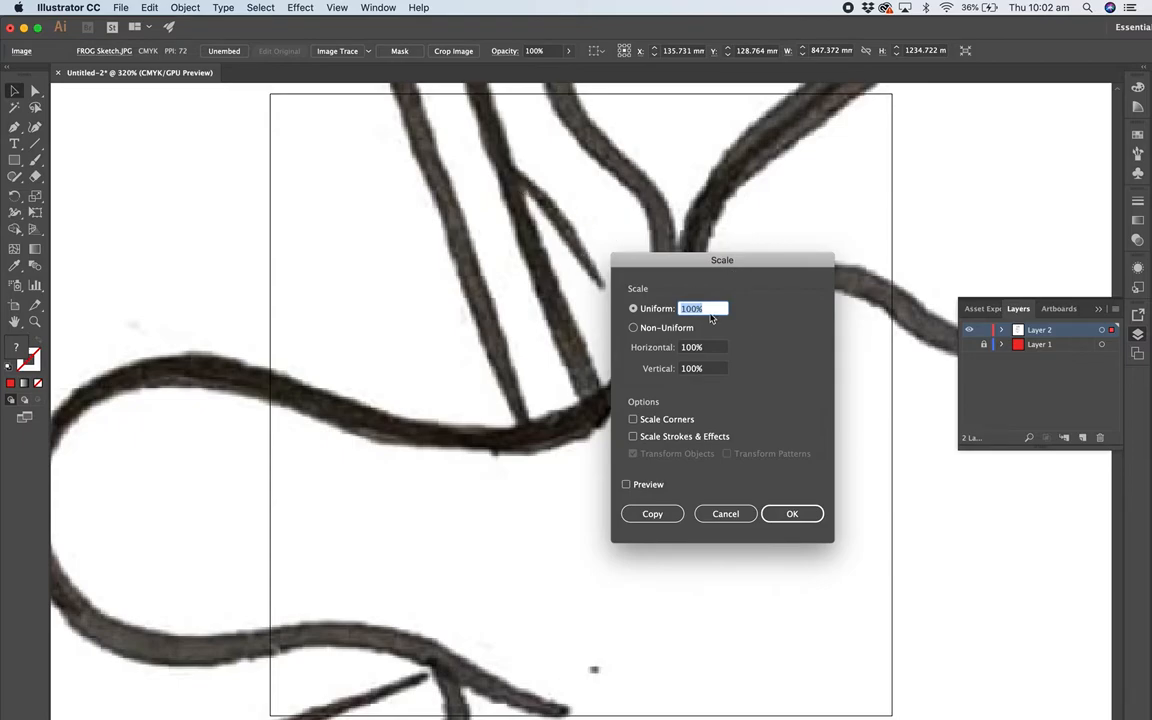
text(20)
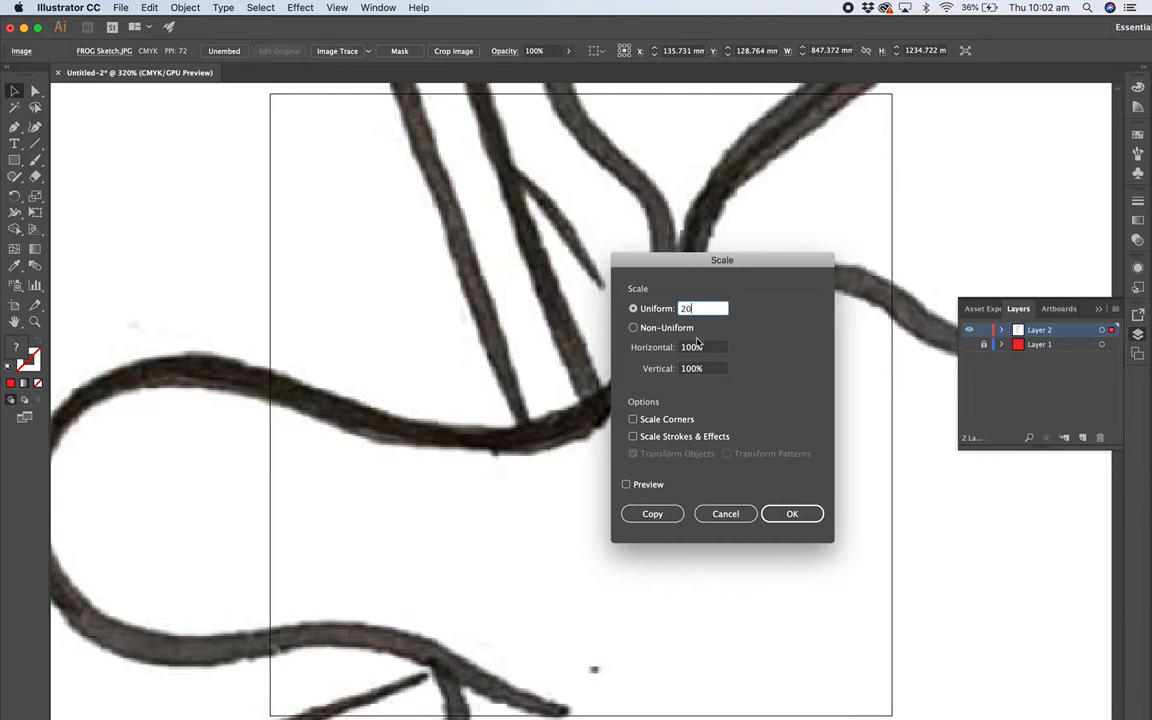
click(626, 484)
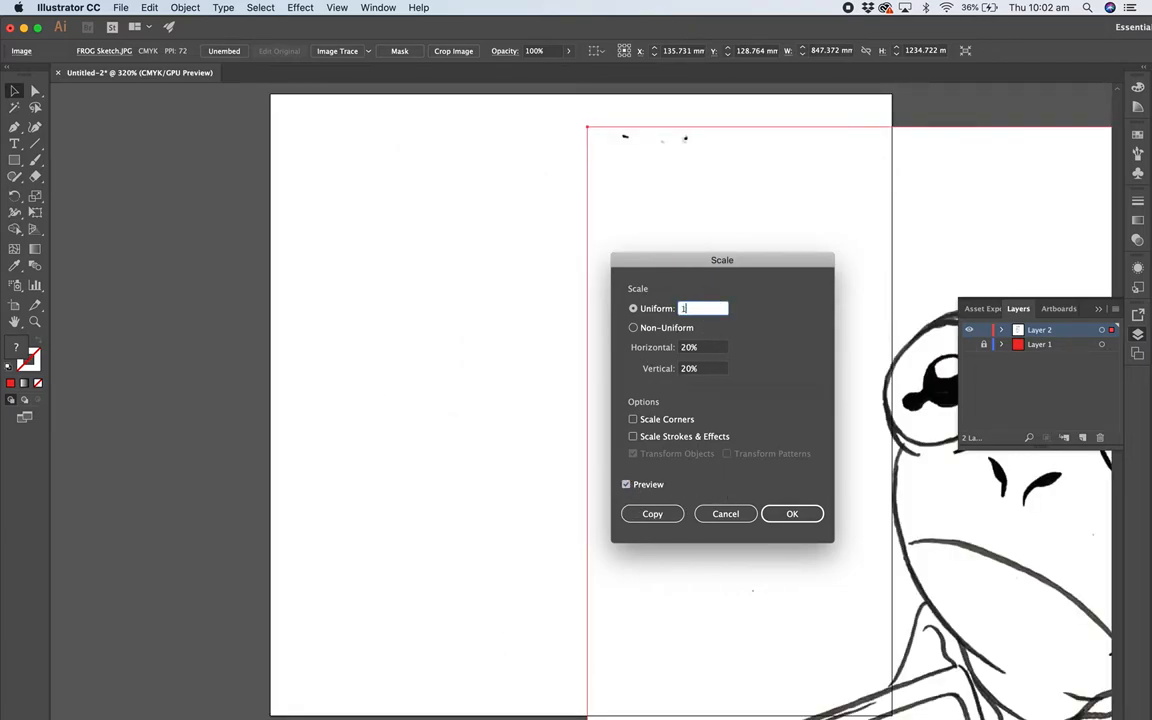
text(0)
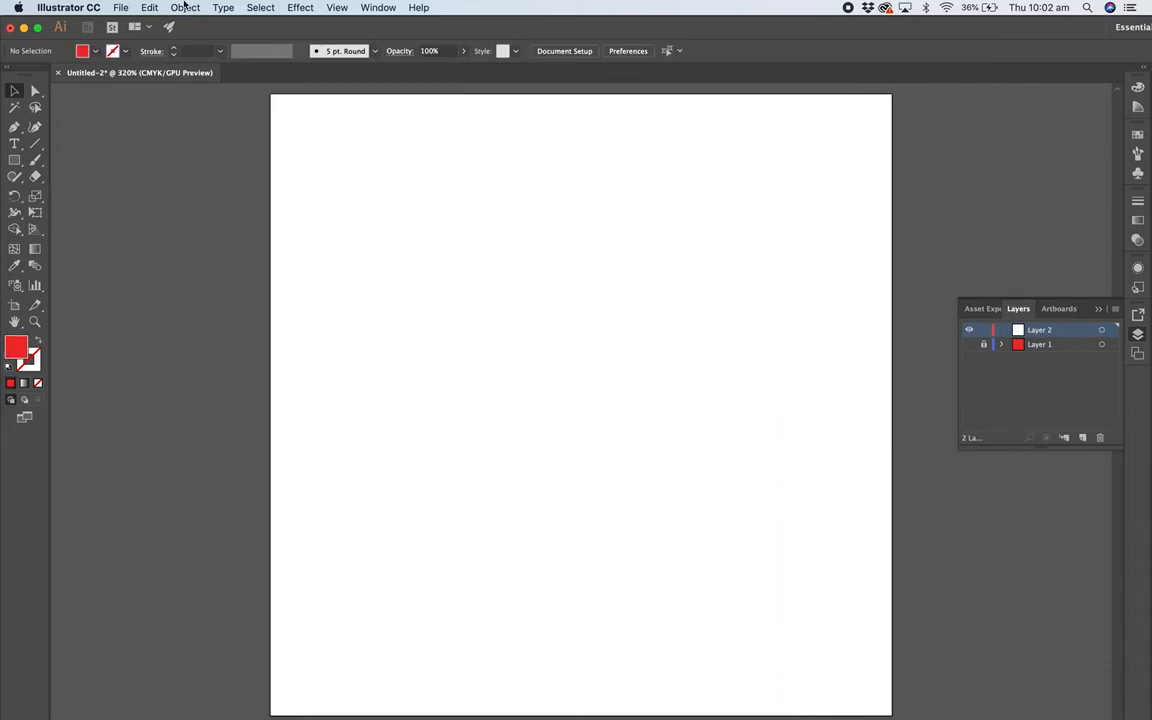
Step: Drag the oversized frog scan across toward the artboard
click(120, 8)
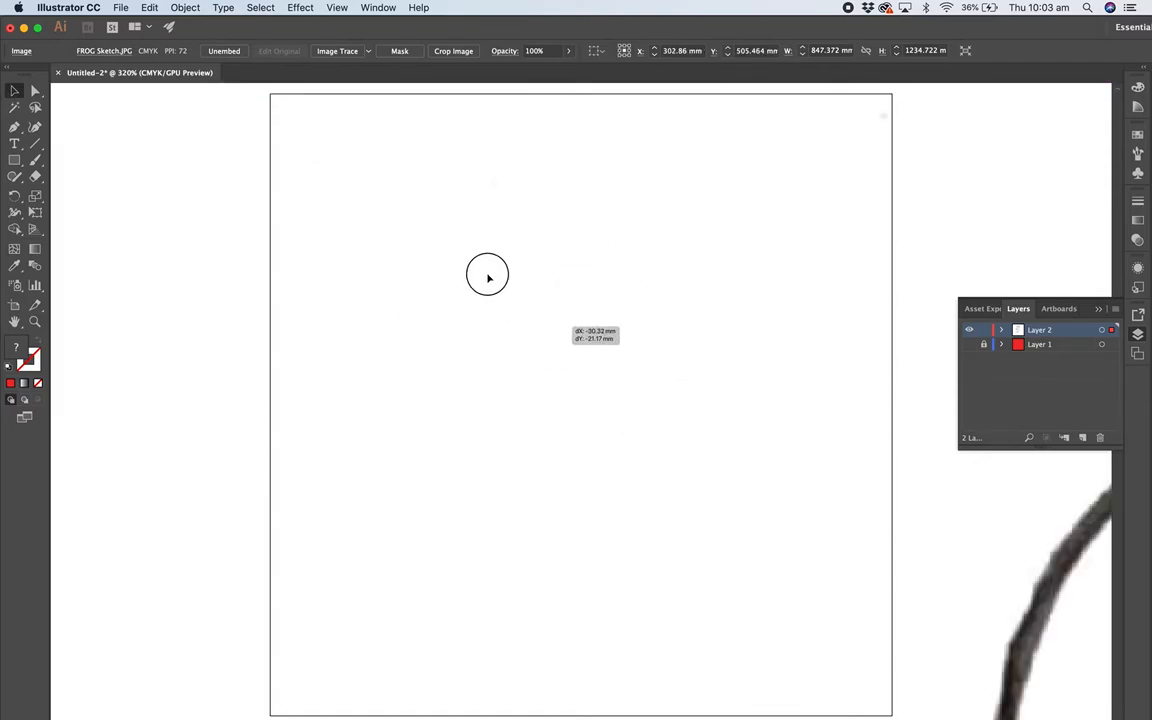
drag(488, 276, 390, 364)
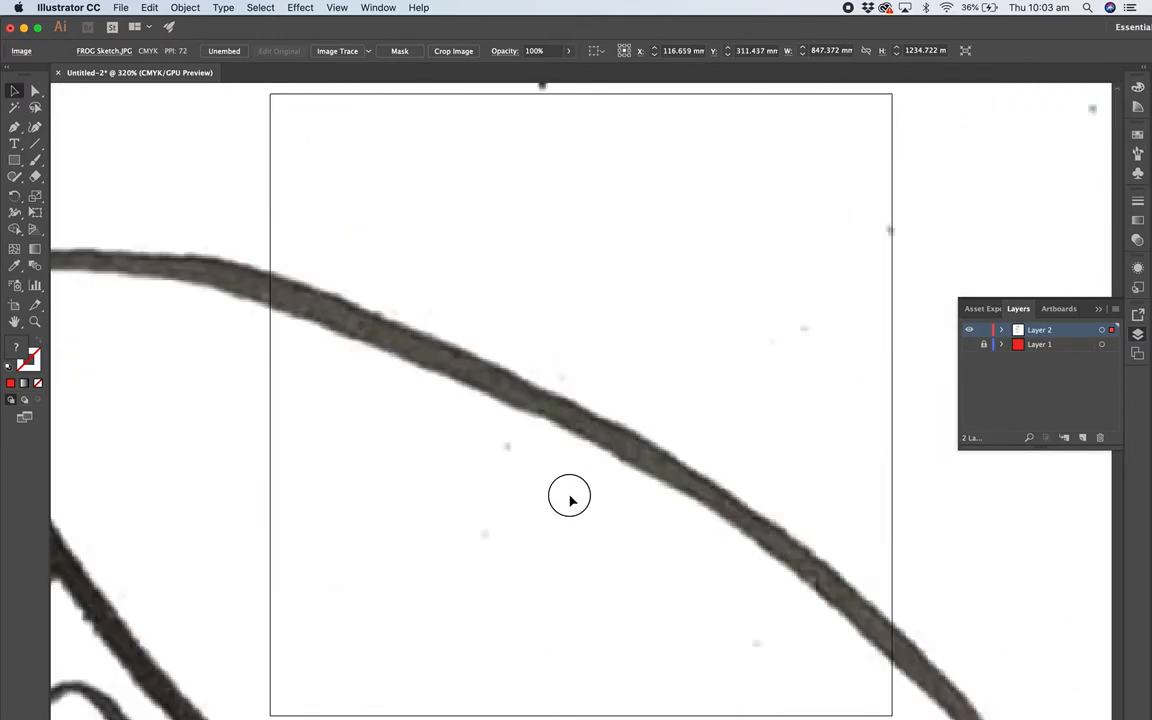
drag(570, 496, 604, 360)
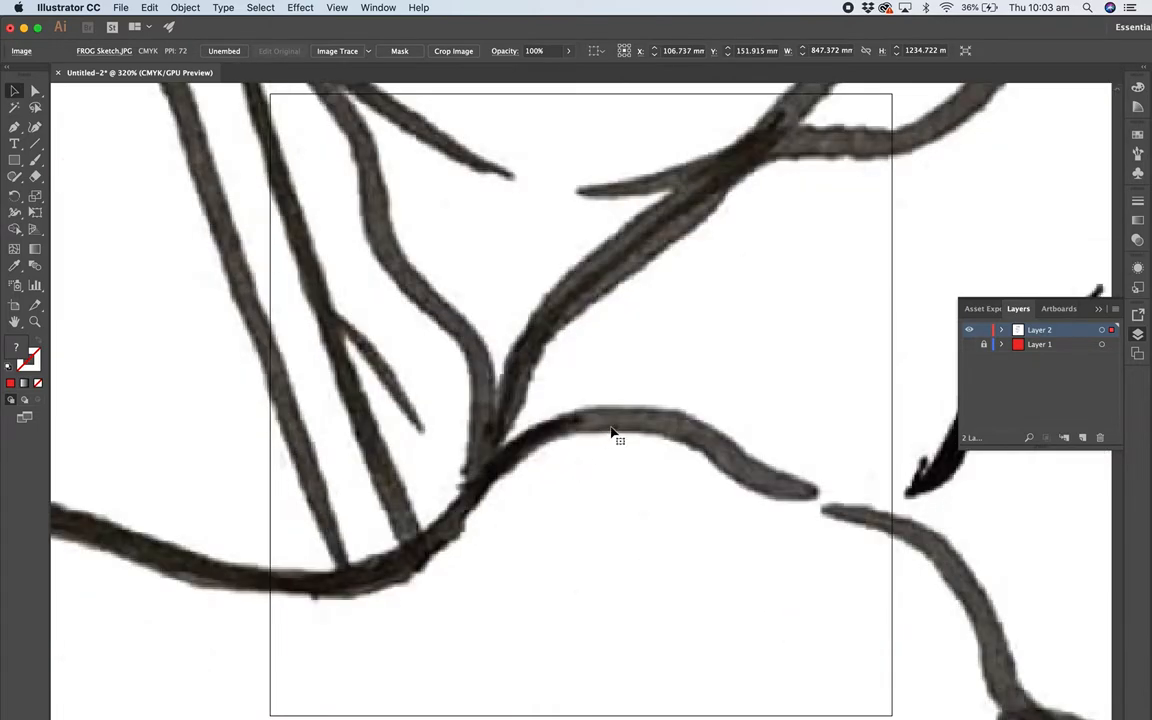
mouse_move(1084, 696)
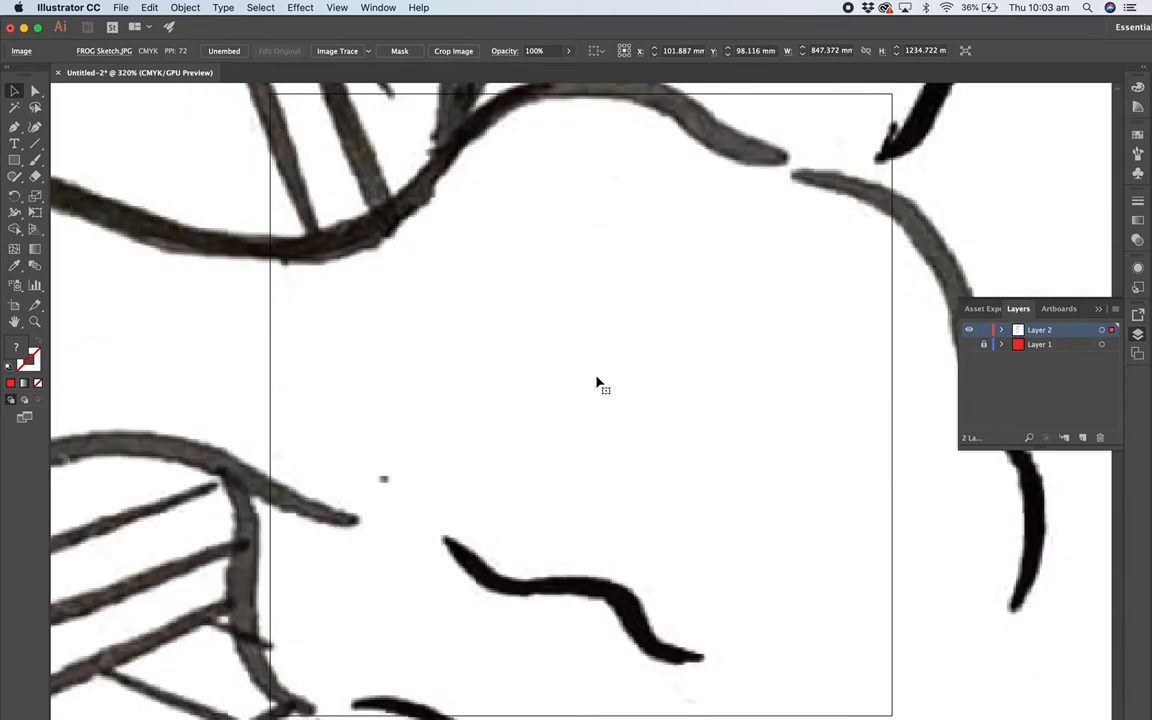
mouse_move(206, 28)
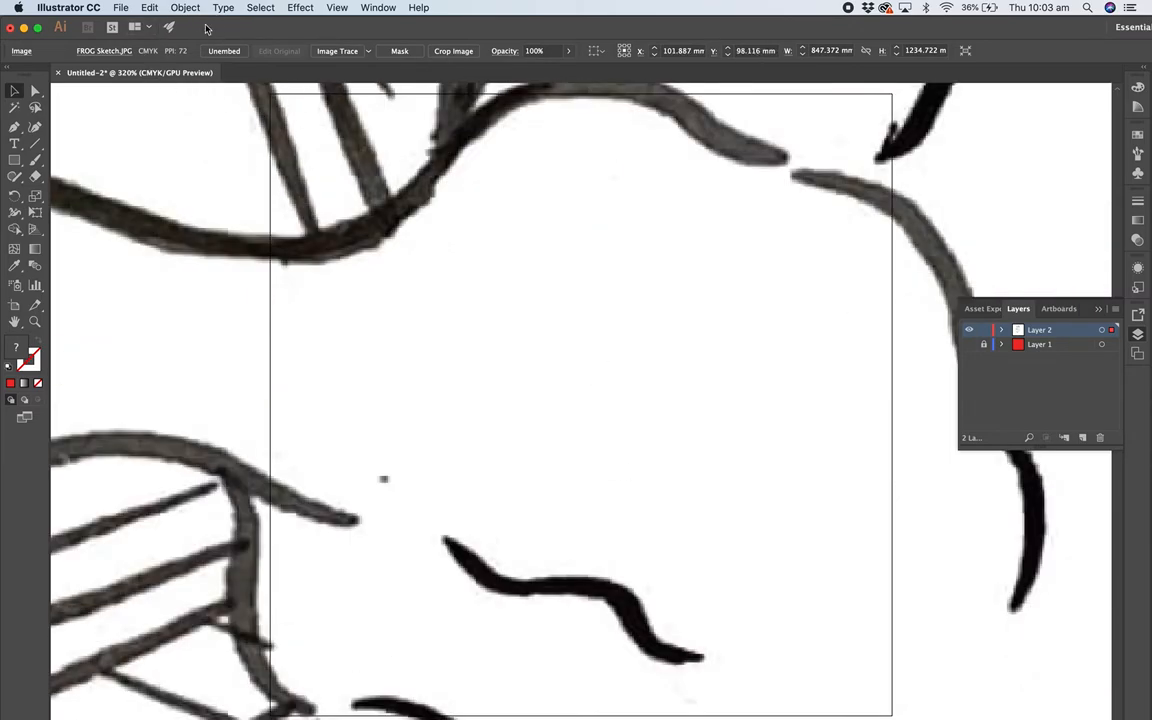
Step: Scale the scan uniformly to 10% via Object > Transform > Scale
click(184, 8)
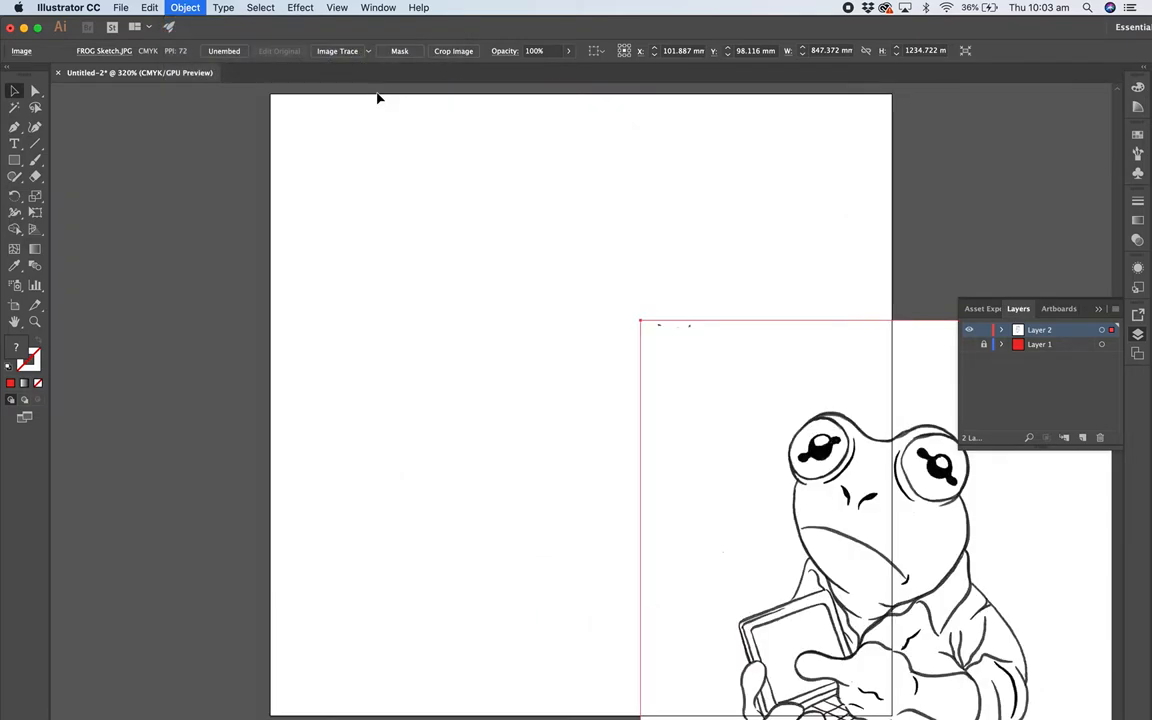
click(184, 8)
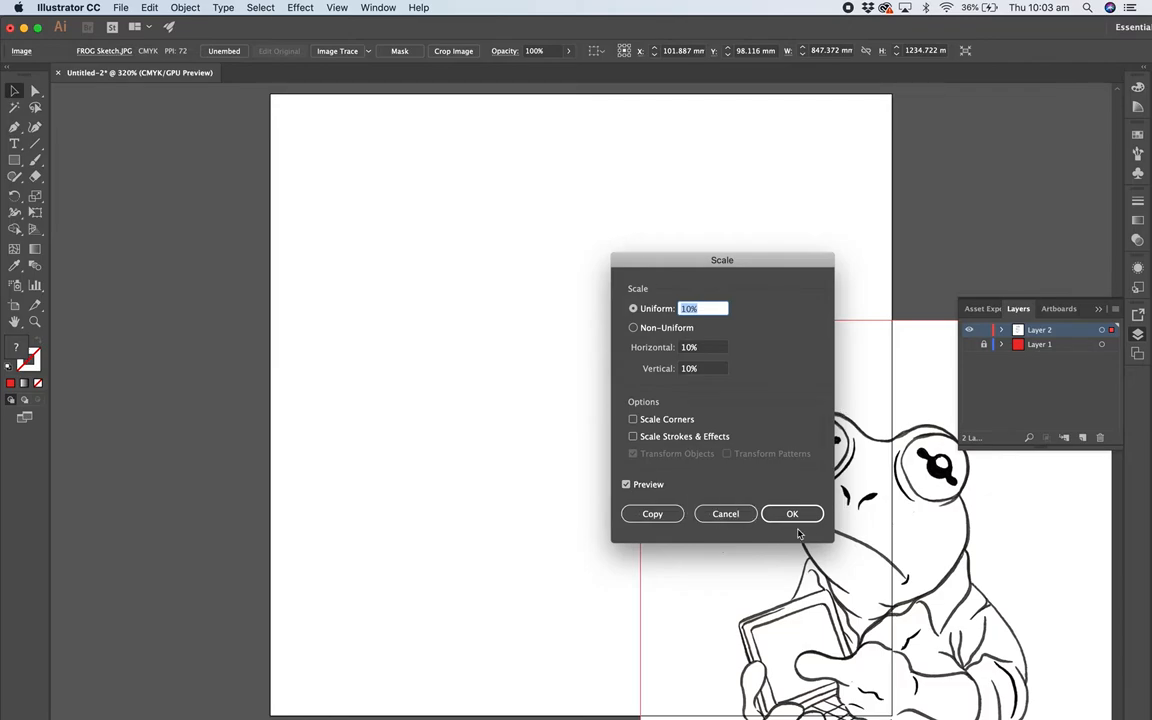
click(792, 512)
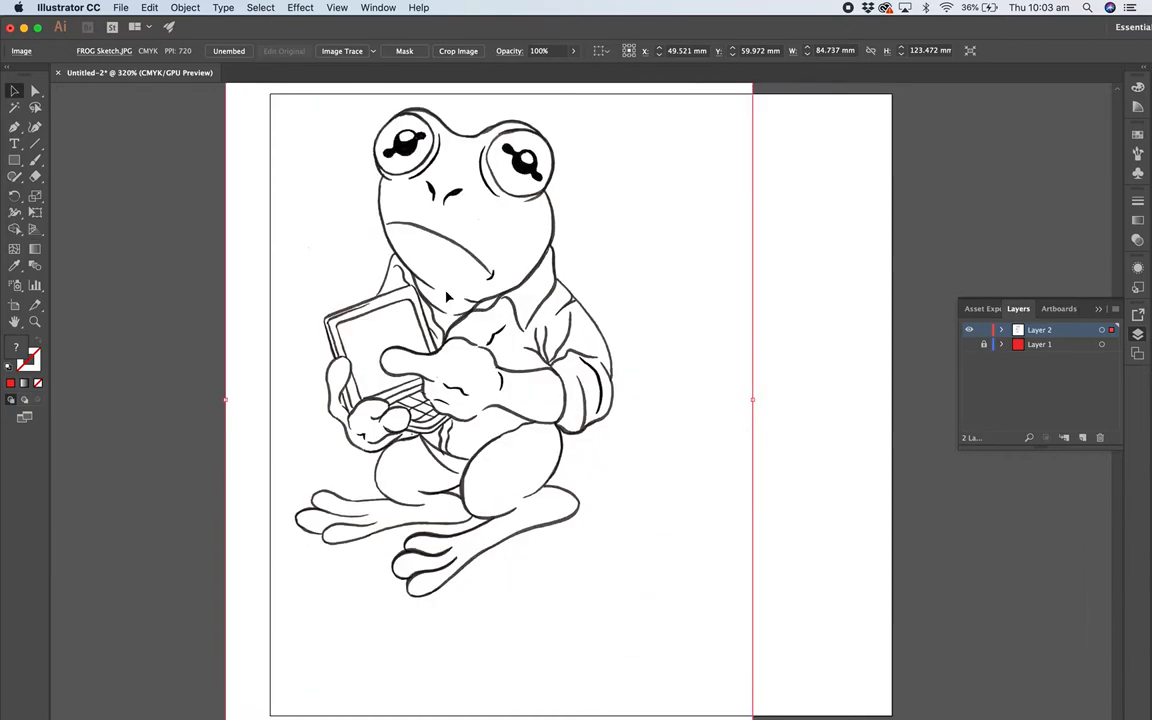
Step: Move the frog scan toward the centre of the artboard with the Selection tool
double_click(448, 296)
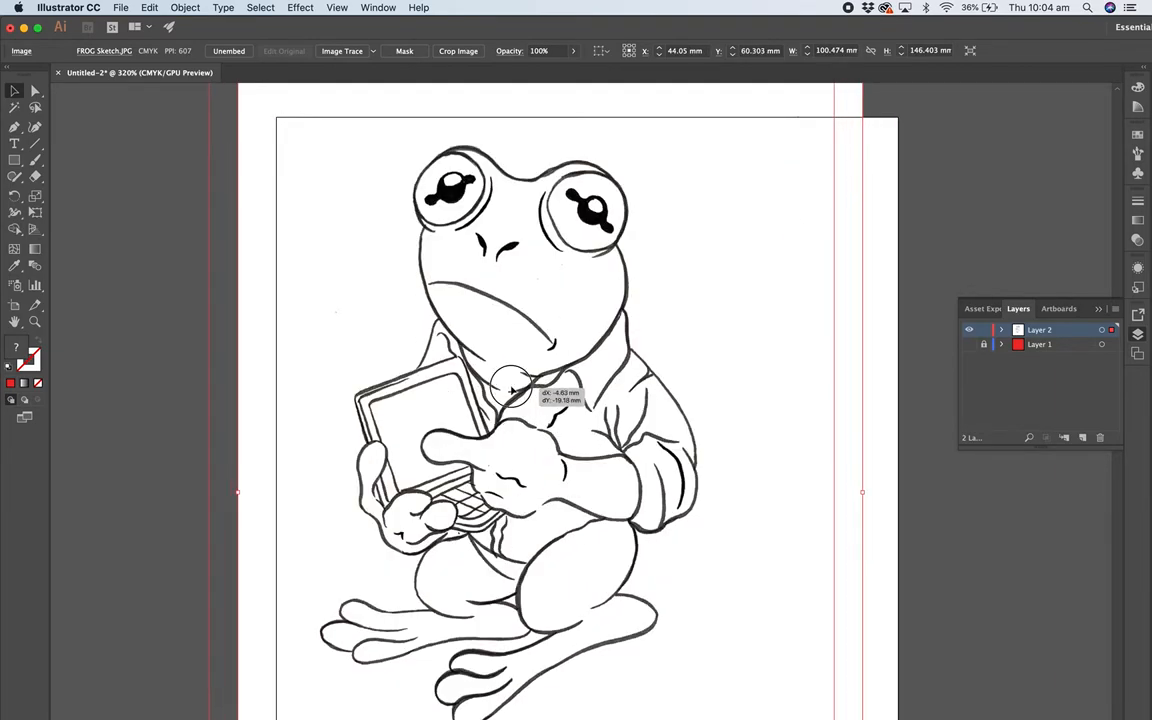
drag(510, 390, 676, 384)
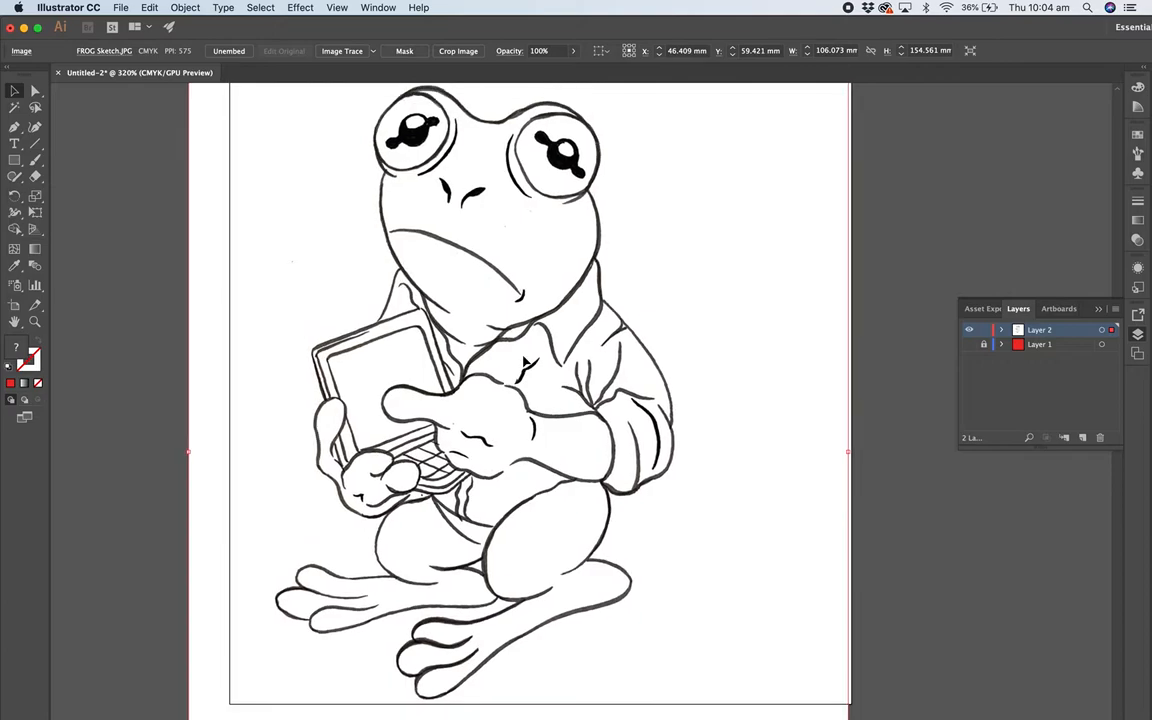
mouse_move(460, 696)
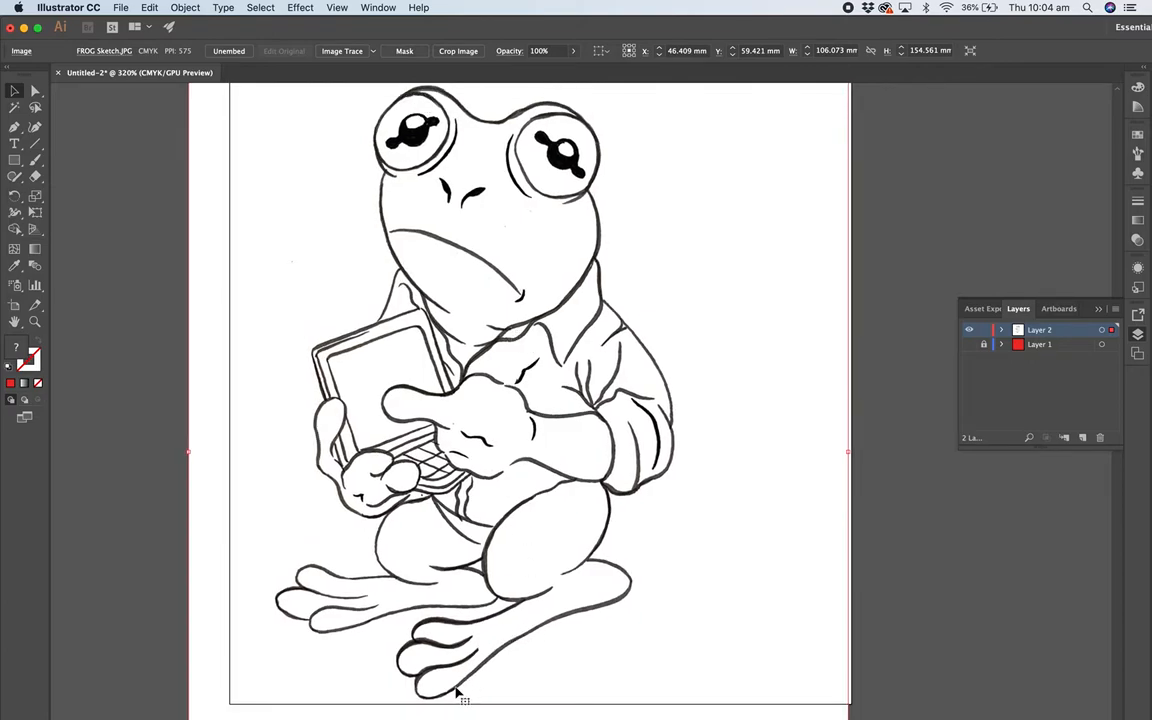
mouse_move(84, 258)
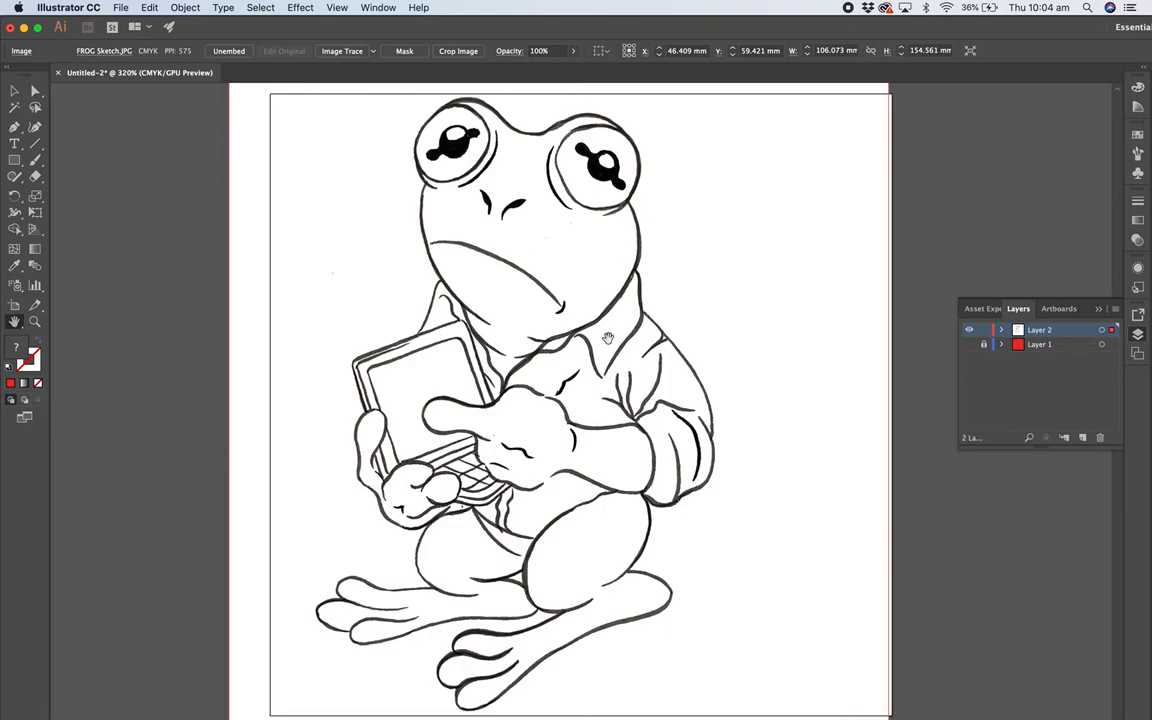
mouse_move(396, 292)
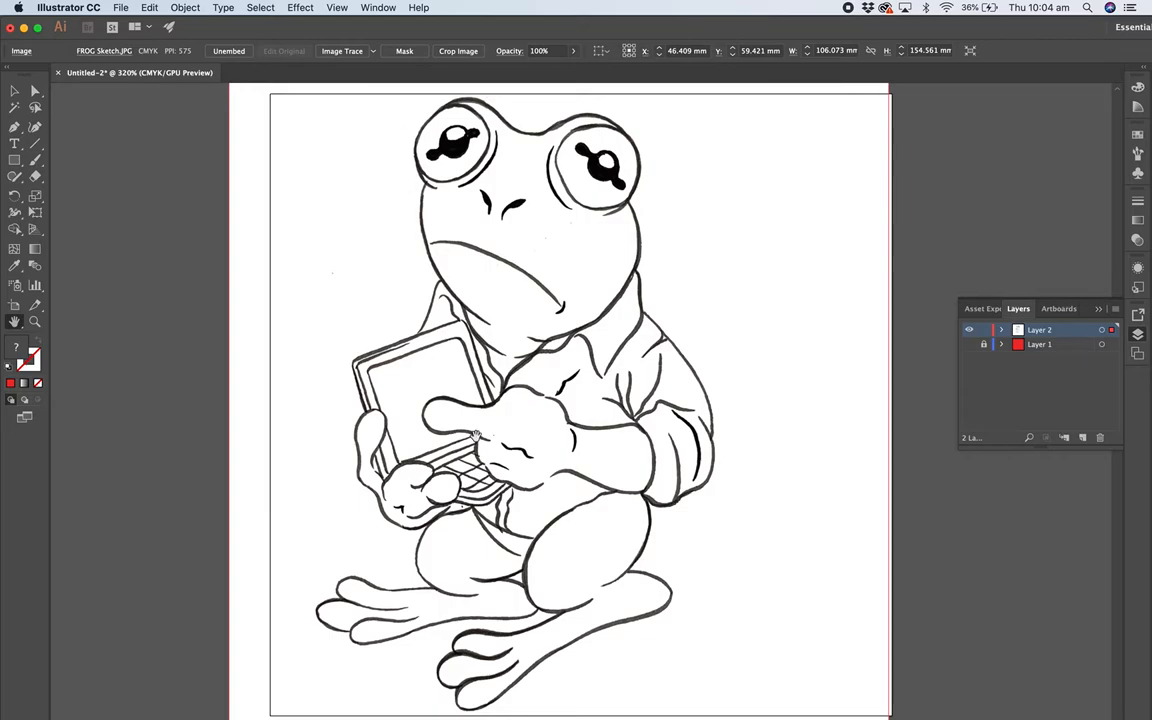
mouse_move(628, 564)
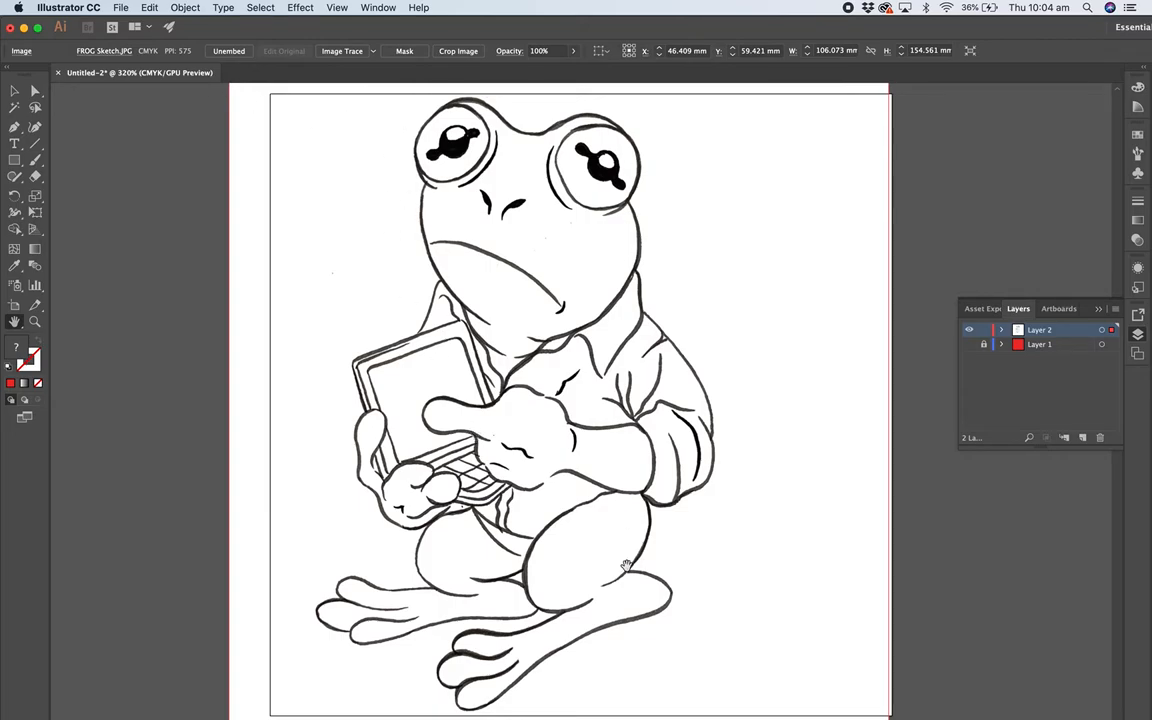
mouse_move(408, 154)
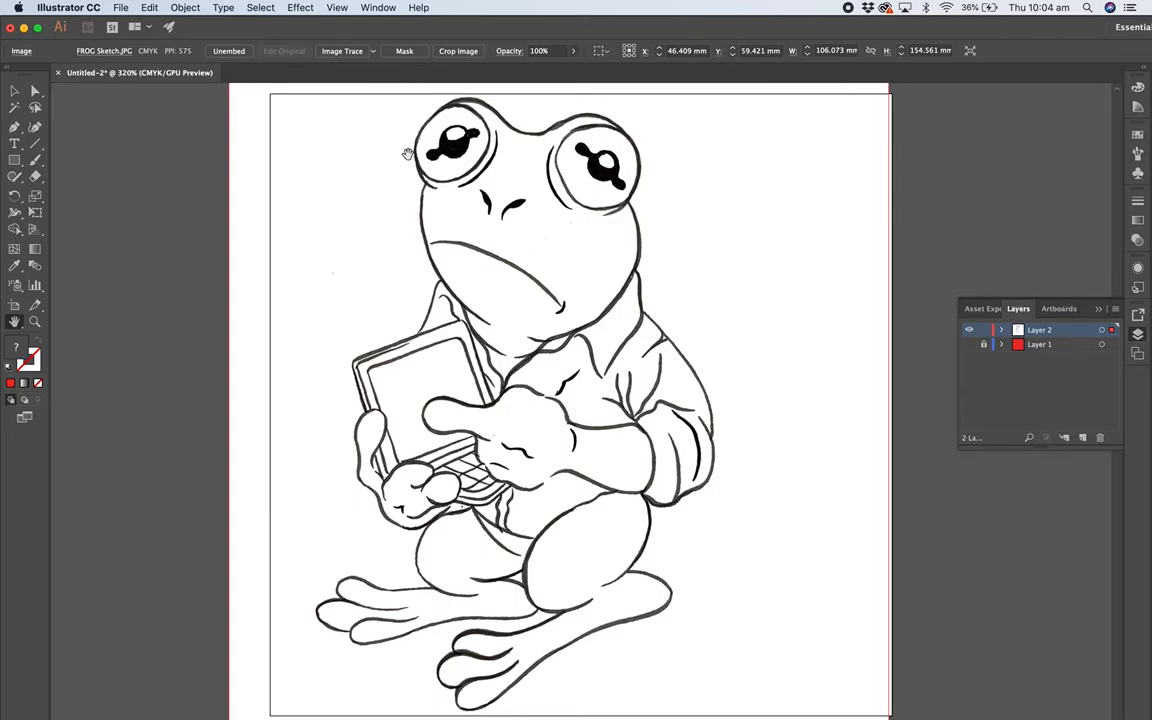
mouse_move(152, 120)
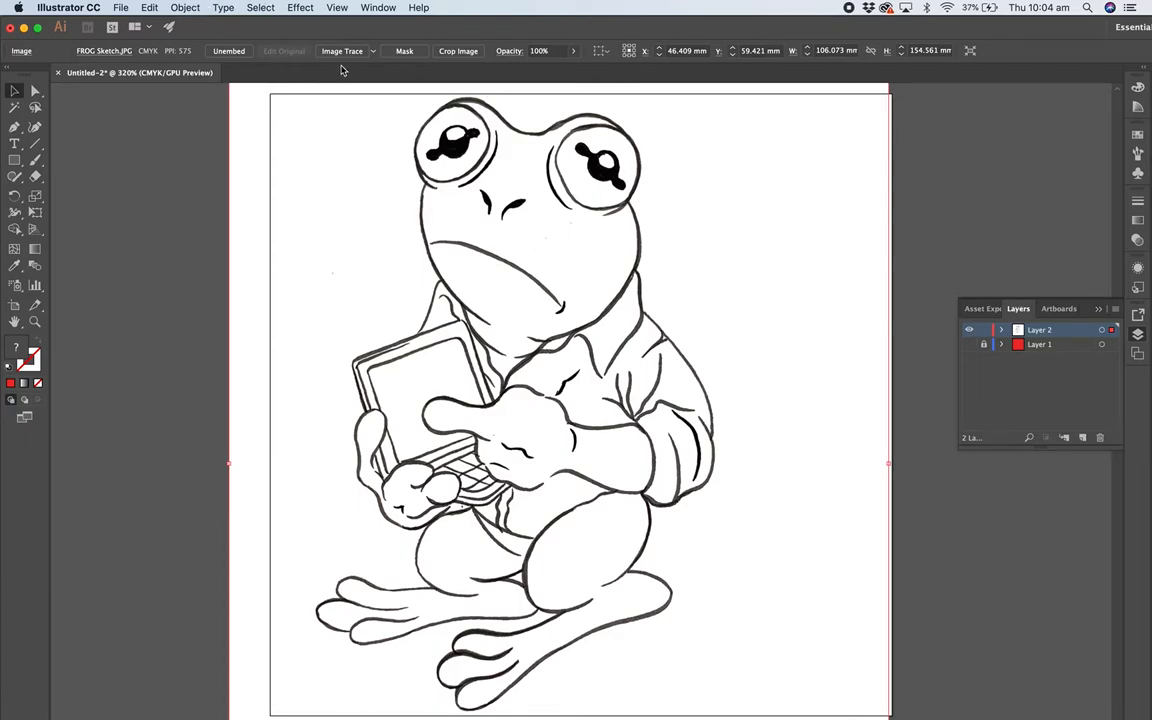
Step: Run Object > Image Trace > Make and Expand on the frog scan, accepting the large-image warning
click(184, 8)
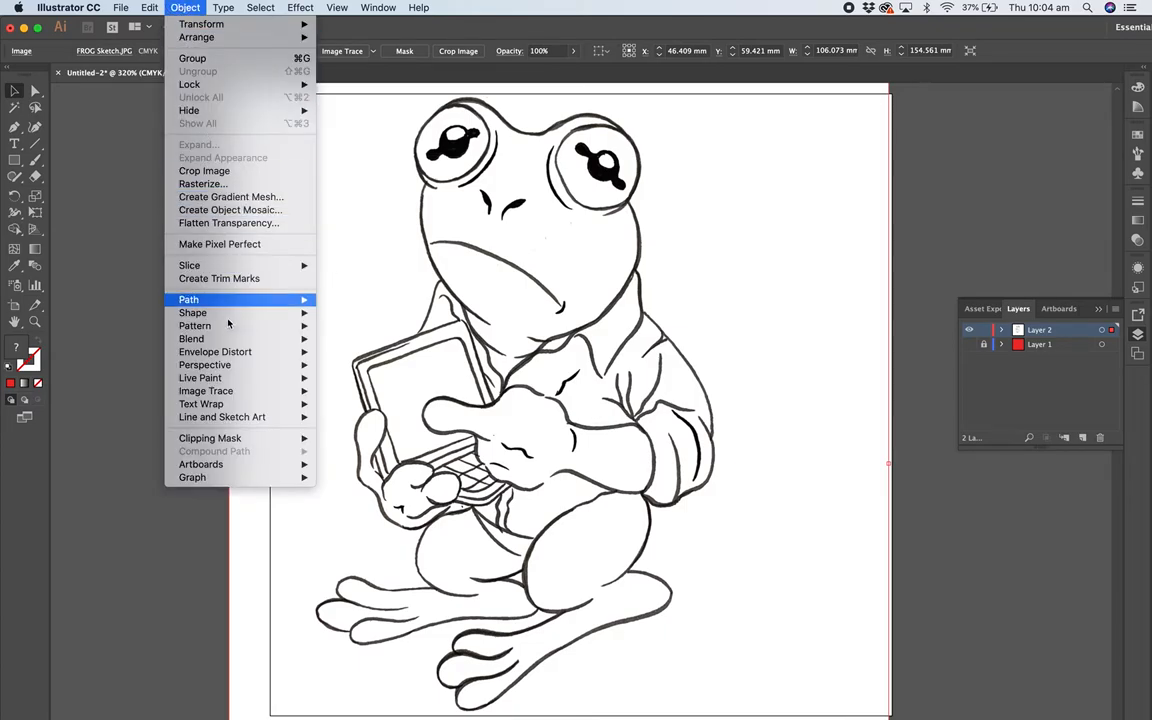
mouse_move(206, 390)
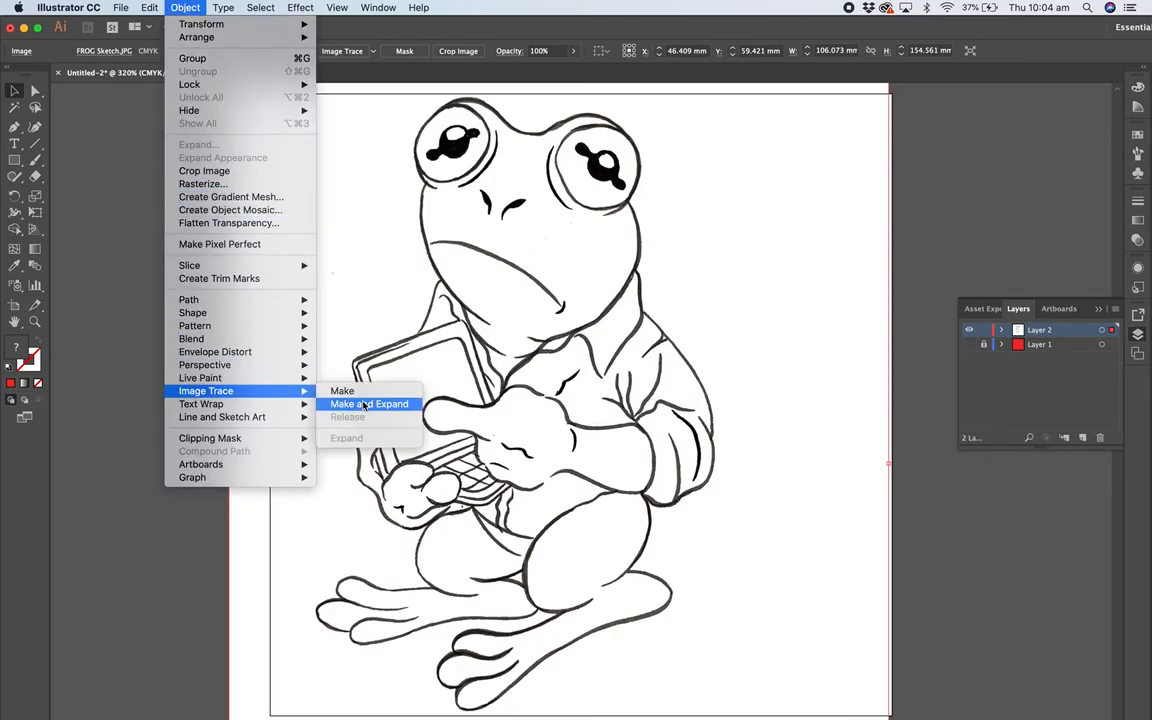
click(368, 404)
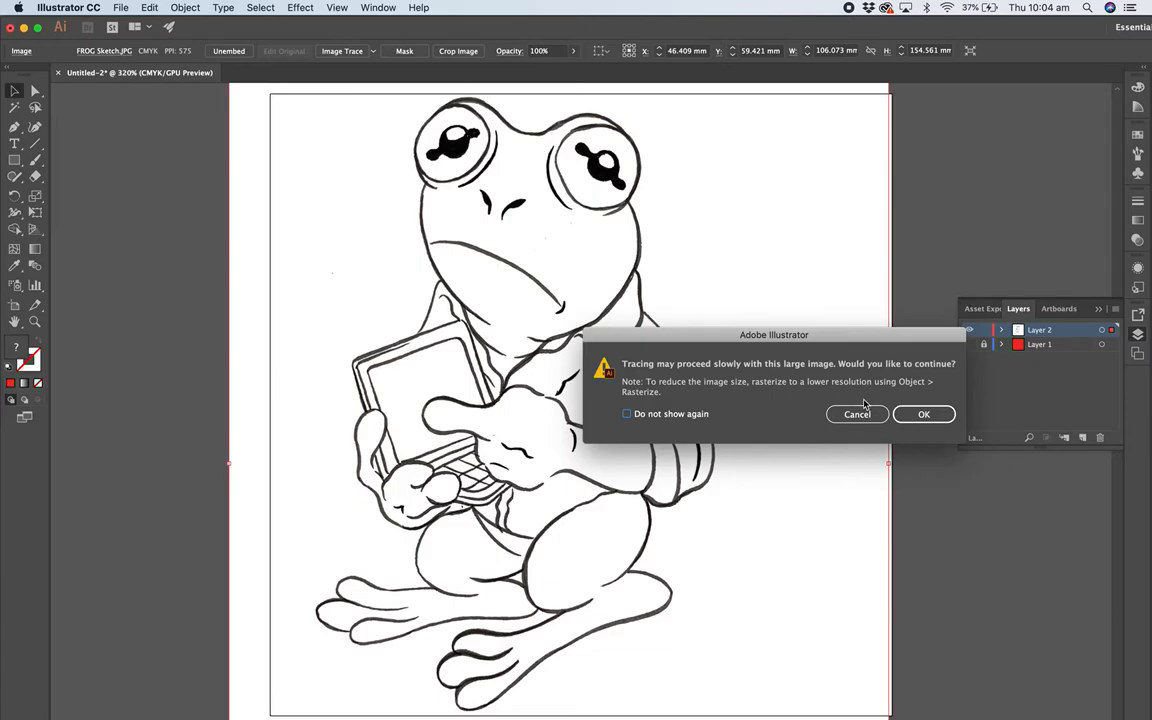
click(924, 414)
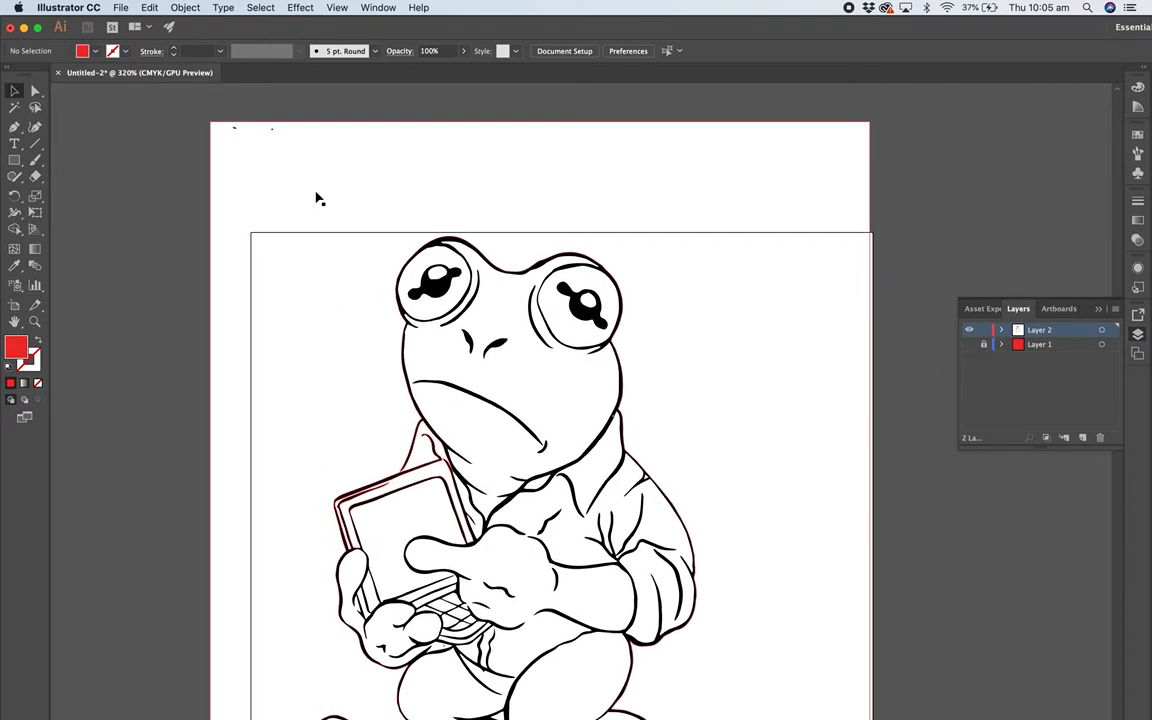
Step: Search Help for 'wan' and show the Magic Wand panel, then deselect the artboard
scroll(down, 3)
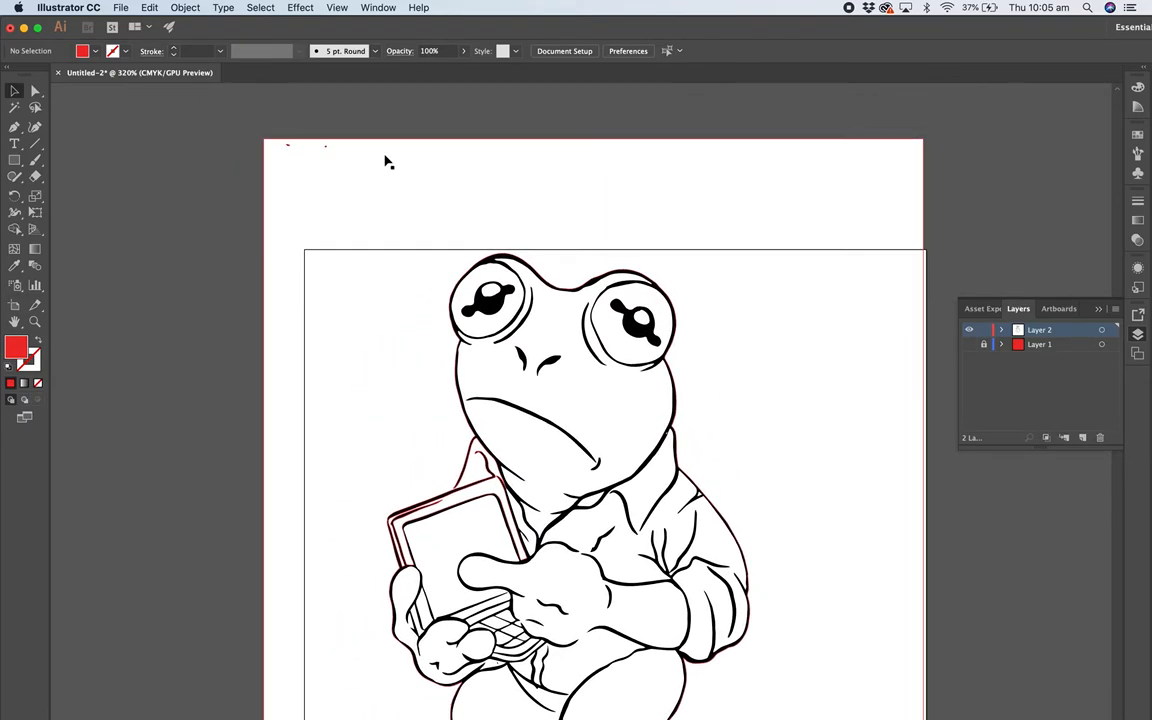
mouse_move(294, 184)
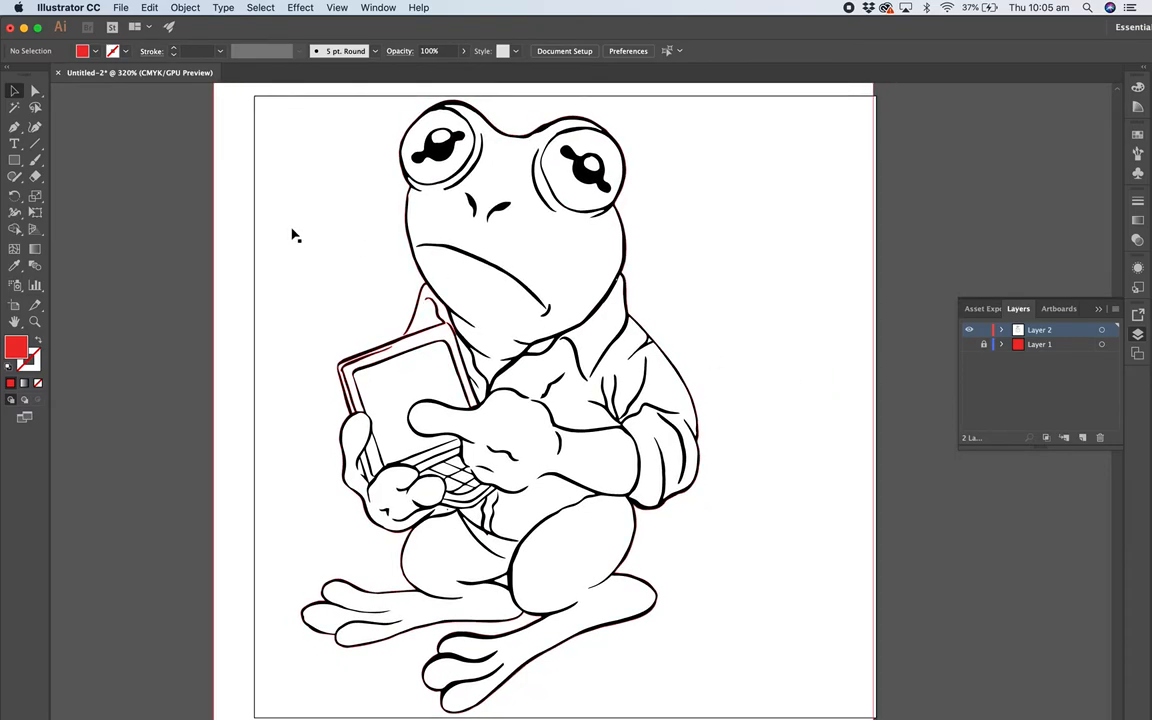
mouse_move(796, 280)
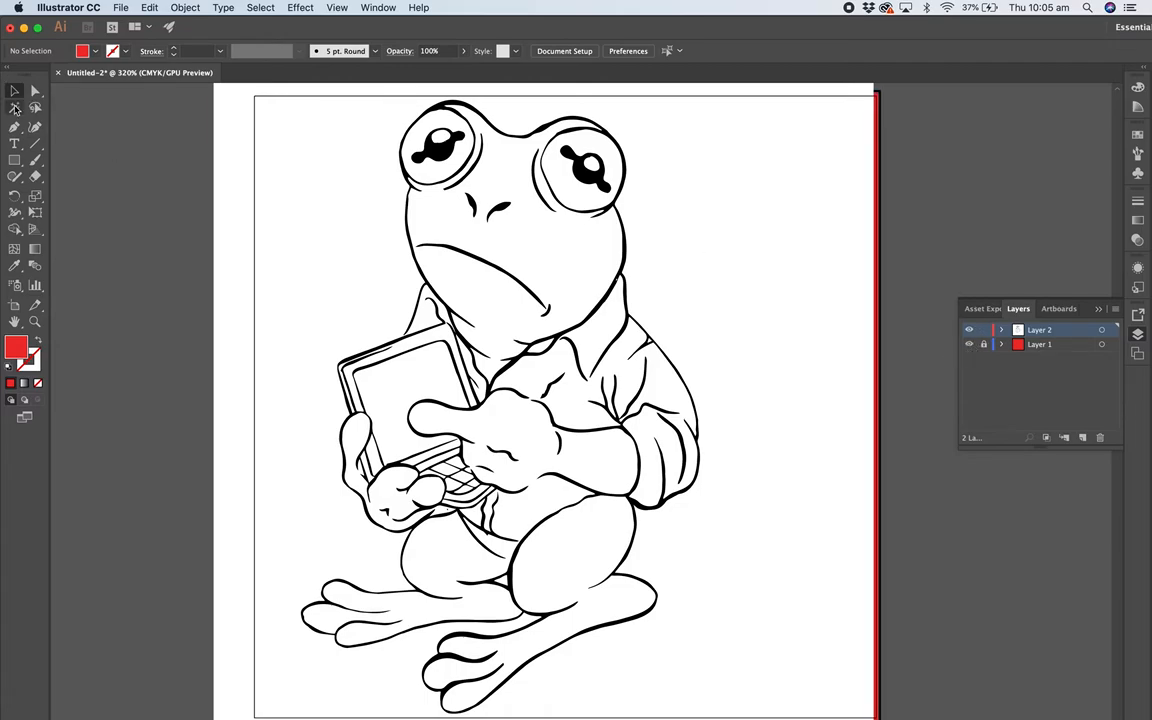
mouse_move(16, 108)
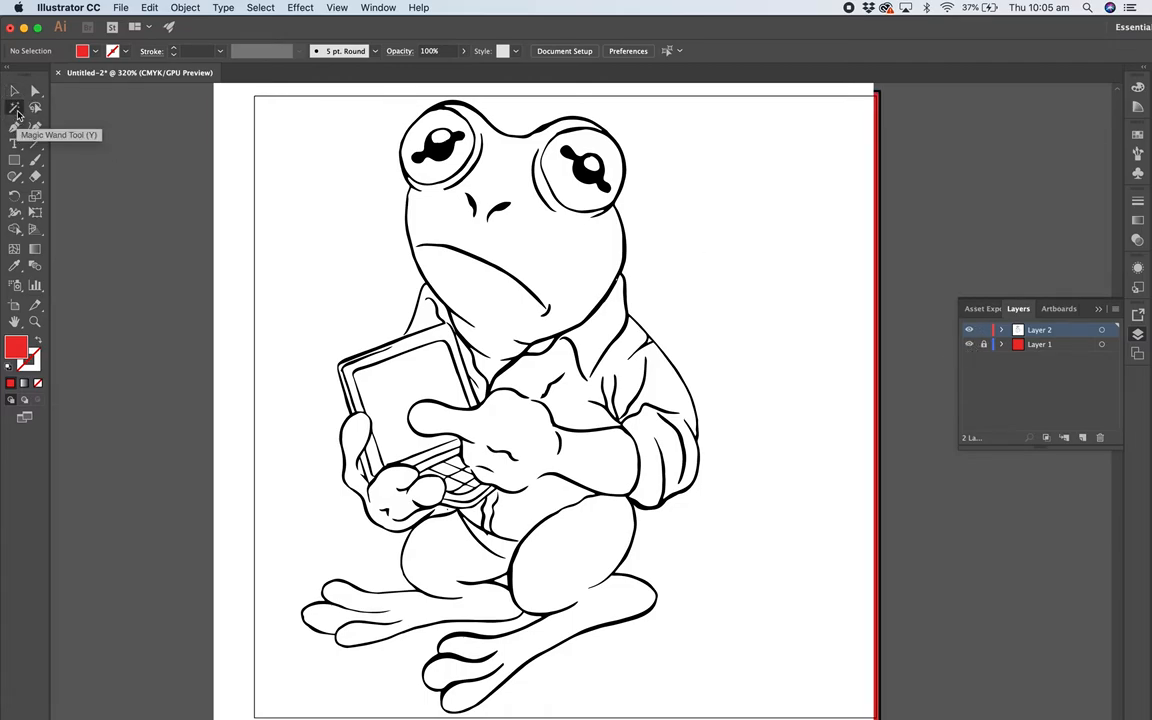
mouse_move(16, 128)
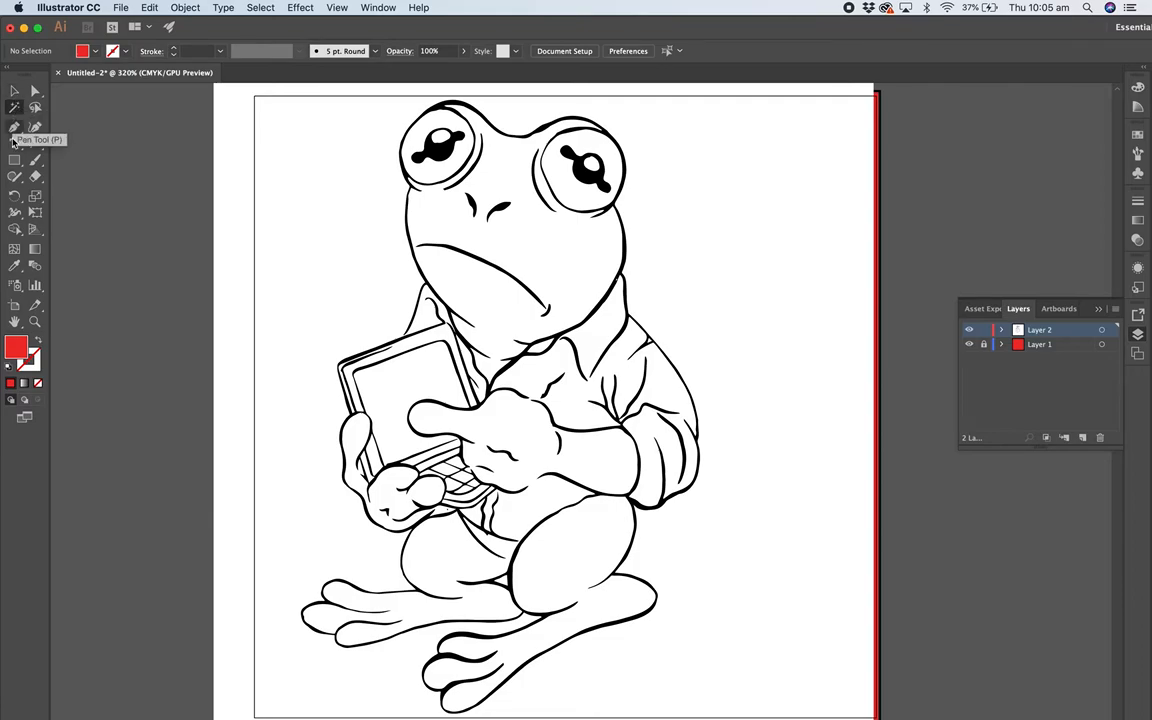
click(420, 8)
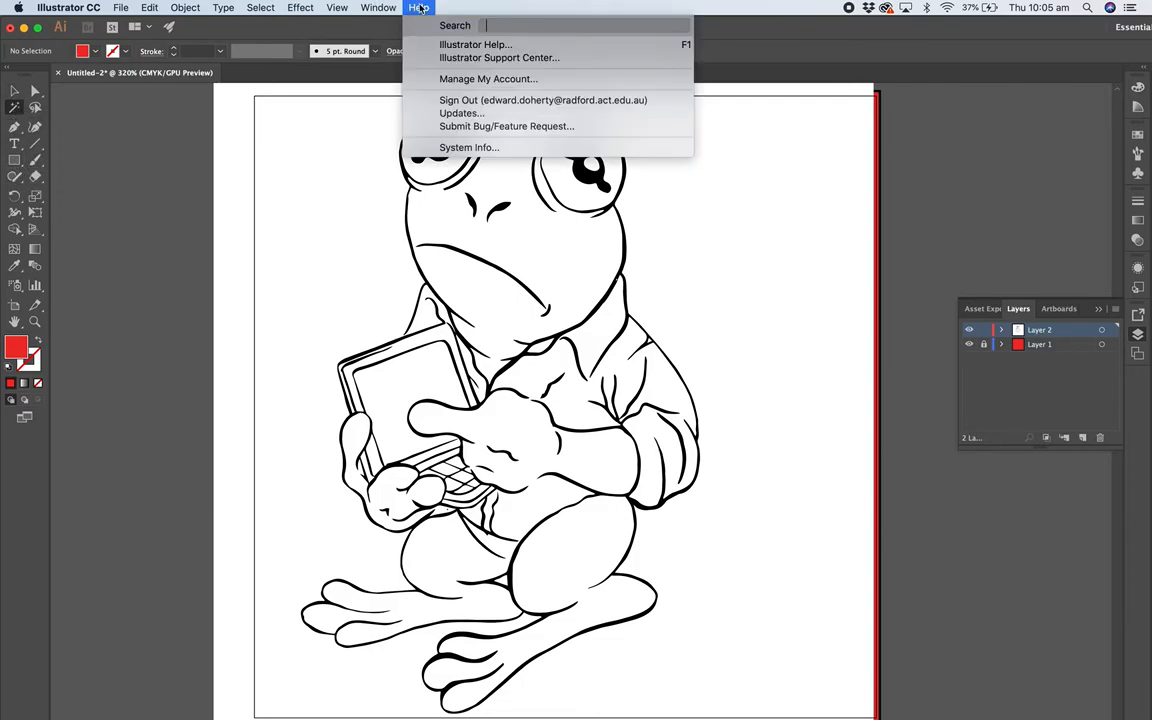
text(wan)
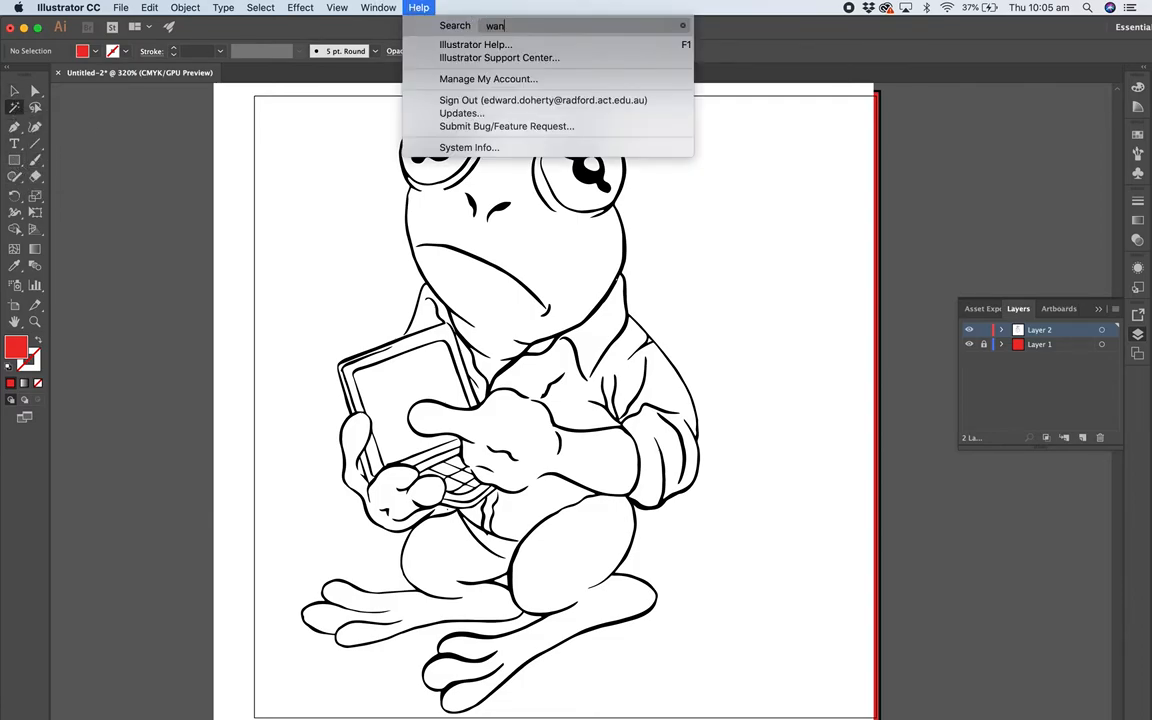
click(378, 8)
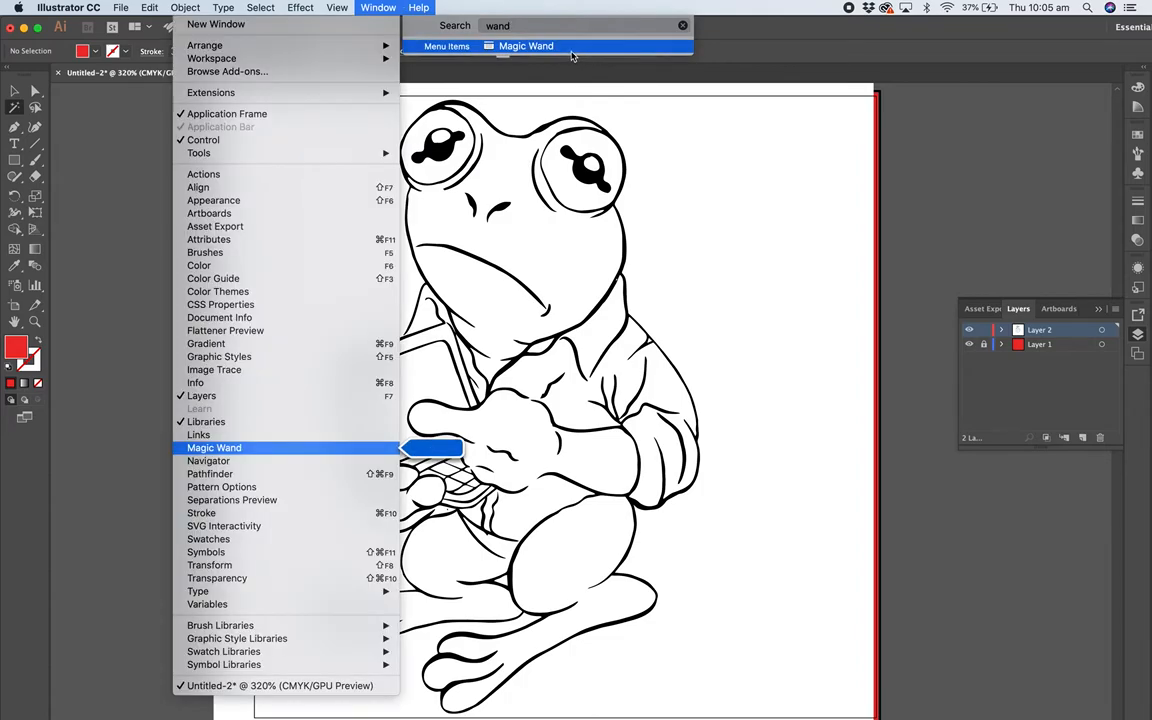
click(214, 448)
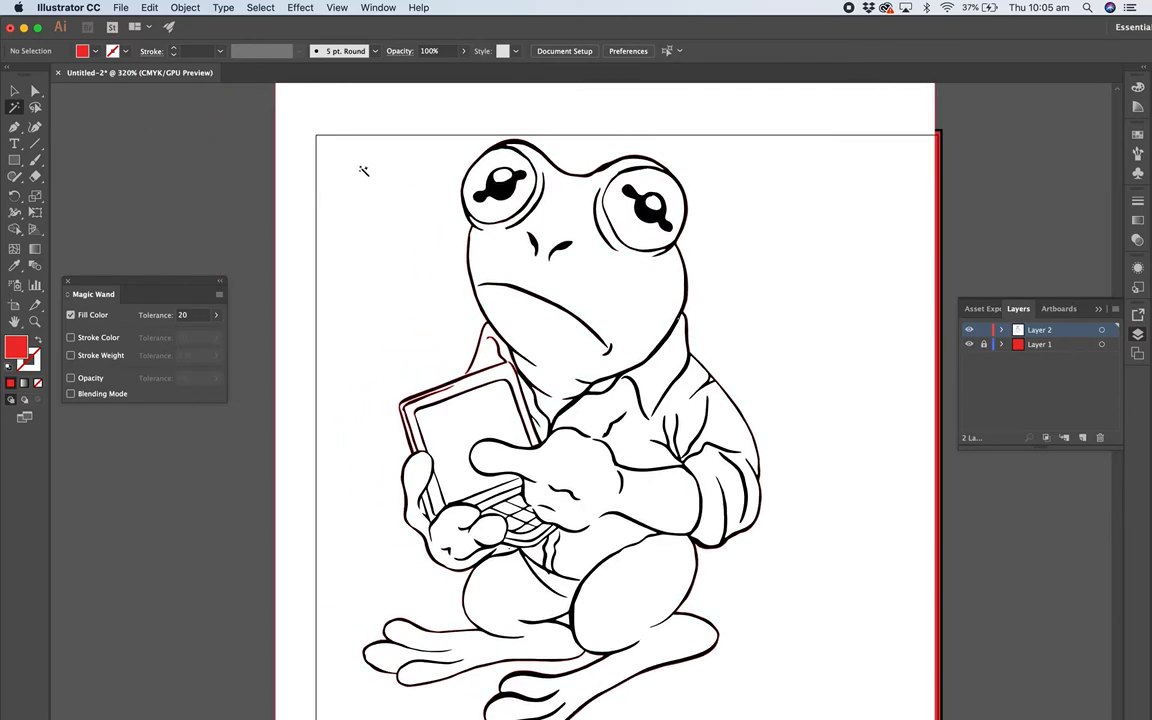
scroll(down, 3)
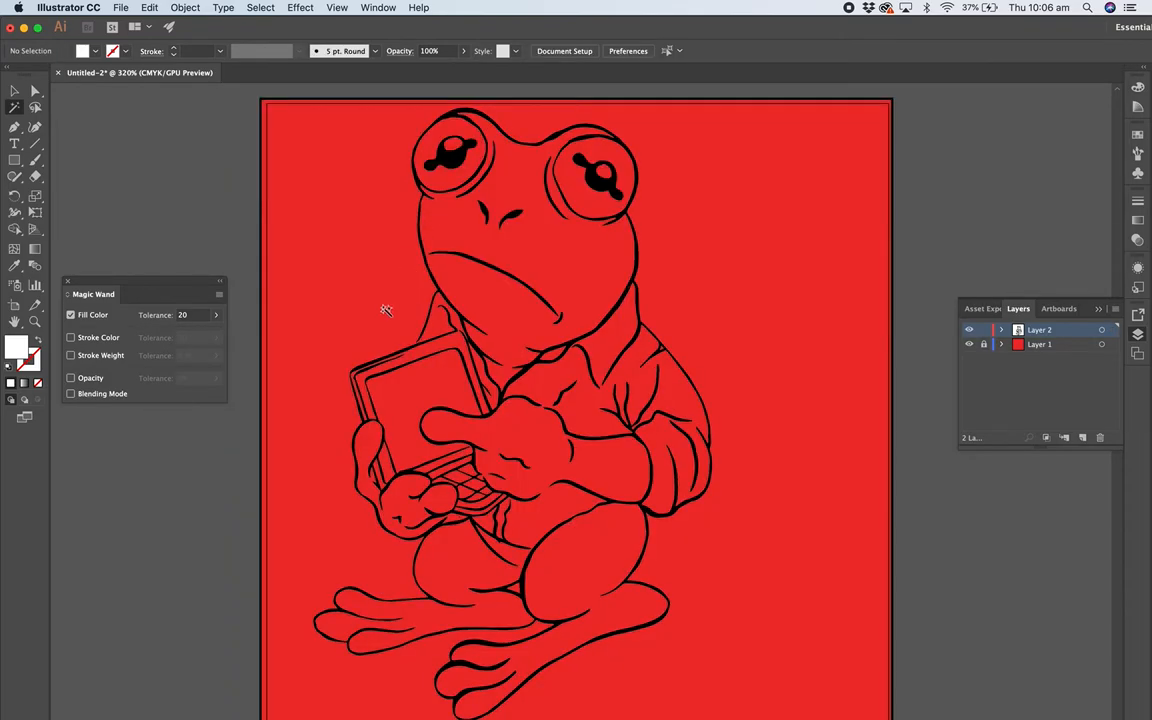
click(968, 344)
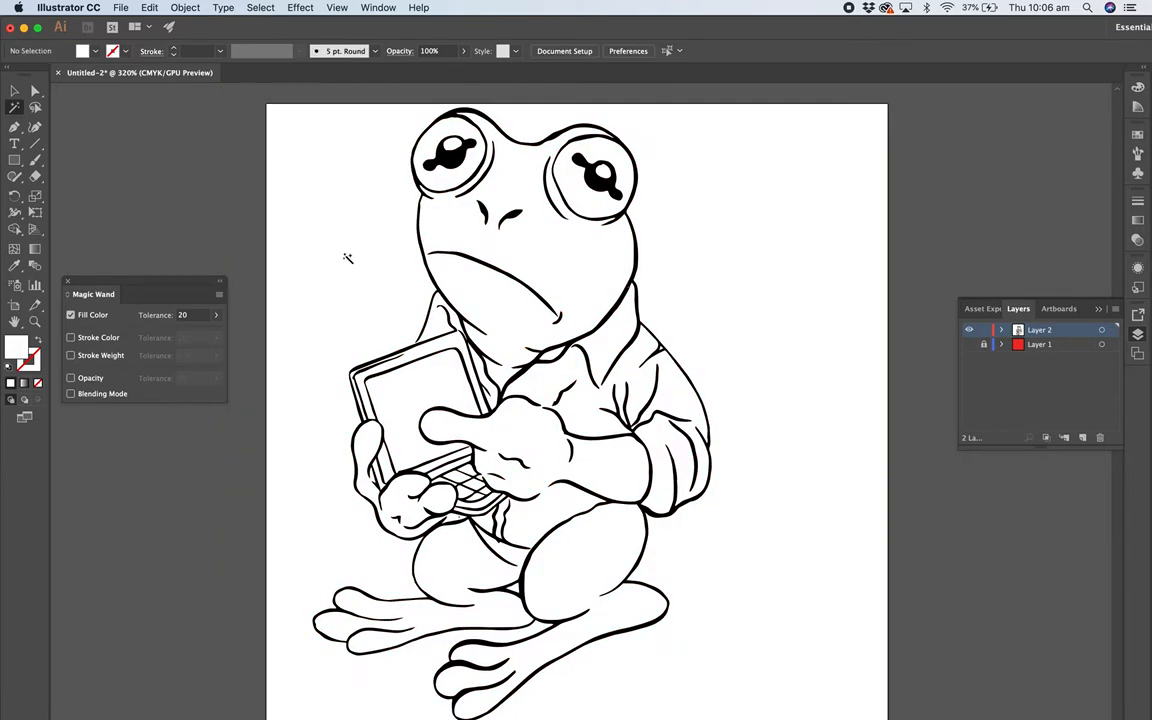
Step: Delete Layer 1 with its original picture, confirming Yes, leaving only the traced frog paths
click(968, 344)
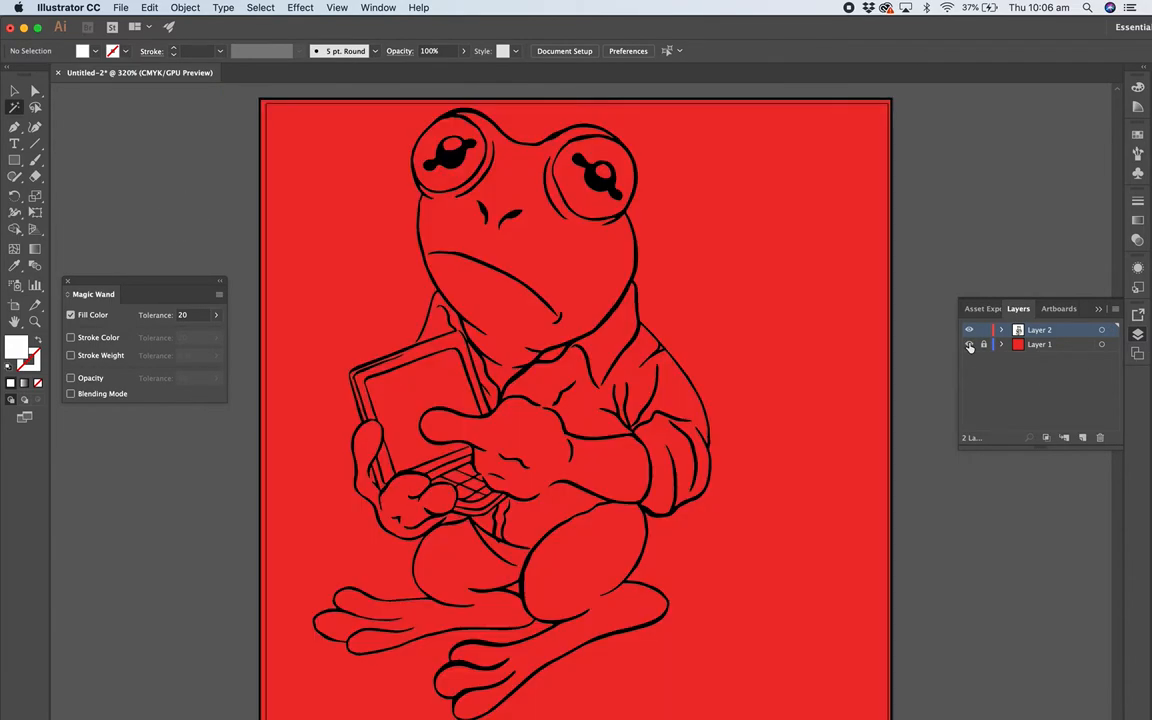
click(968, 344)
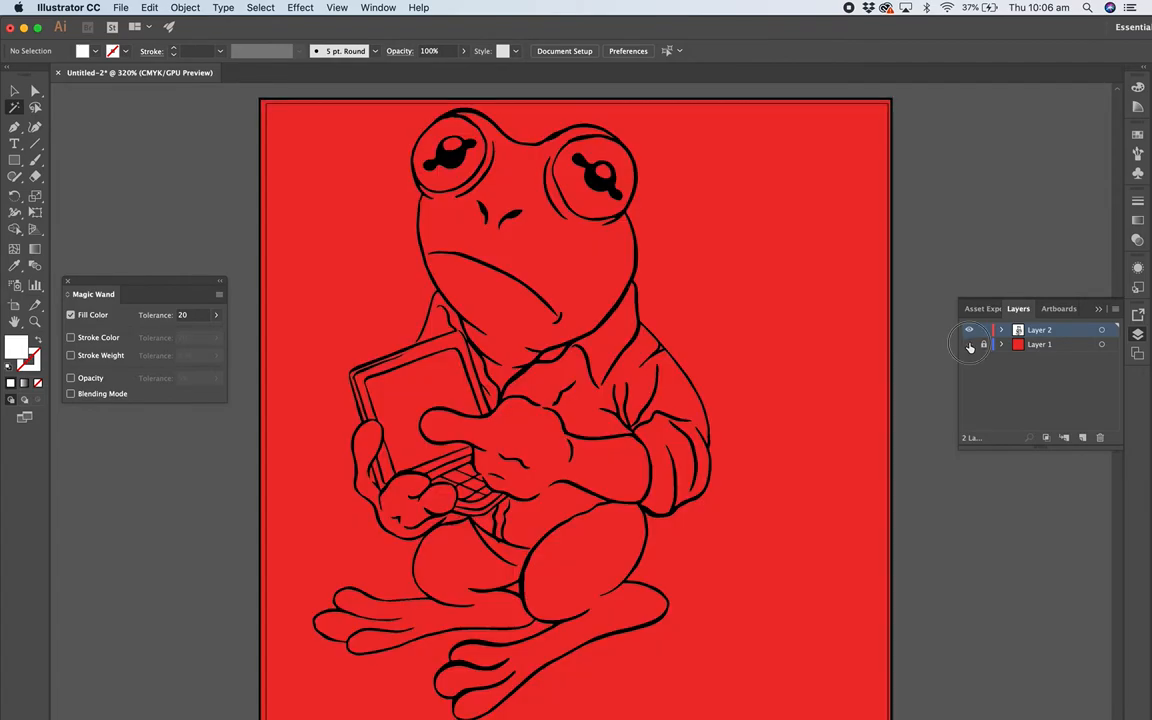
click(968, 344)
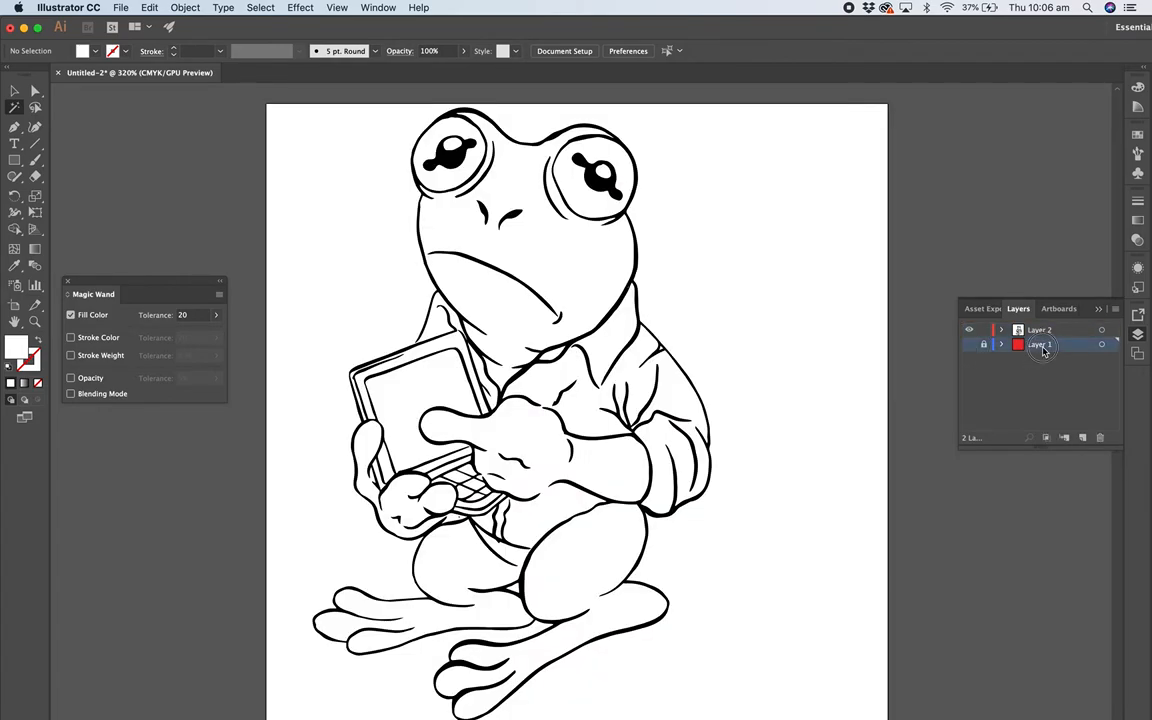
click(1100, 436)
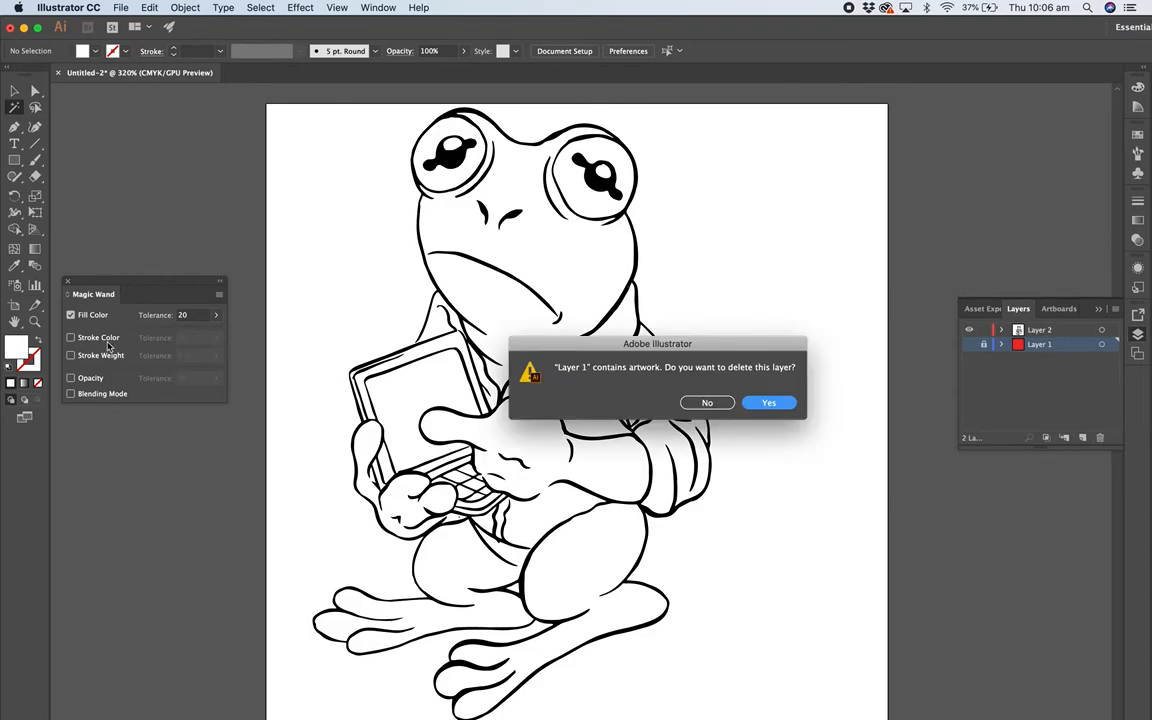
click(768, 402)
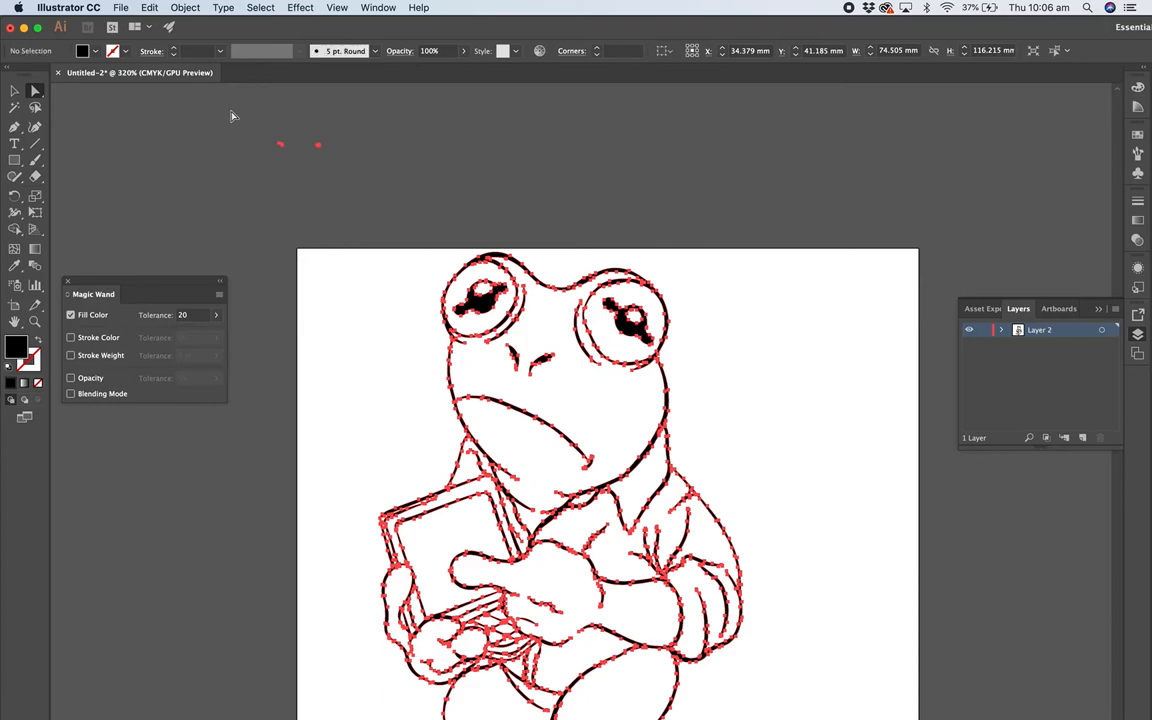
Step: Delete the stray background rectangle and drag the frog group to the artboard centre
click(252, 204)
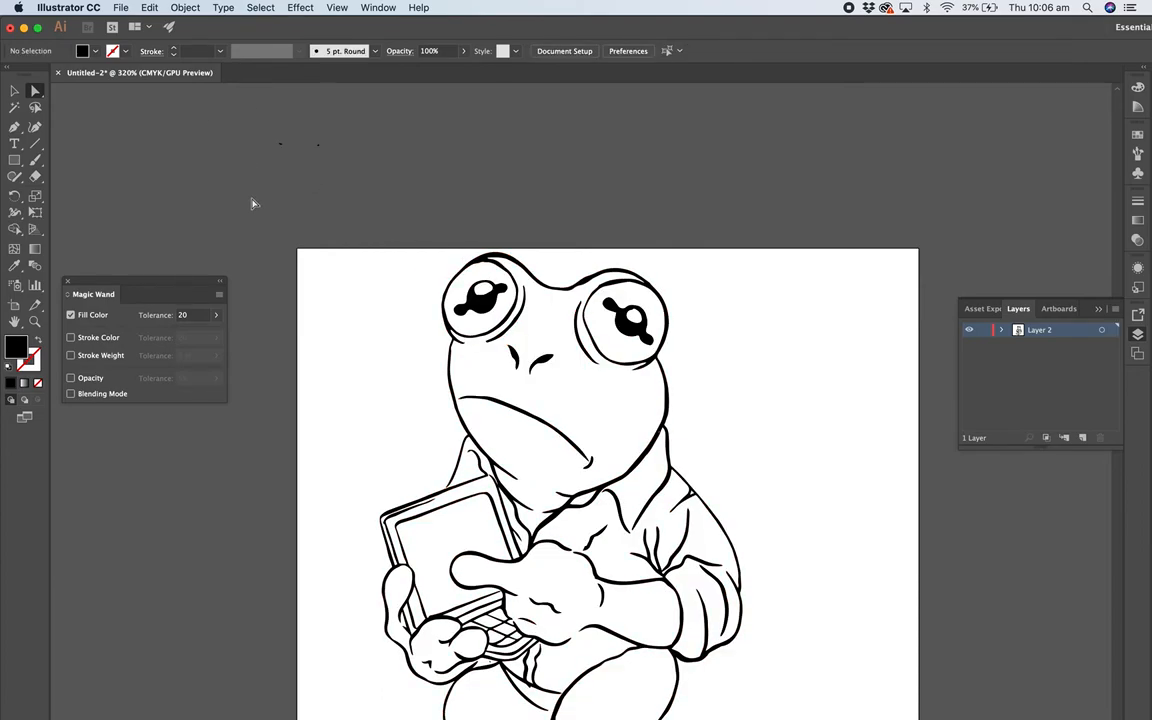
click(480, 300)
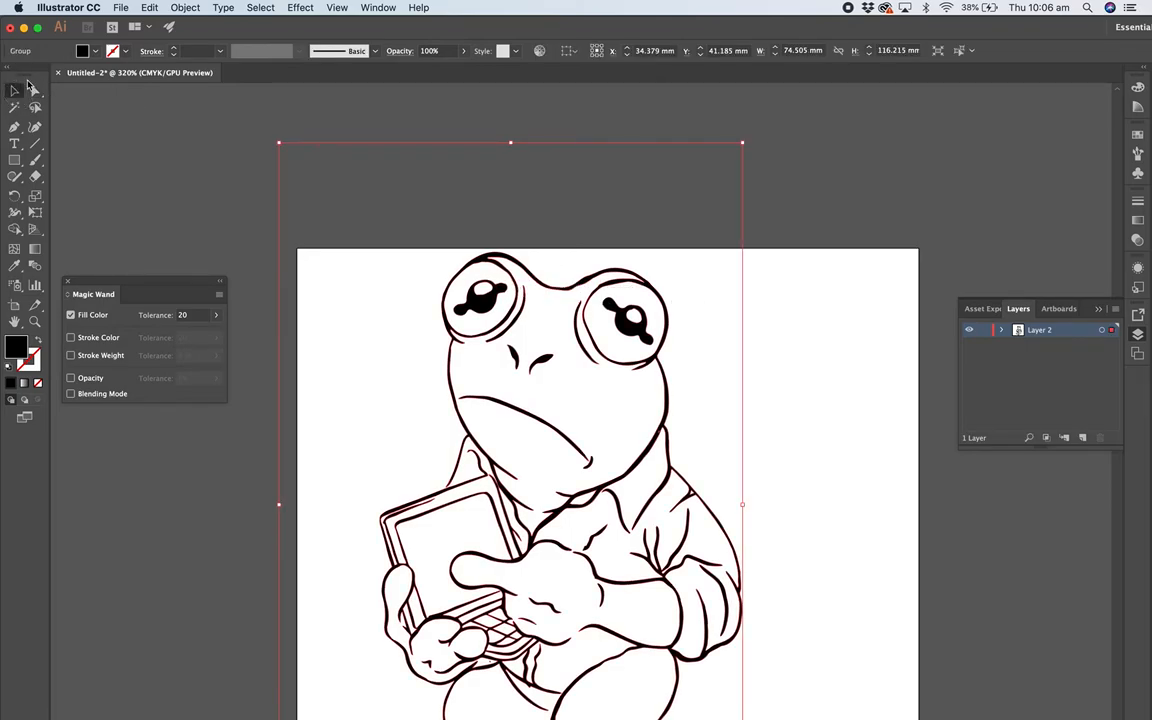
click(330, 160)
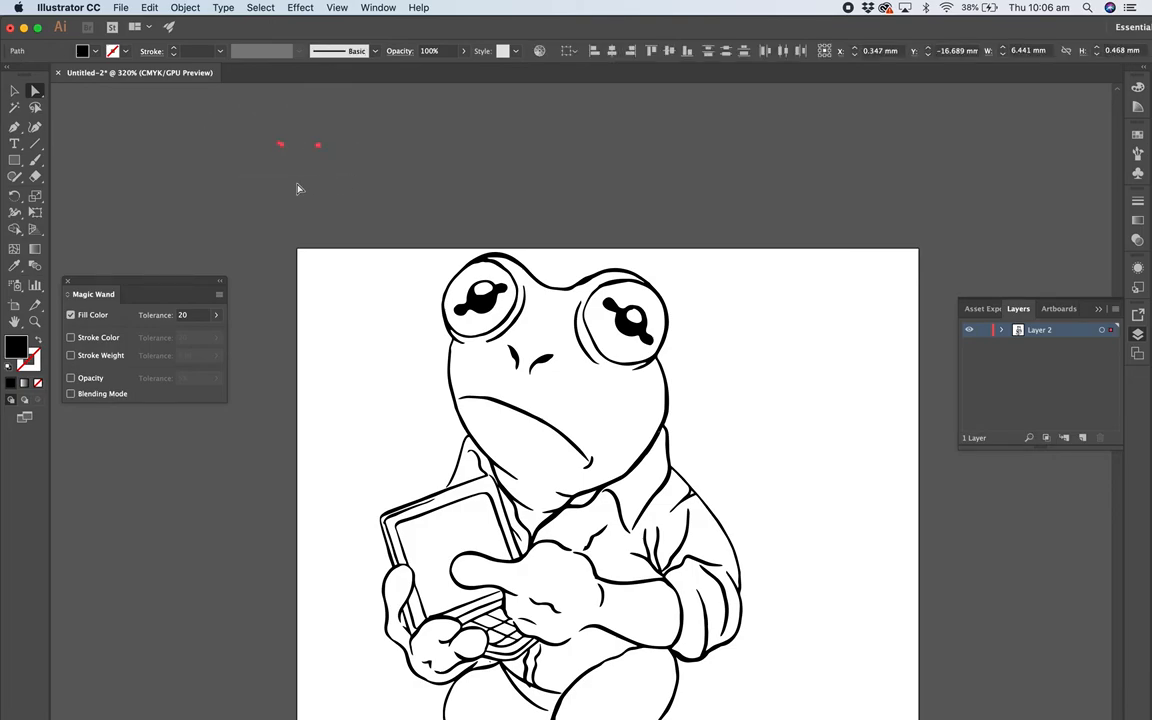
mouse_move(344, 166)
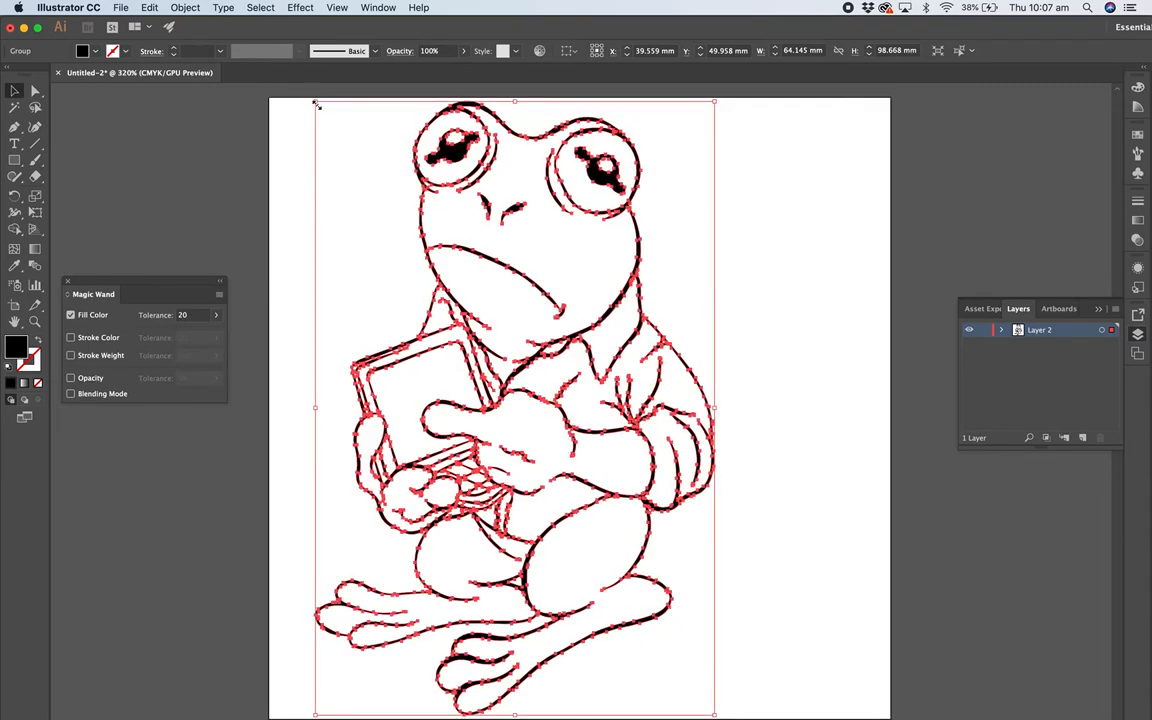
drag(316, 100, 336, 132)
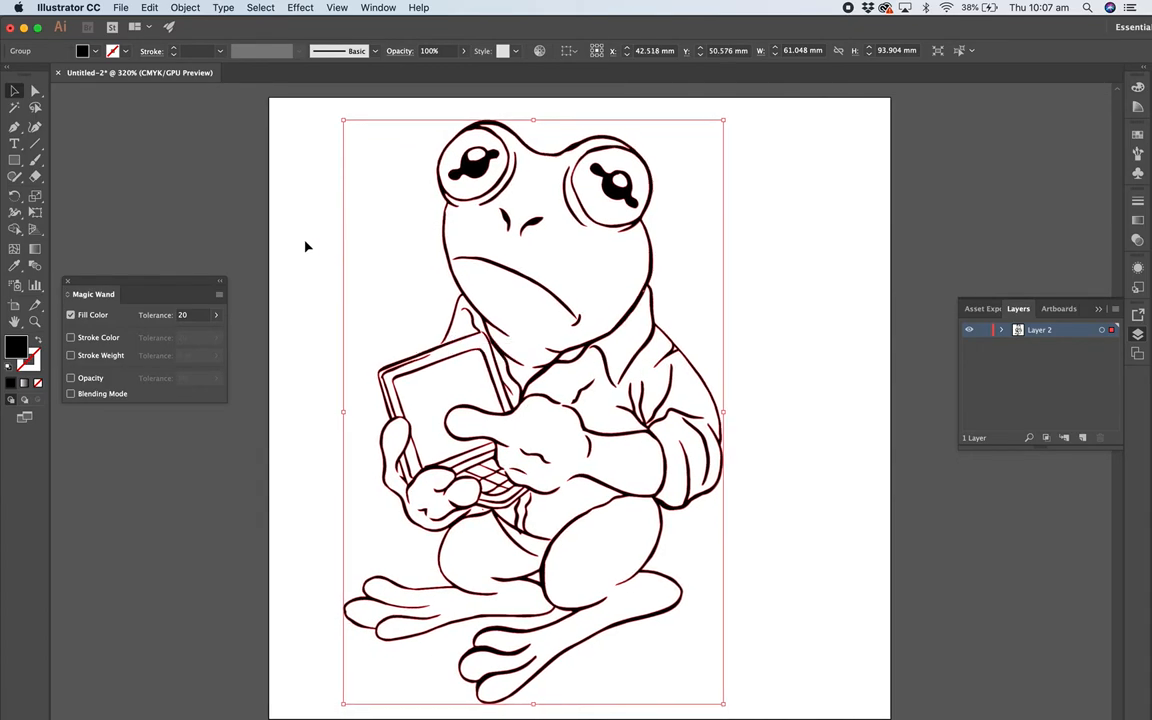
click(308, 248)
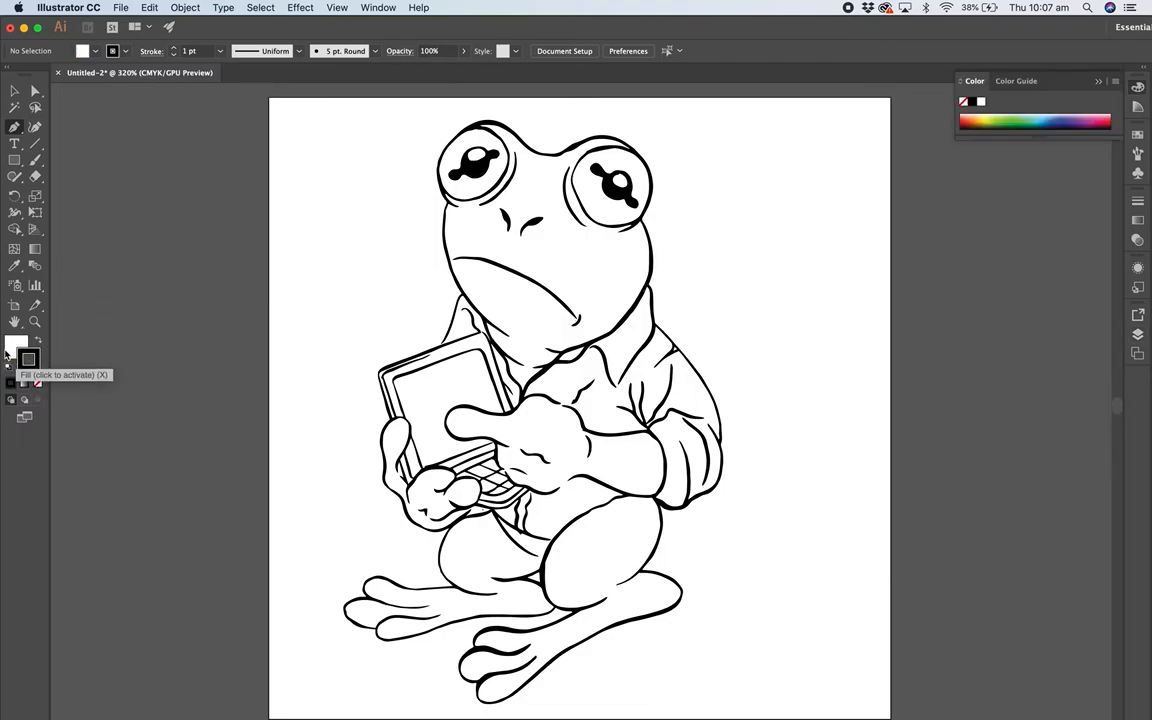
Step: Close the Pen border around the frog's head, left side, feet and right side
click(38, 384)
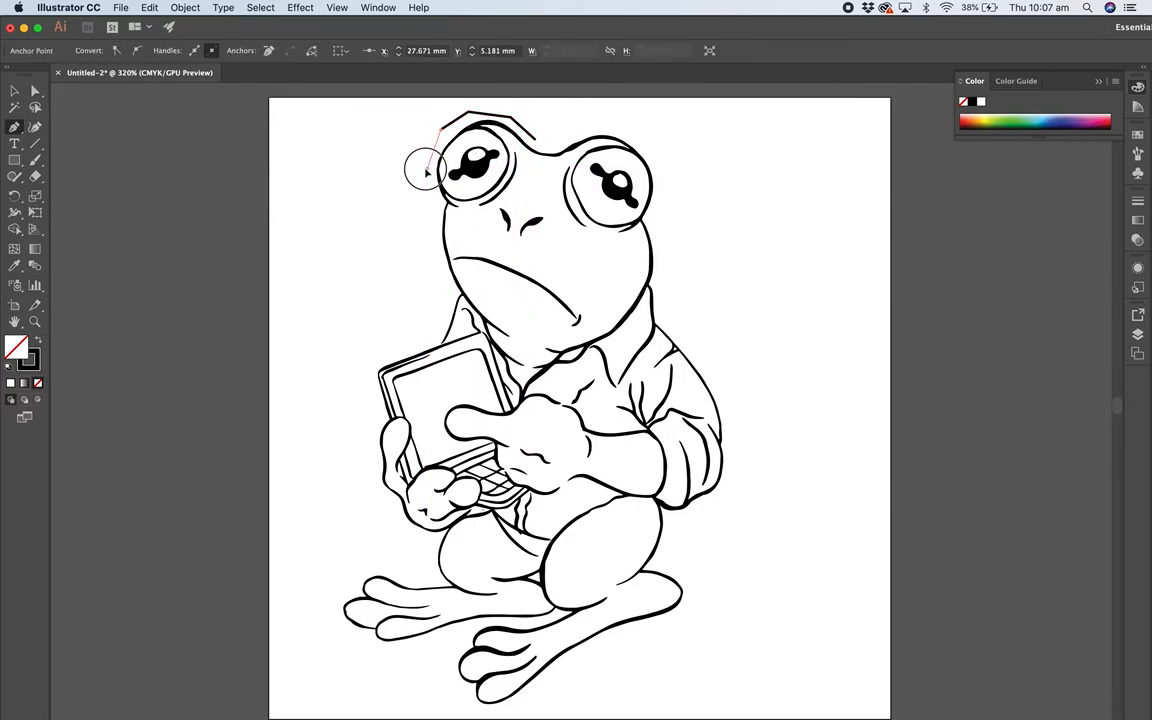
drag(424, 170, 432, 236)
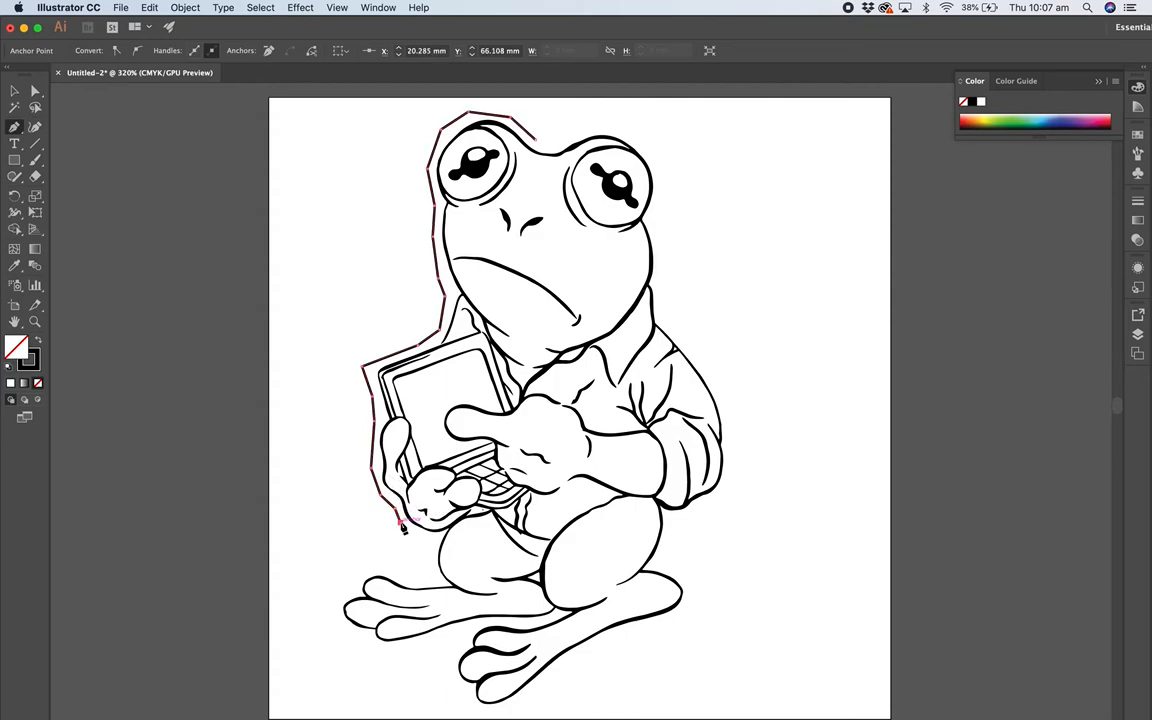
drag(404, 528, 436, 568)
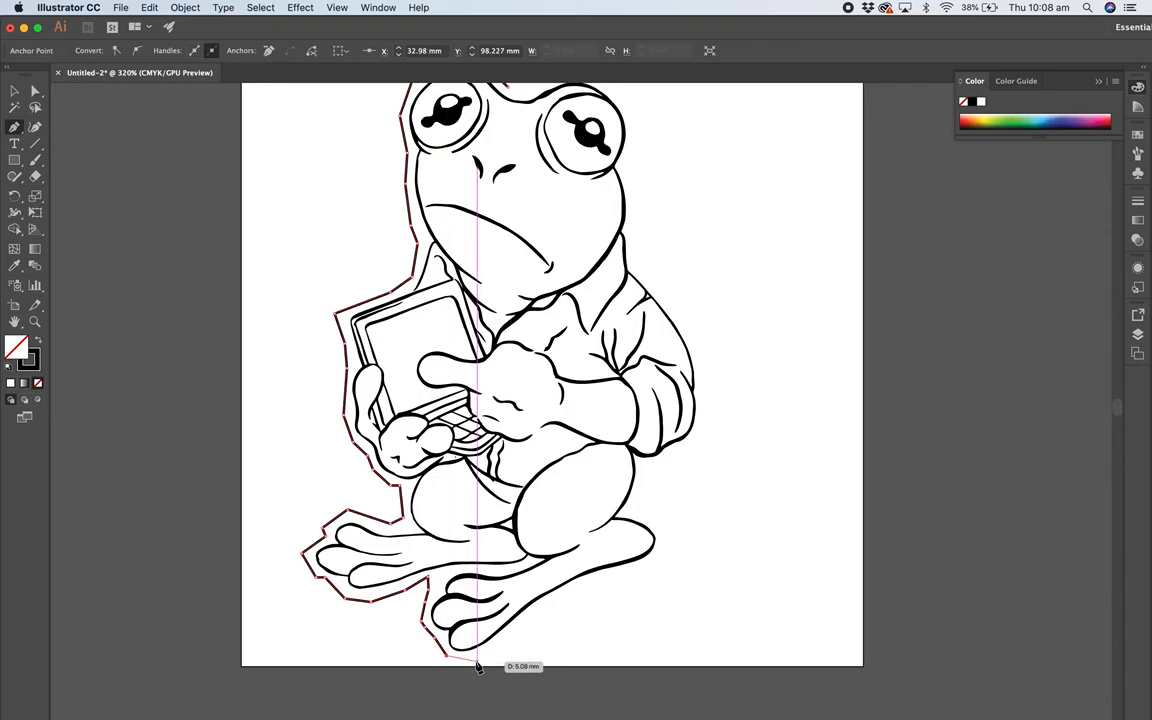
drag(478, 668, 530, 620)
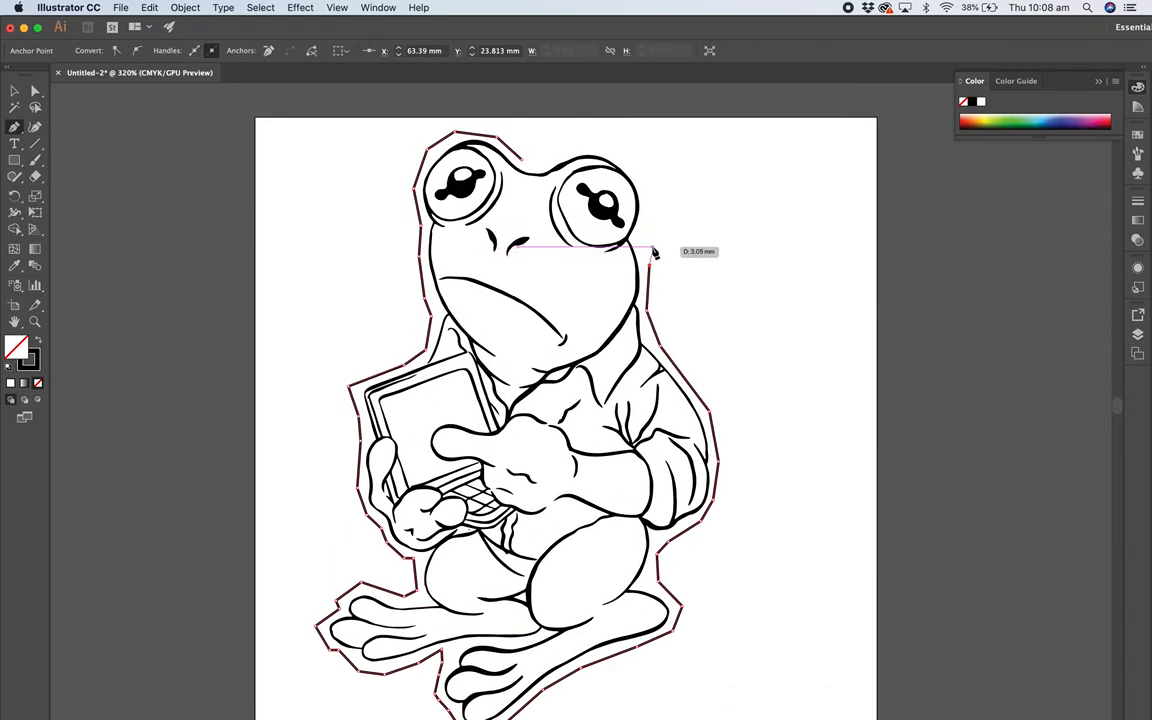
drag(652, 252, 644, 176)
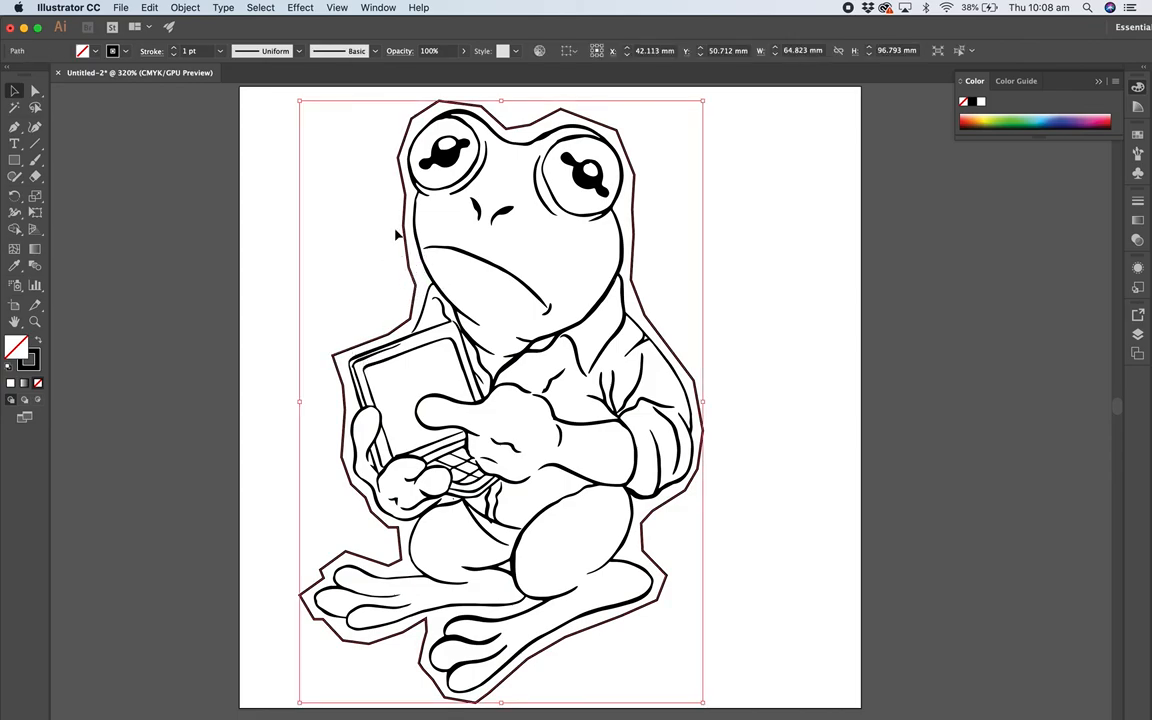
Step: Bring up Simplify for the border and try curve precision values up to 94%
click(184, 8)
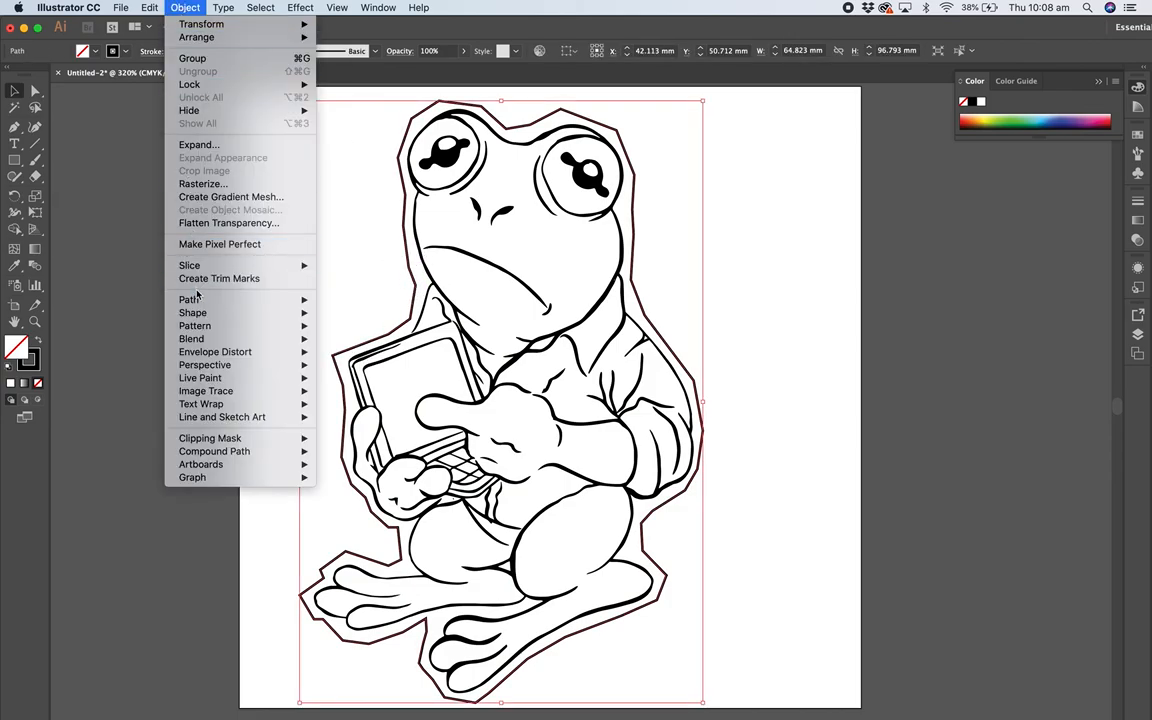
click(190, 300)
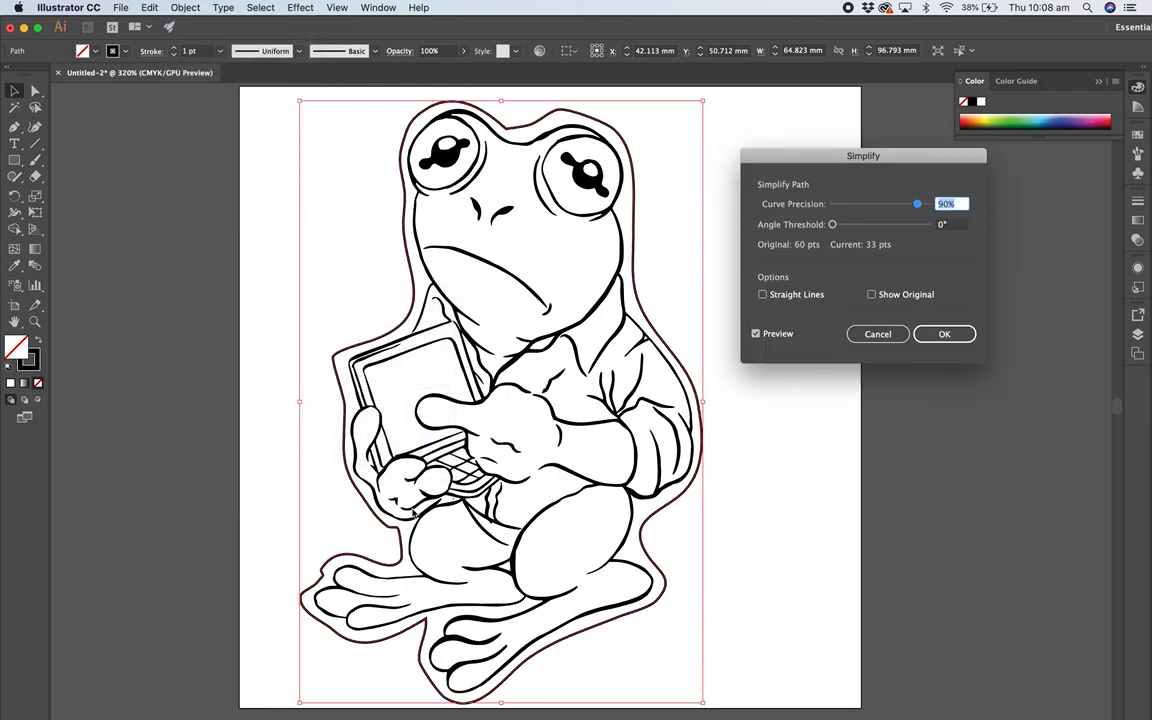
drag(916, 204, 856, 204)
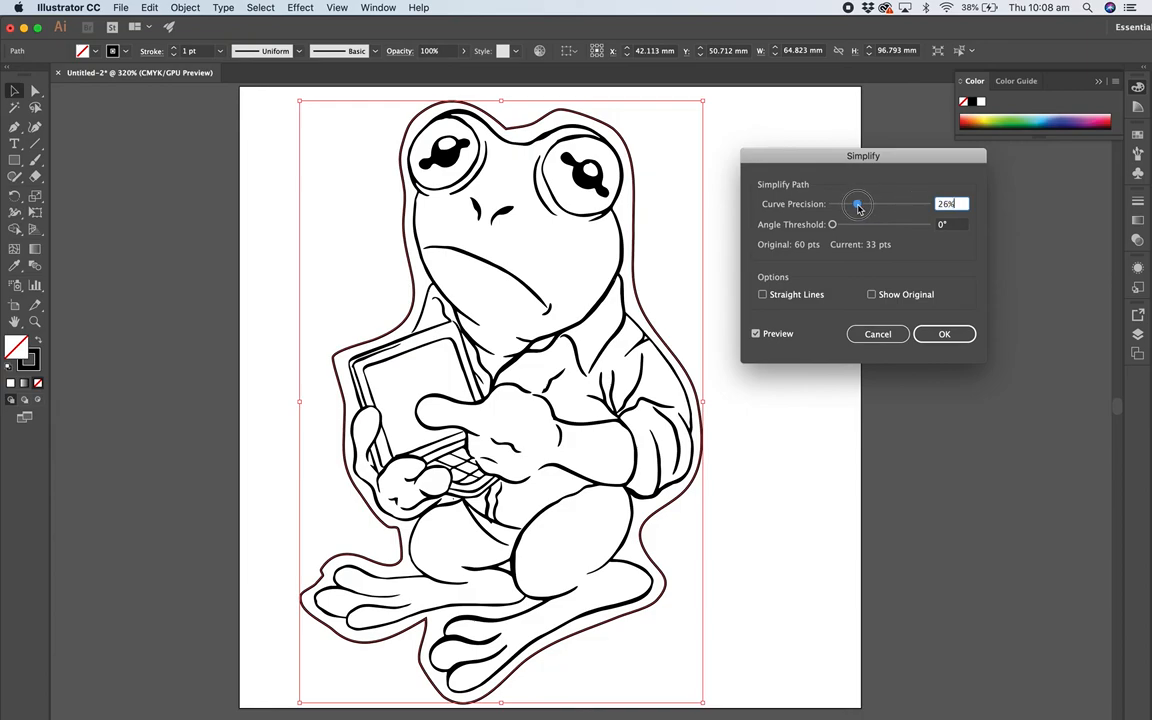
drag(856, 204, 904, 204)
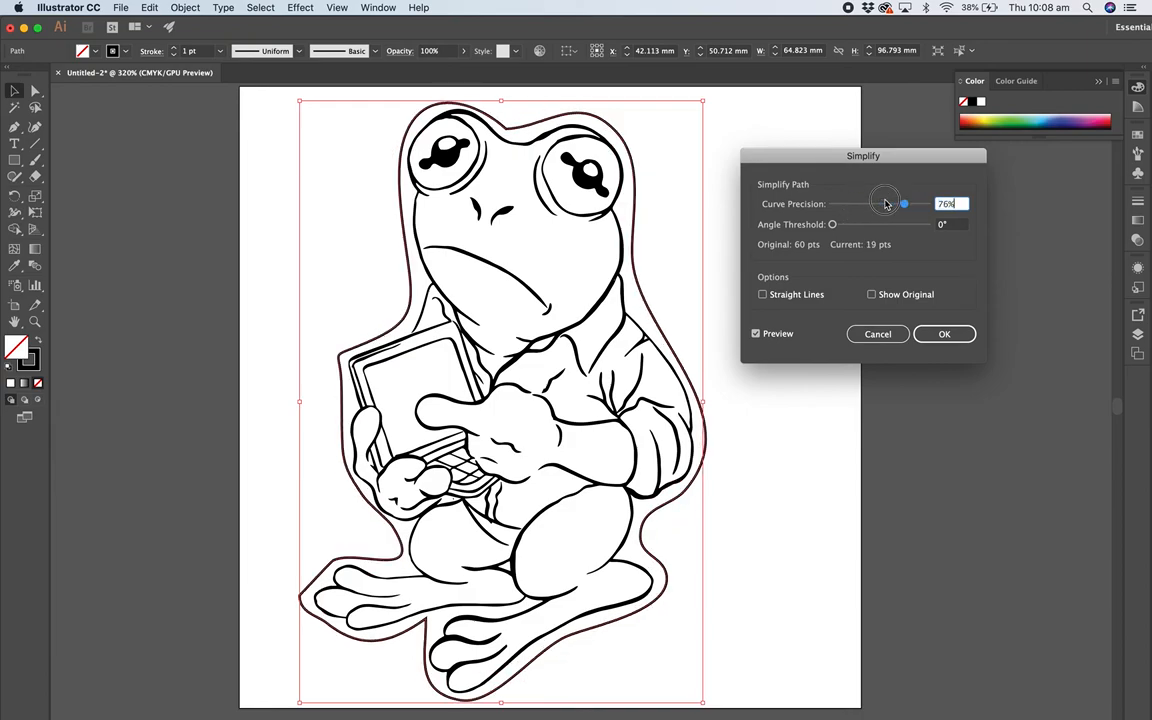
drag(884, 204, 926, 204)
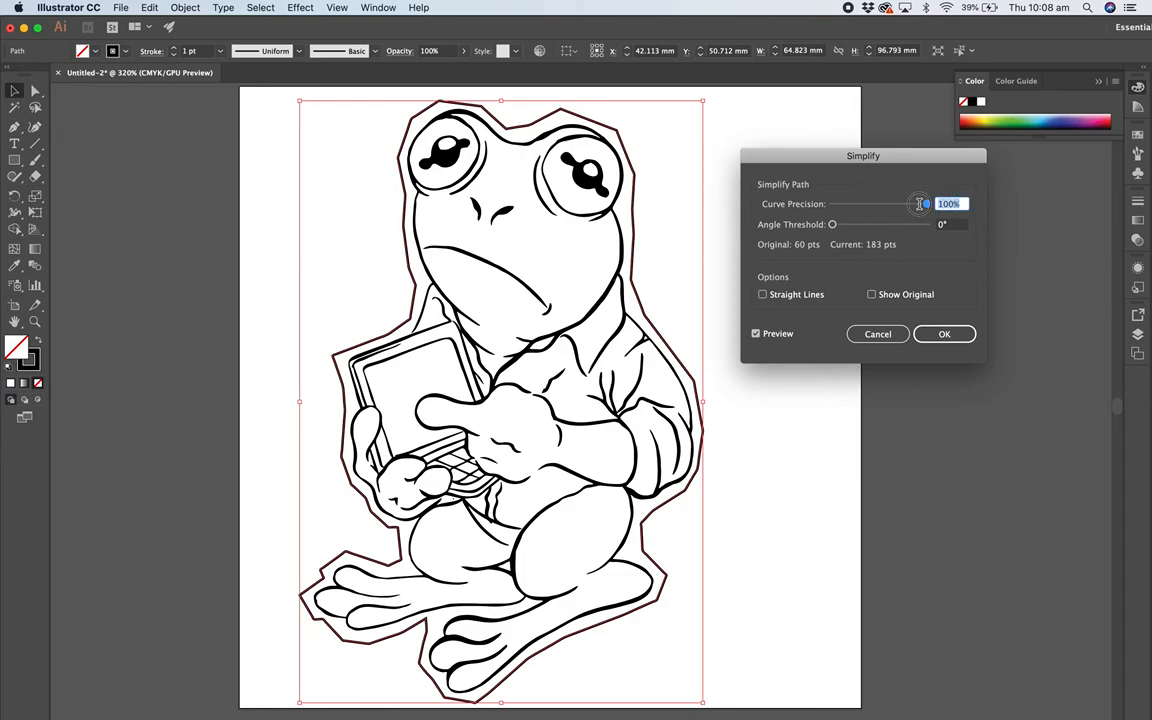
drag(924, 204, 920, 204)
text(94)
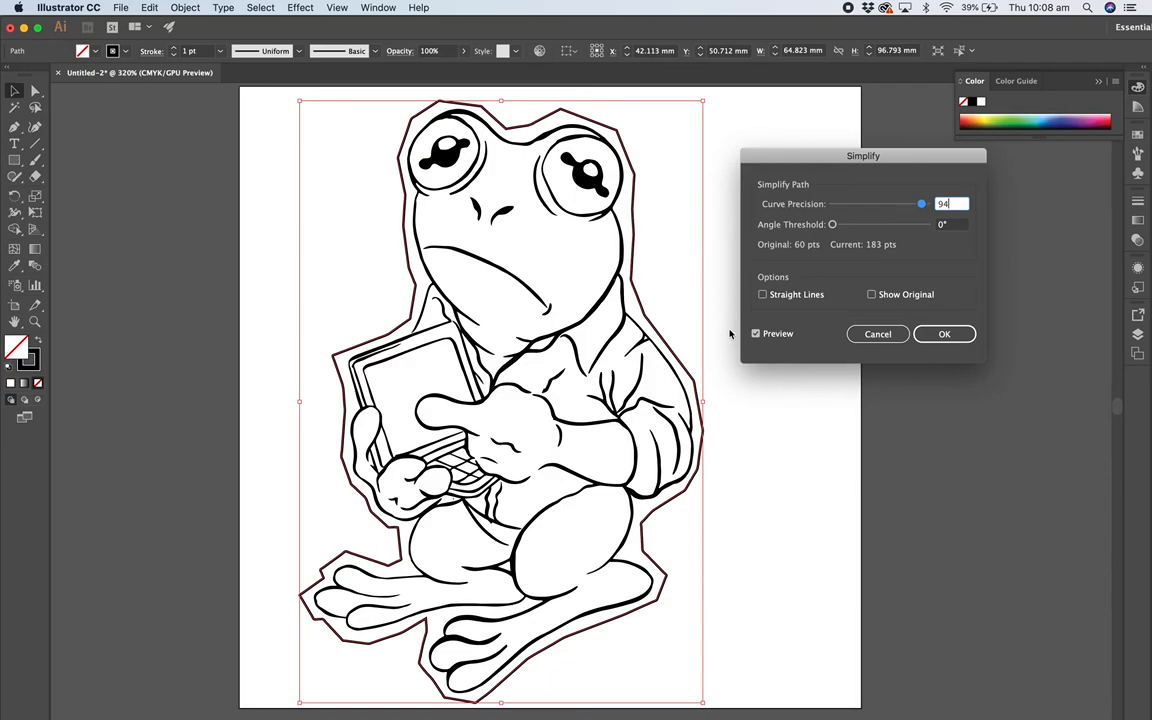
Step: Compare with preview toggled, settle on 88% curve precision and apply the simplification
click(756, 332)
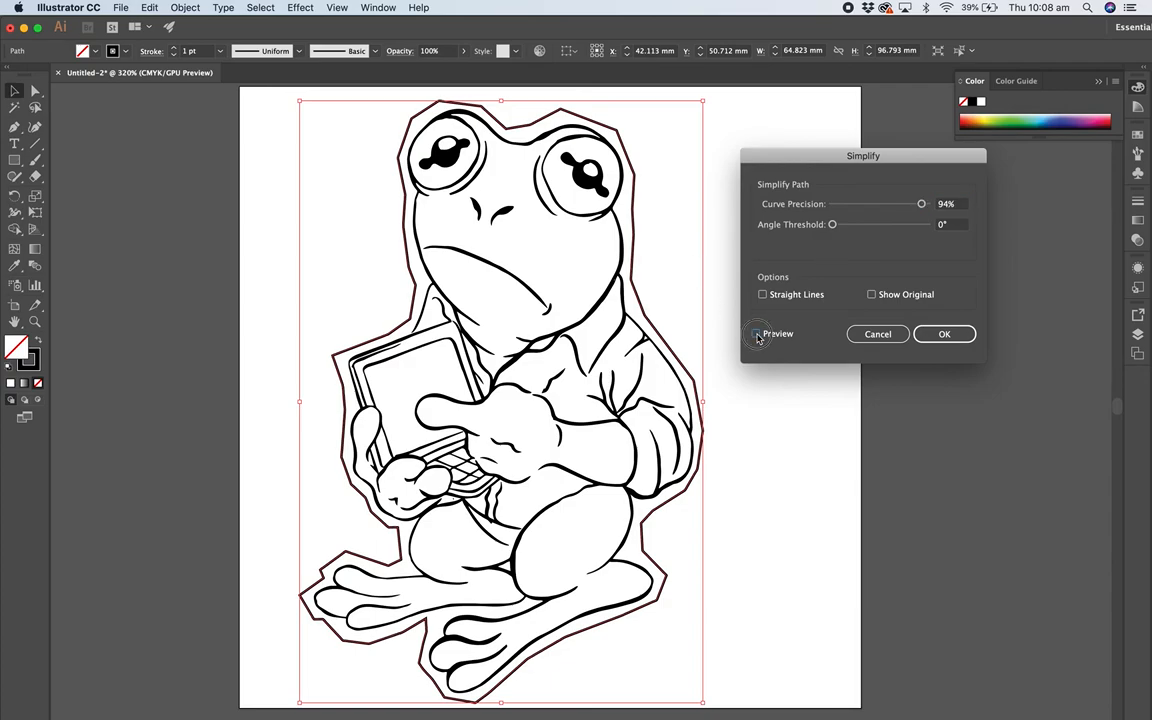
click(756, 332)
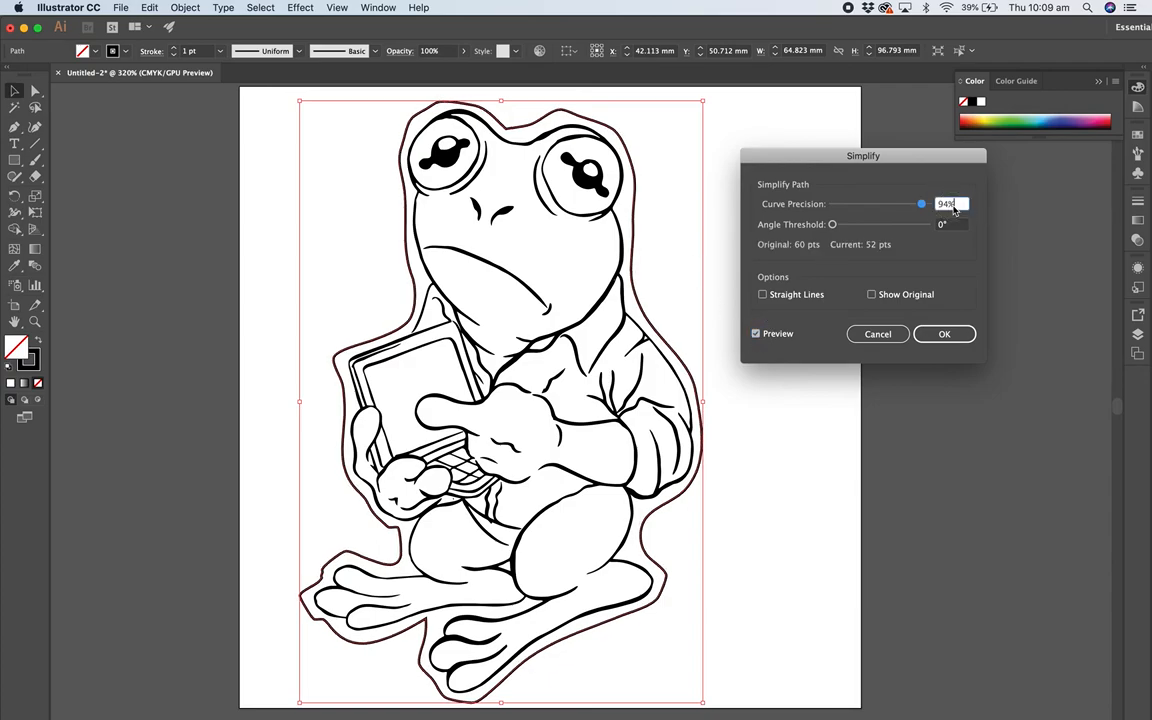
drag(920, 204, 916, 204)
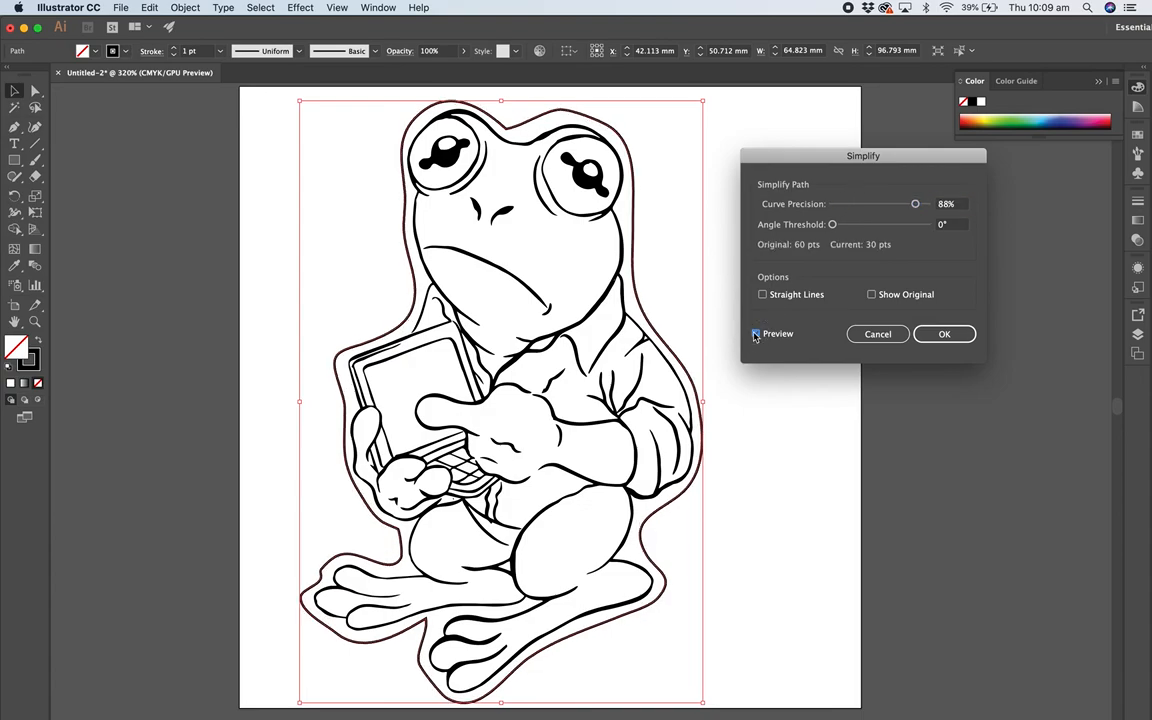
click(756, 332)
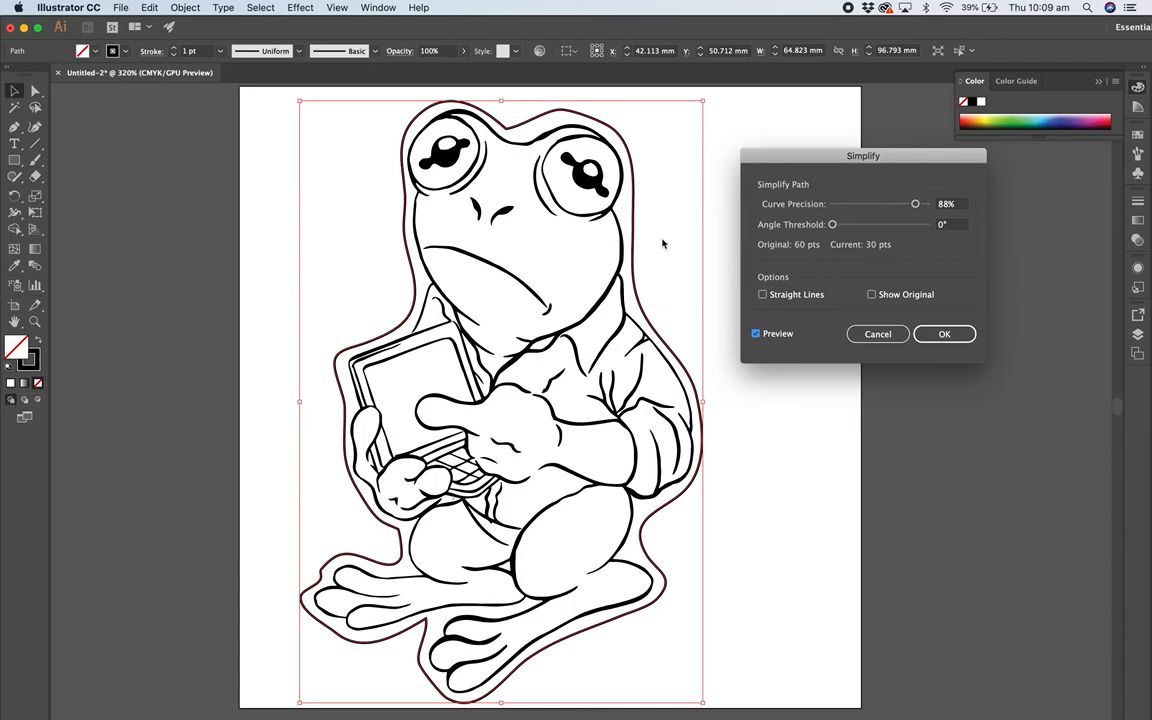
click(944, 332)
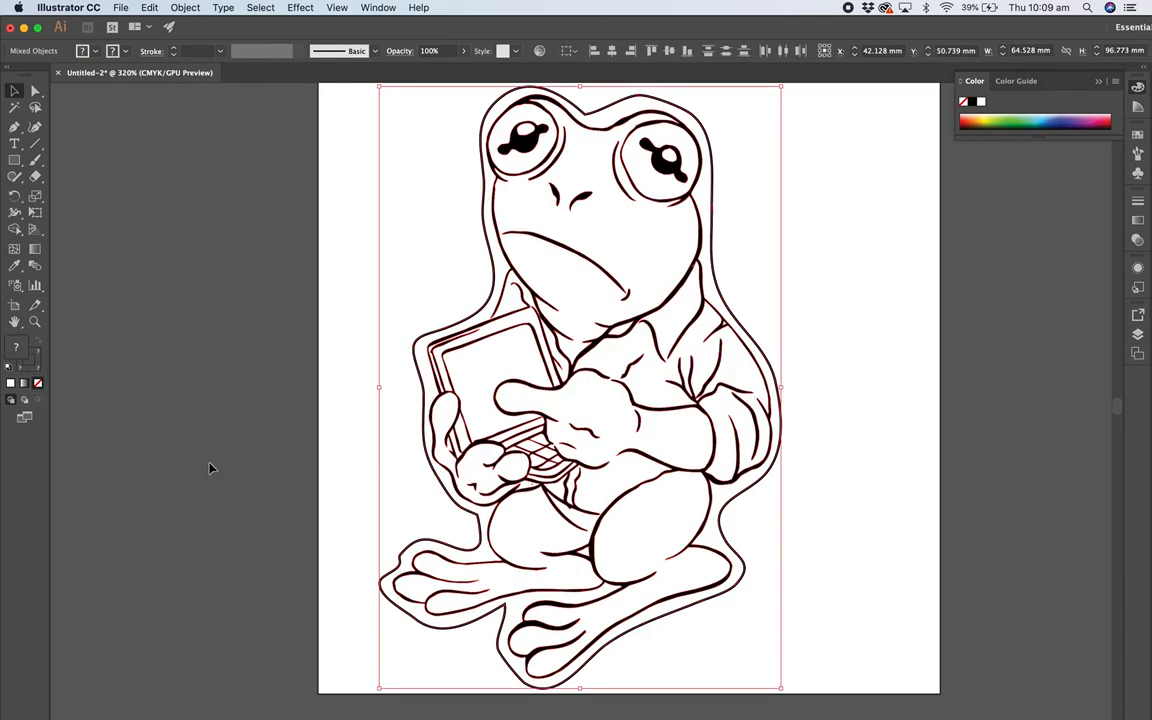
Step: Export as AutoCAD Interchange DXF named 'Frog Character.dxf', accepting the DXF/DWG options
click(120, 8)
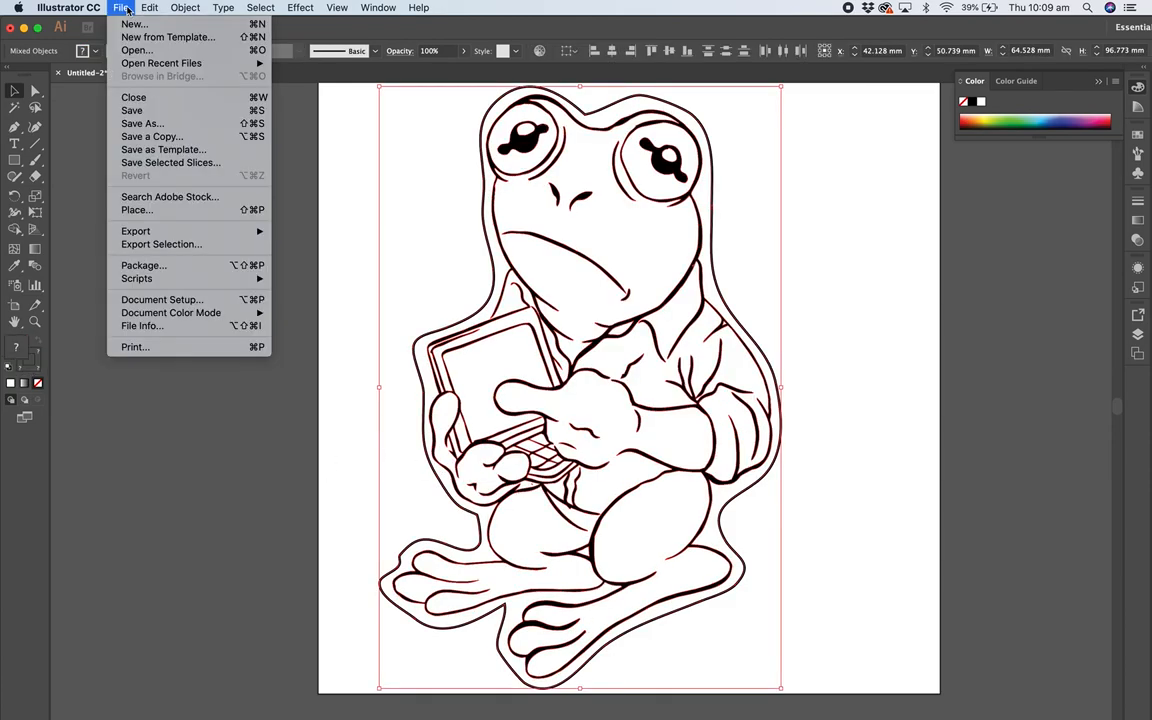
mouse_move(136, 232)
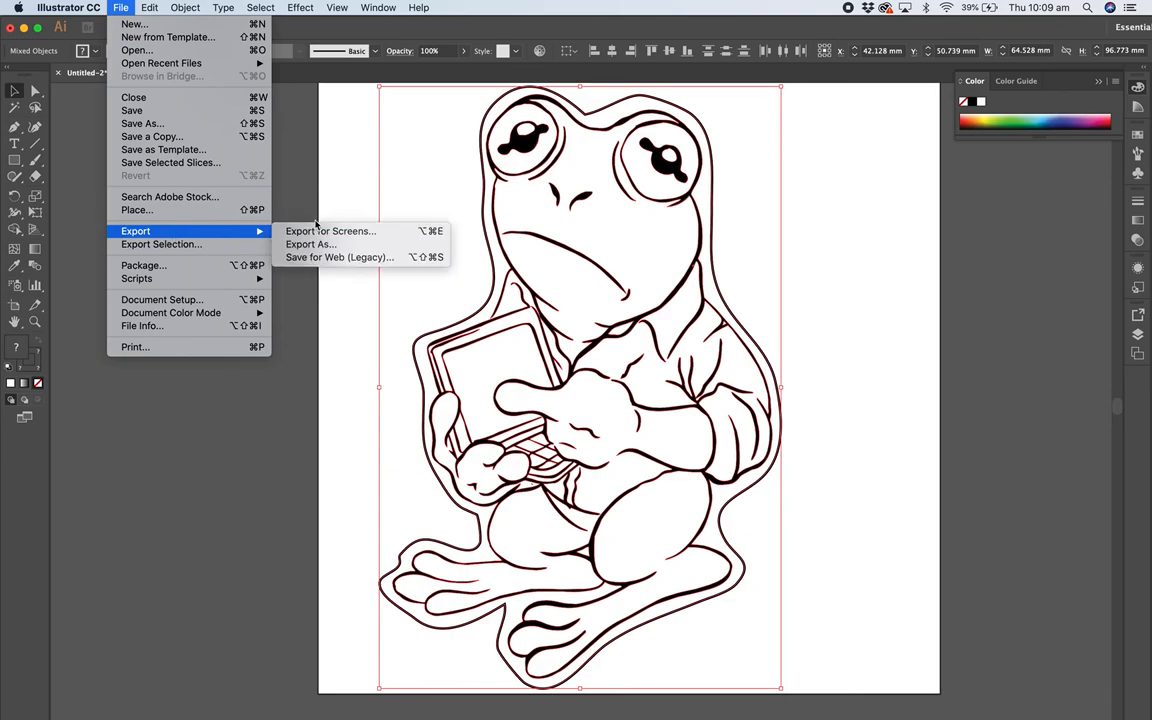
click(310, 244)
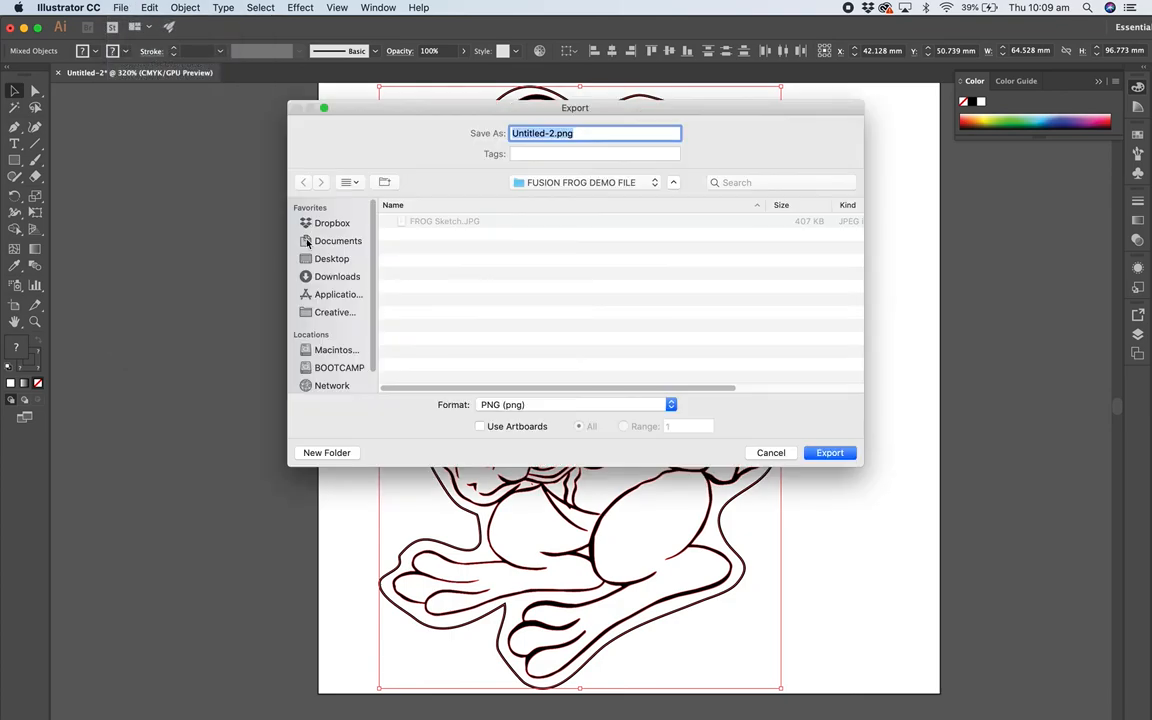
click(570, 404)
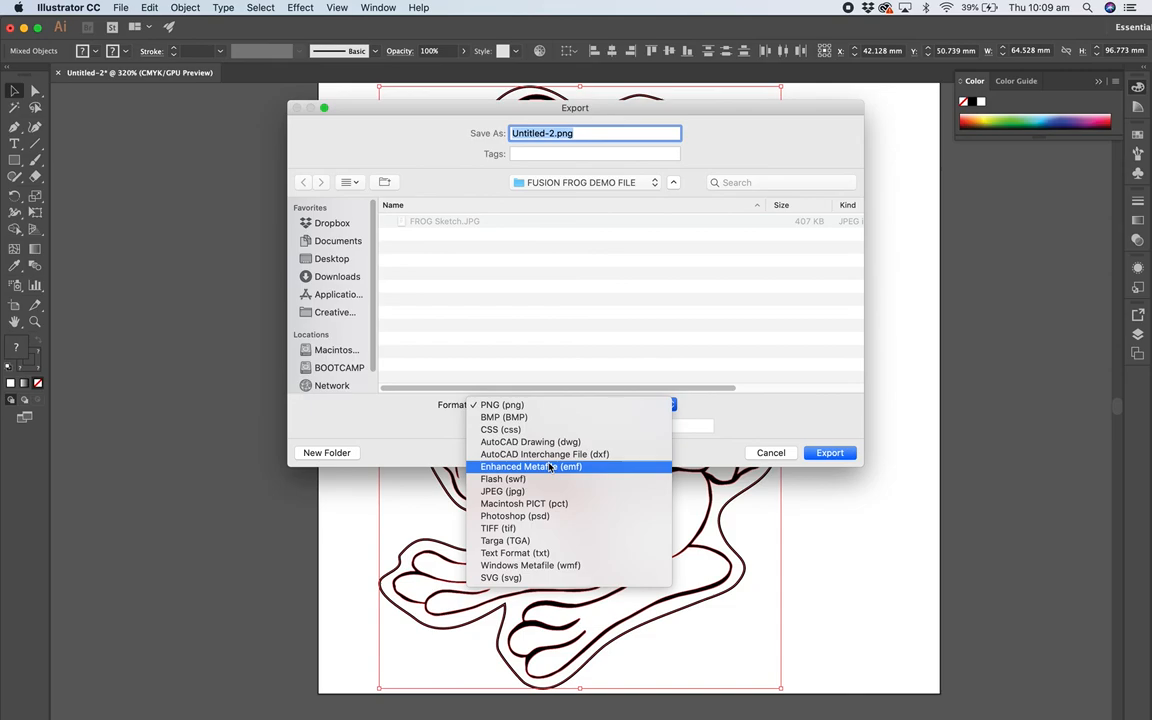
mouse_move(544, 454)
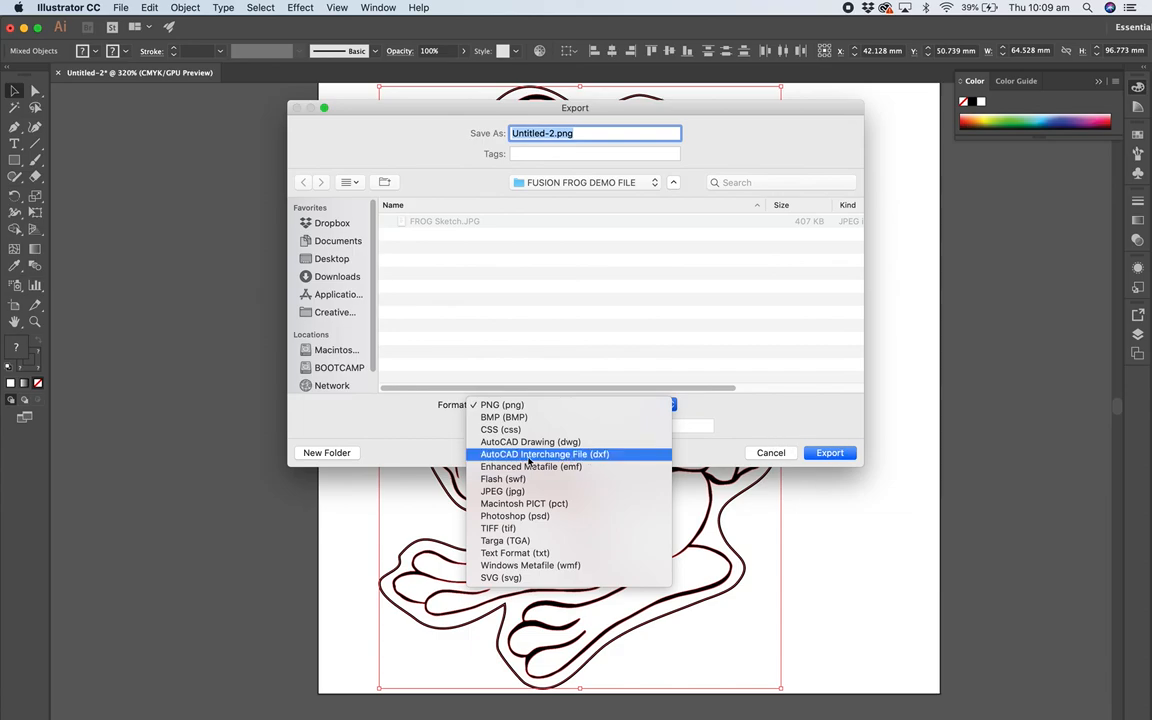
click(544, 454)
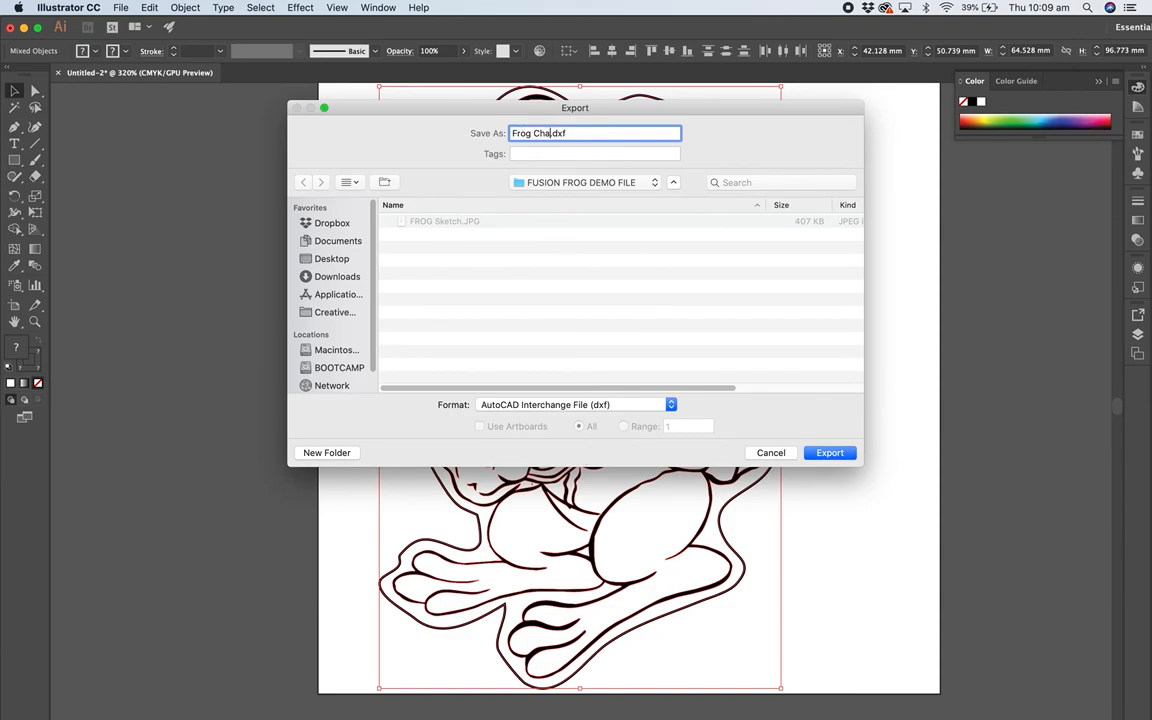
text(racter)
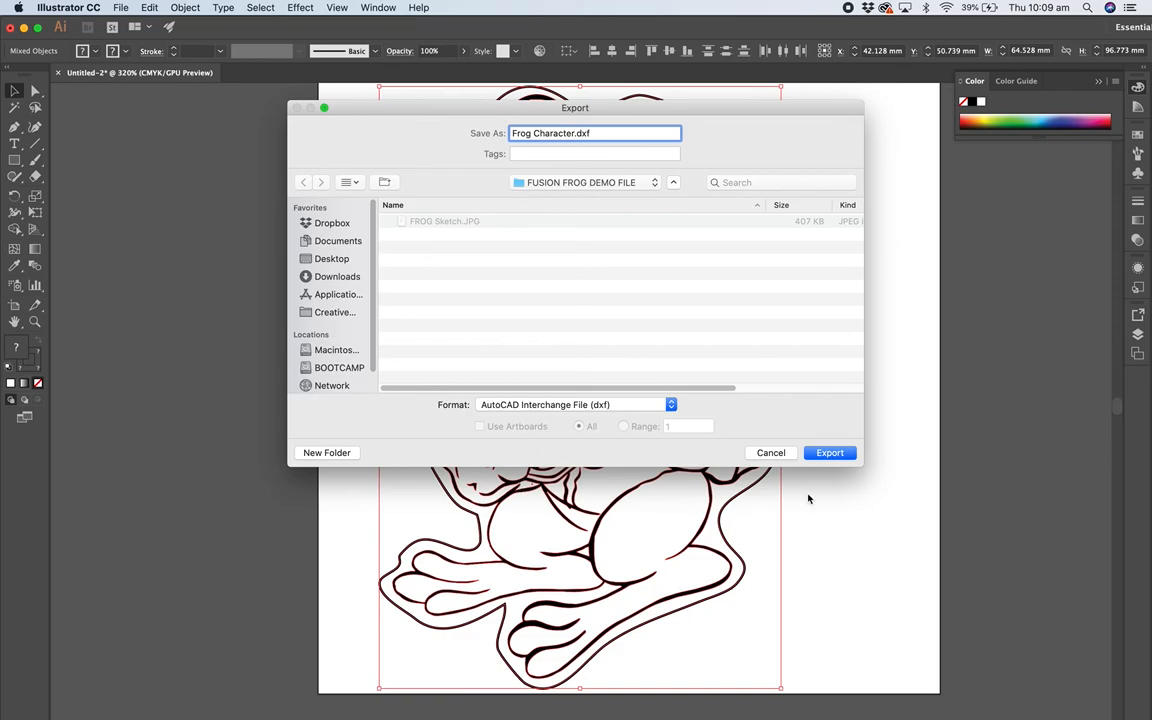
click(828, 452)
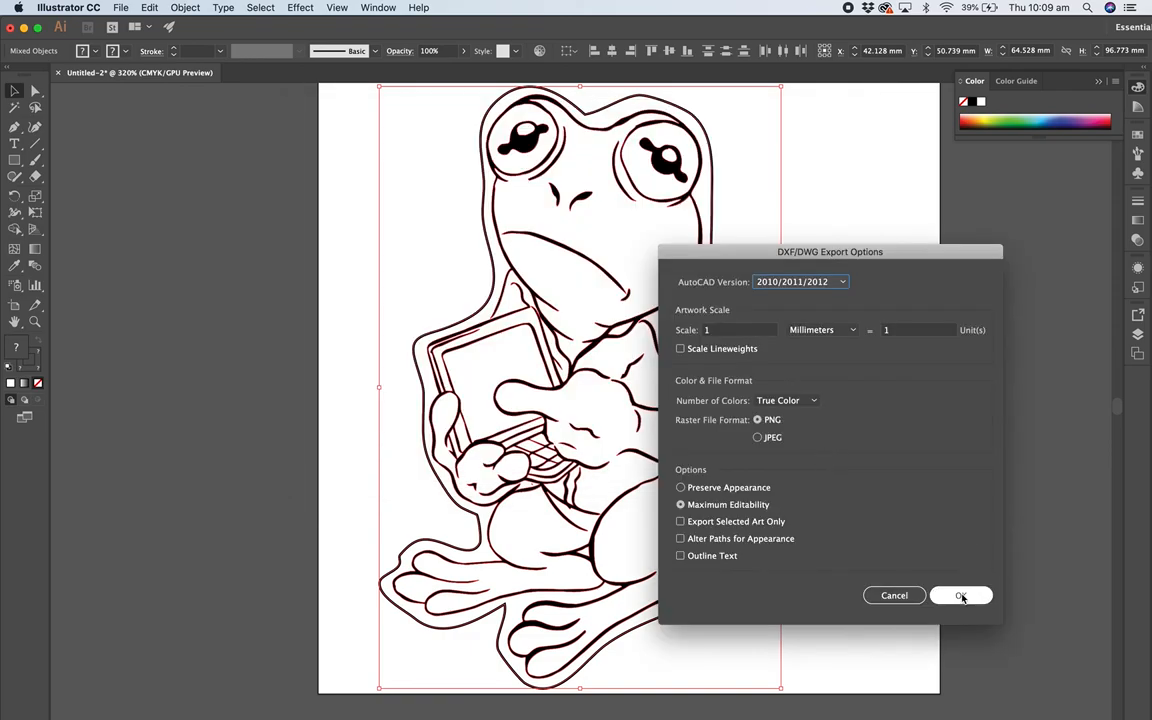
click(960, 596)
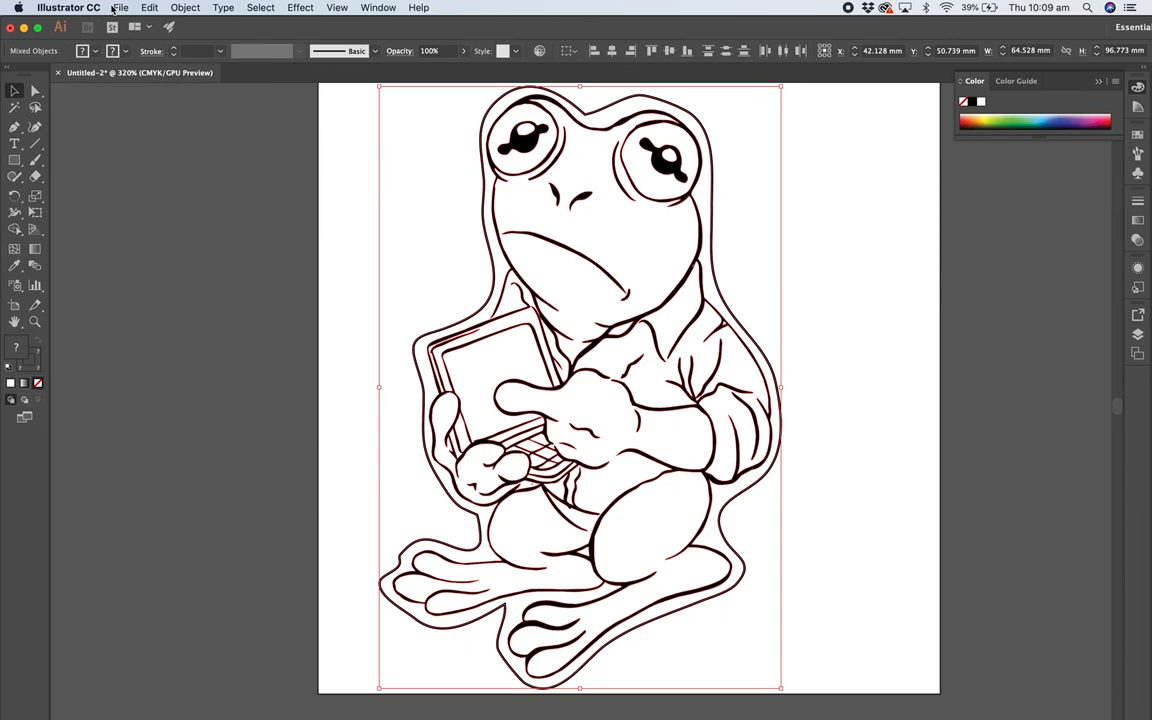
Step: Reopen the File menu and dismiss it without choosing a command
click(120, 8)
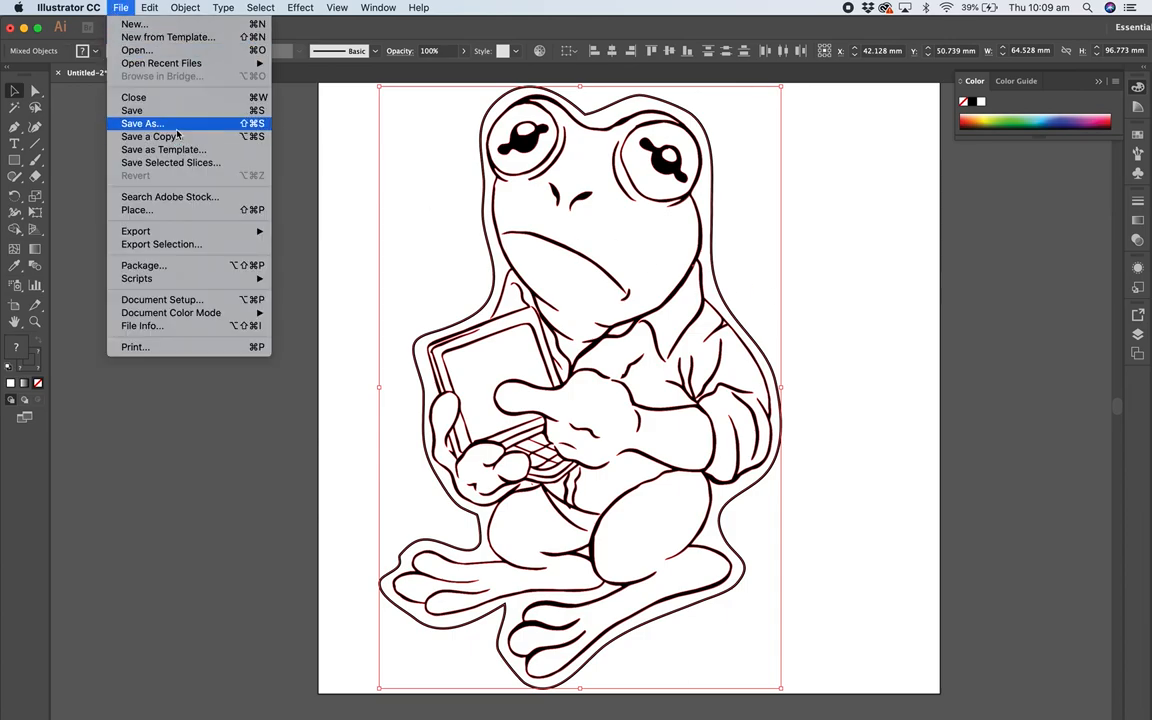
mouse_move(136, 232)
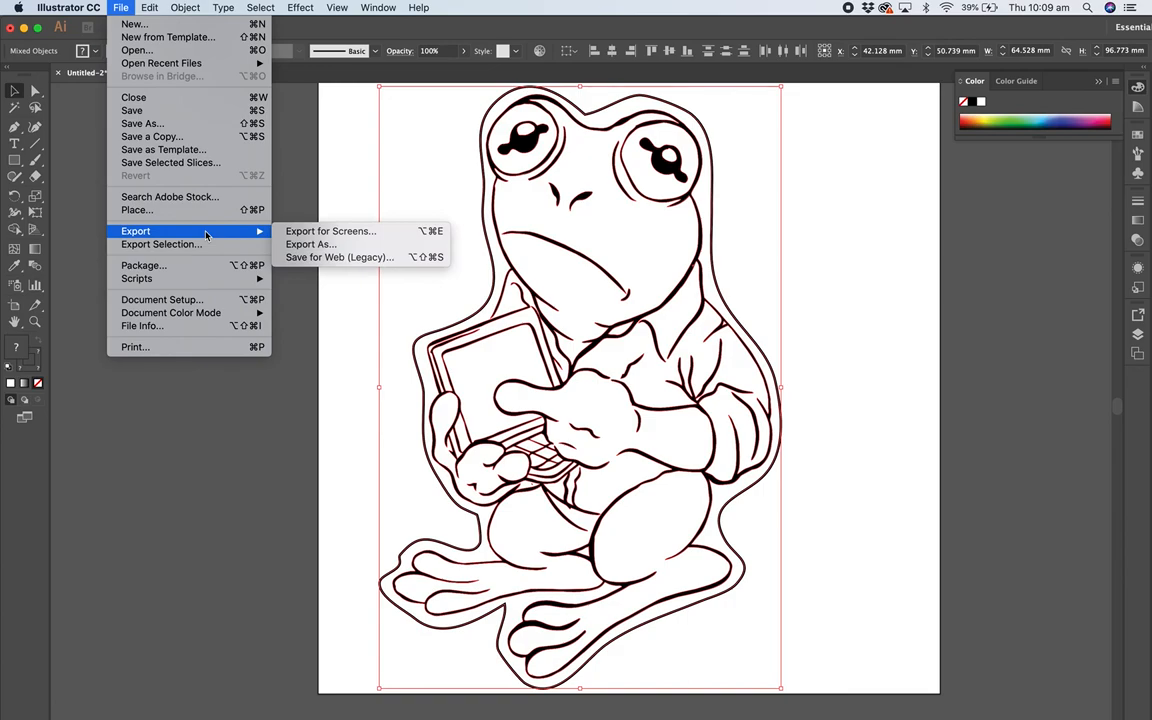
mouse_move(184, 228)
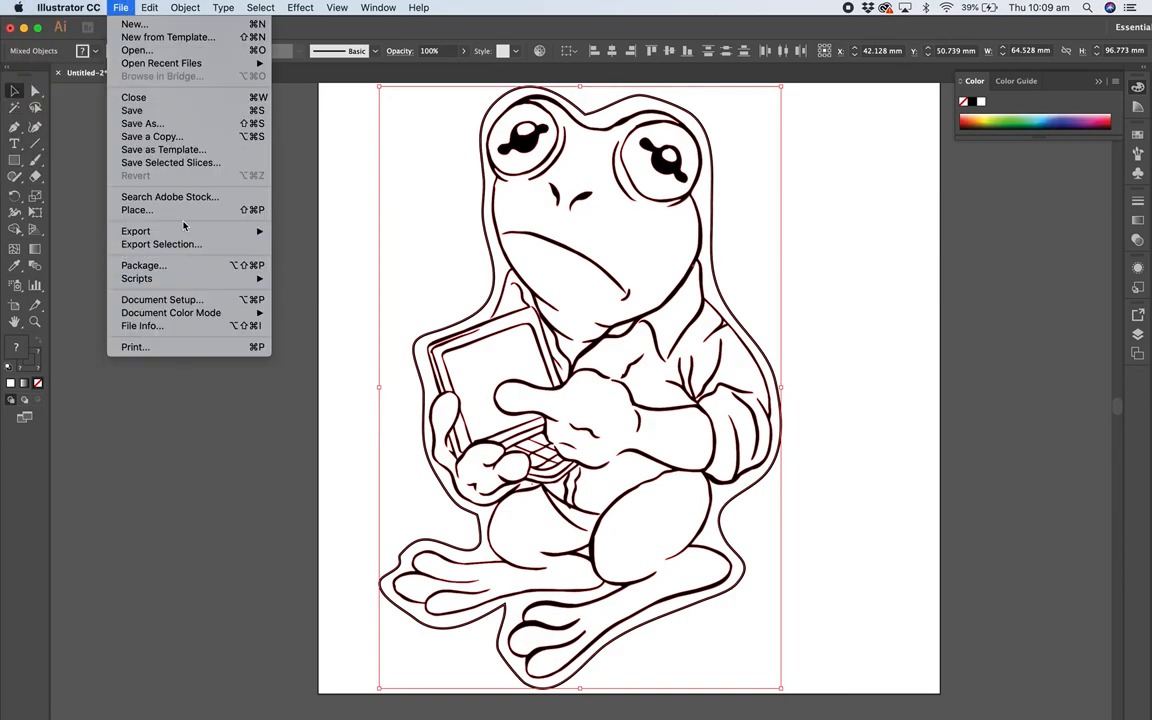
click(360, 250)
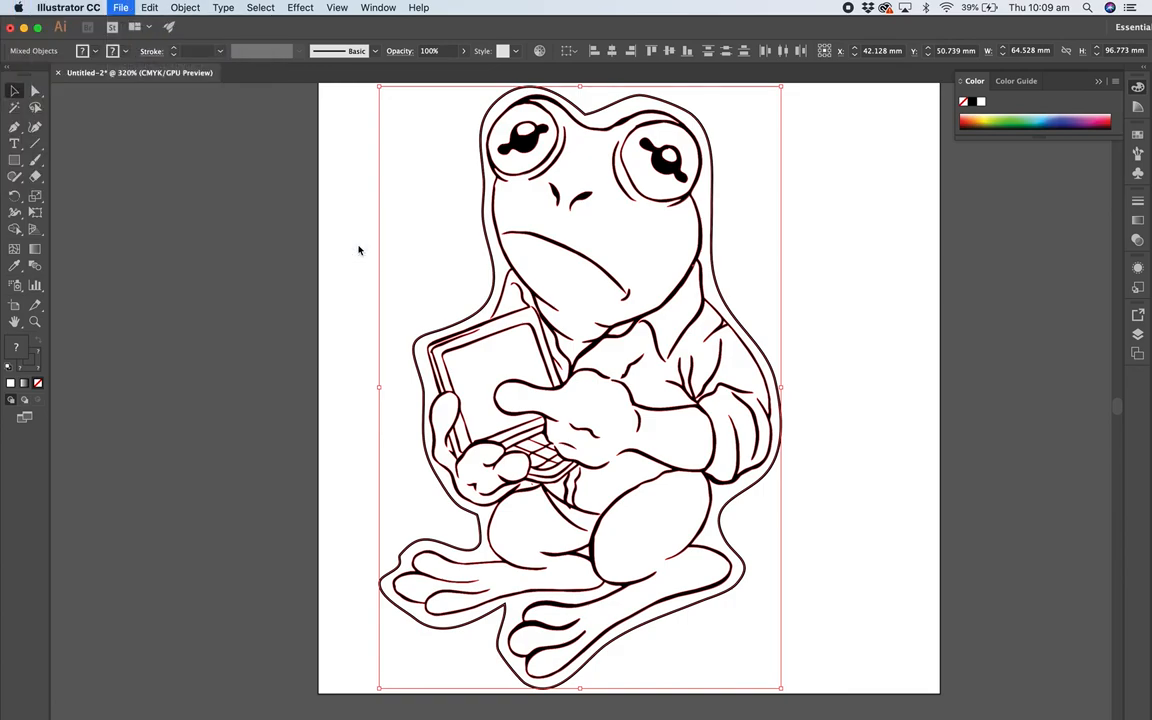